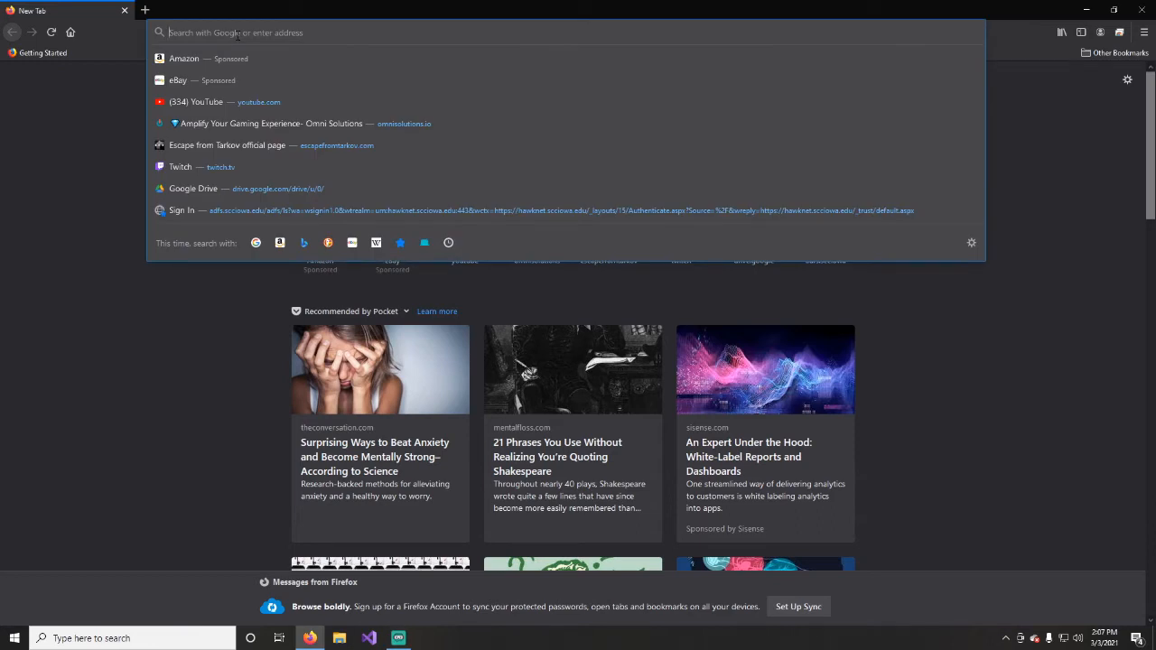
Step: Load accounts.google.com/signin in Firefox to reach the Create your Google Account form
{"action": "type", "text": "accounts.google.com/"}
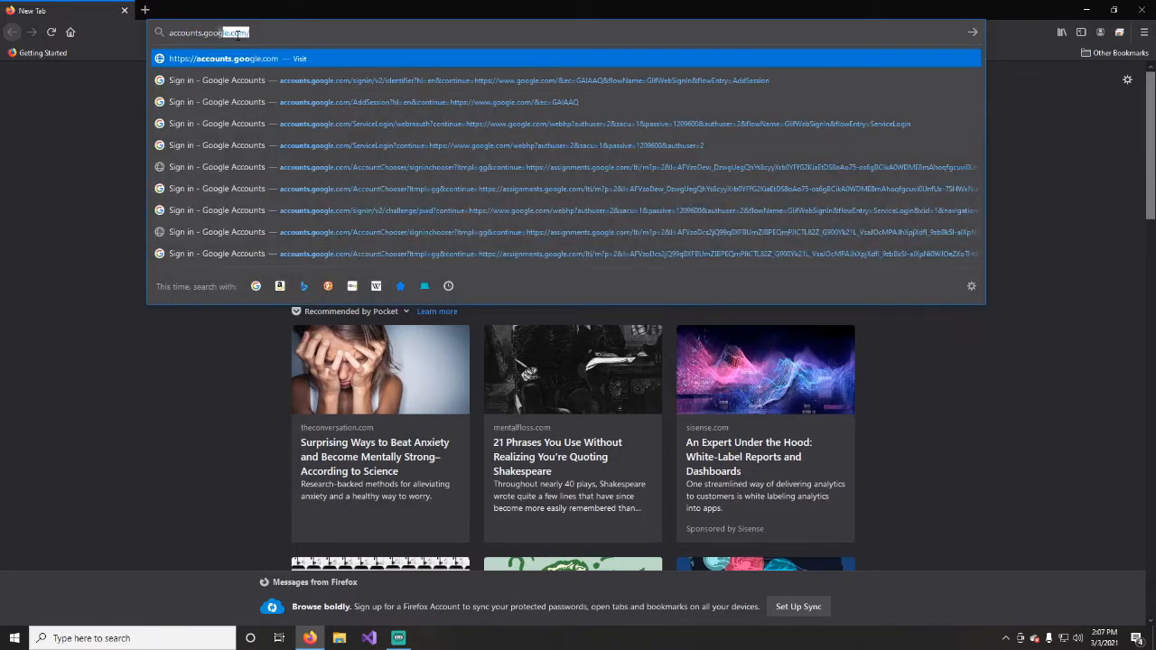
{"action": "key", "text": "Backspace"}
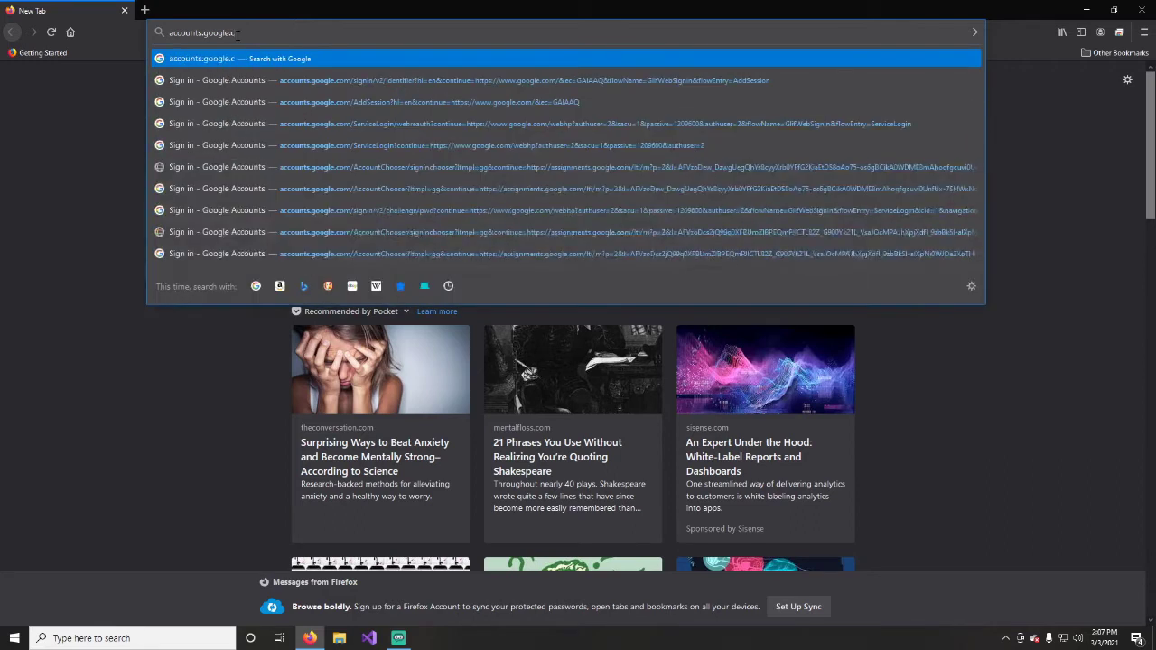
{"action": "type", "text": "om"}
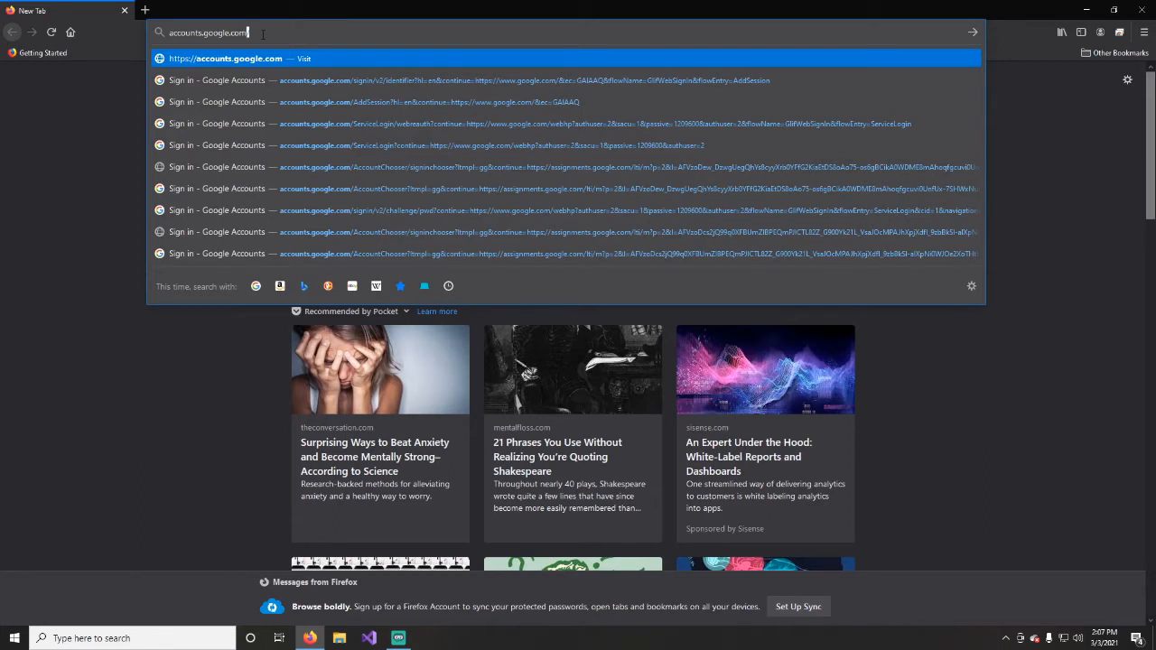
{"action": "type", "text": "/signin"}
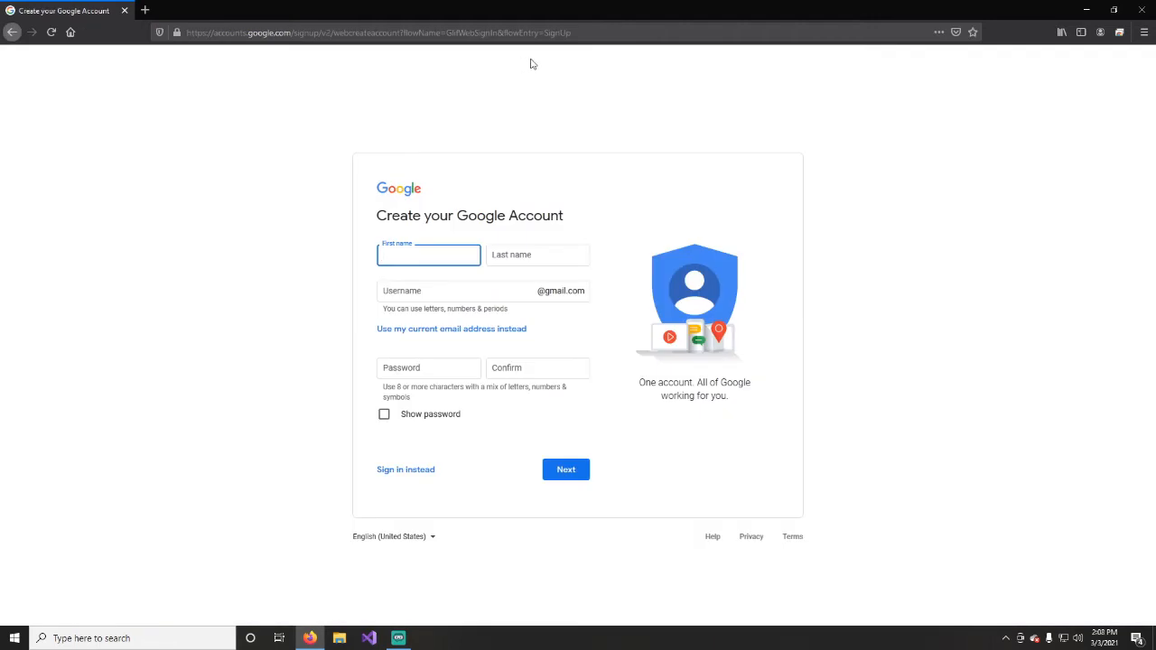
{"action": "mouse_move", "coordinate": [442, 211]}
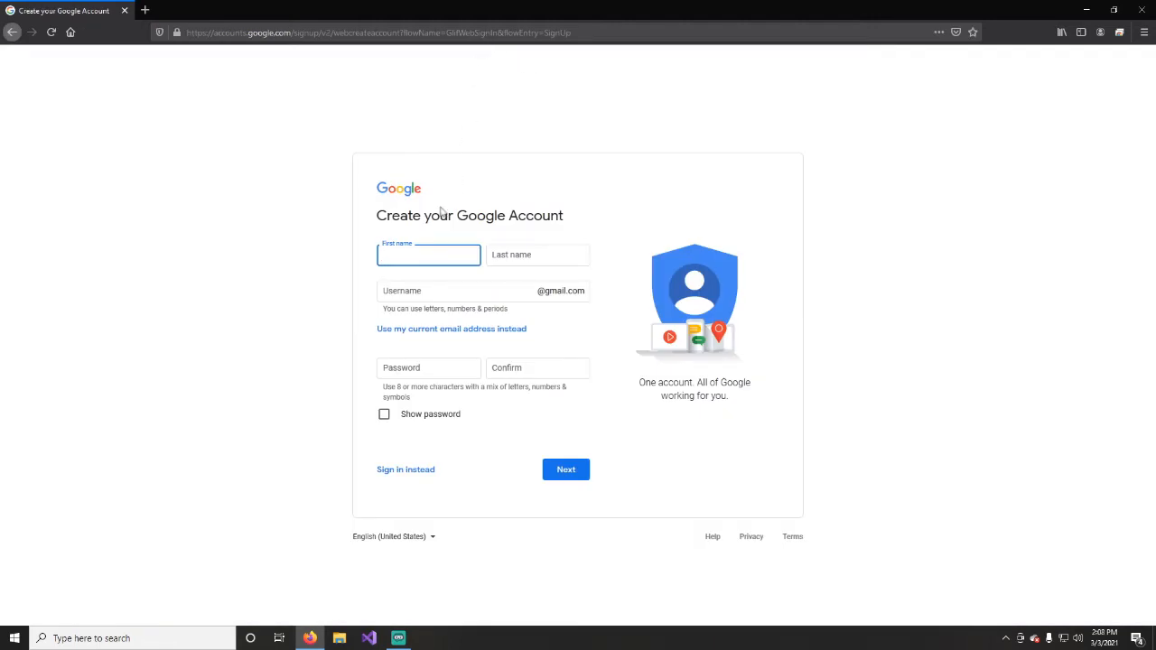
{"action": "mouse_move", "coordinate": [454, 201]}
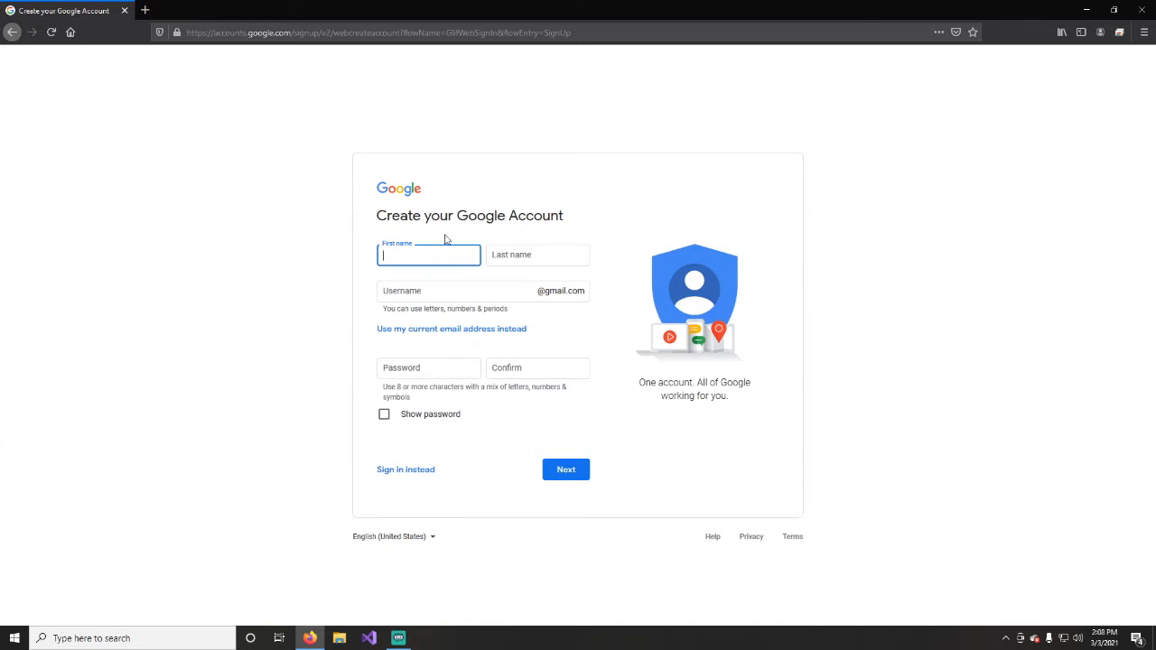
{"action": "mouse_move", "coordinate": [443, 255]}
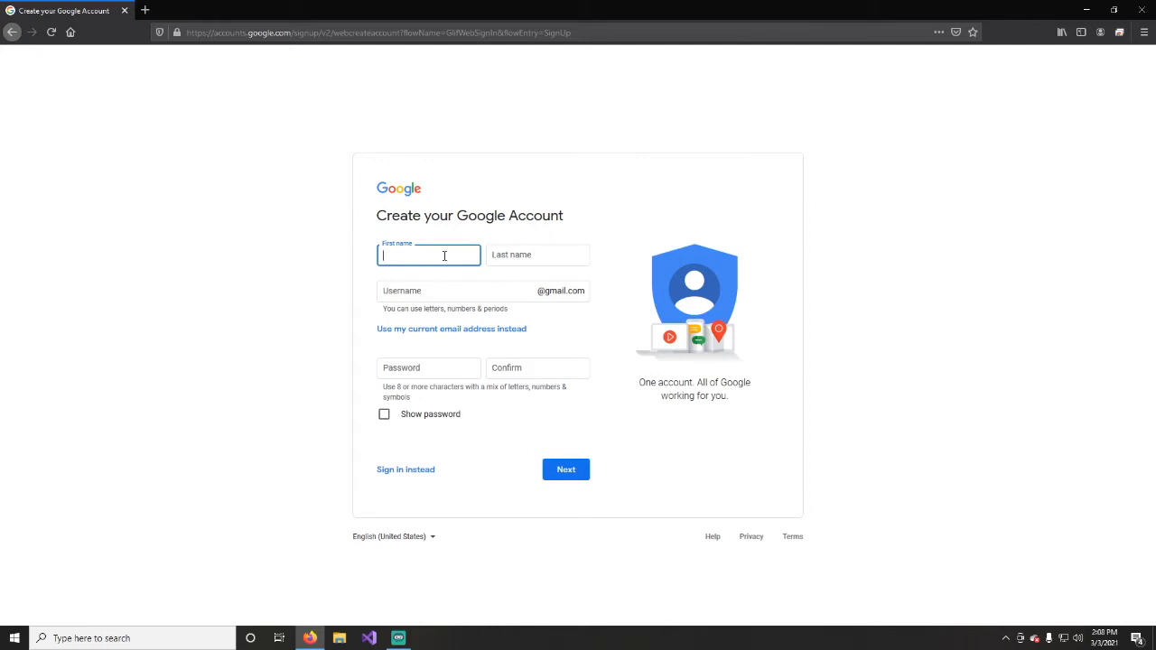
Step: Enter the first name 'Marga…' and fill in the last name field
{"action": "type", "text": "Margaret"}
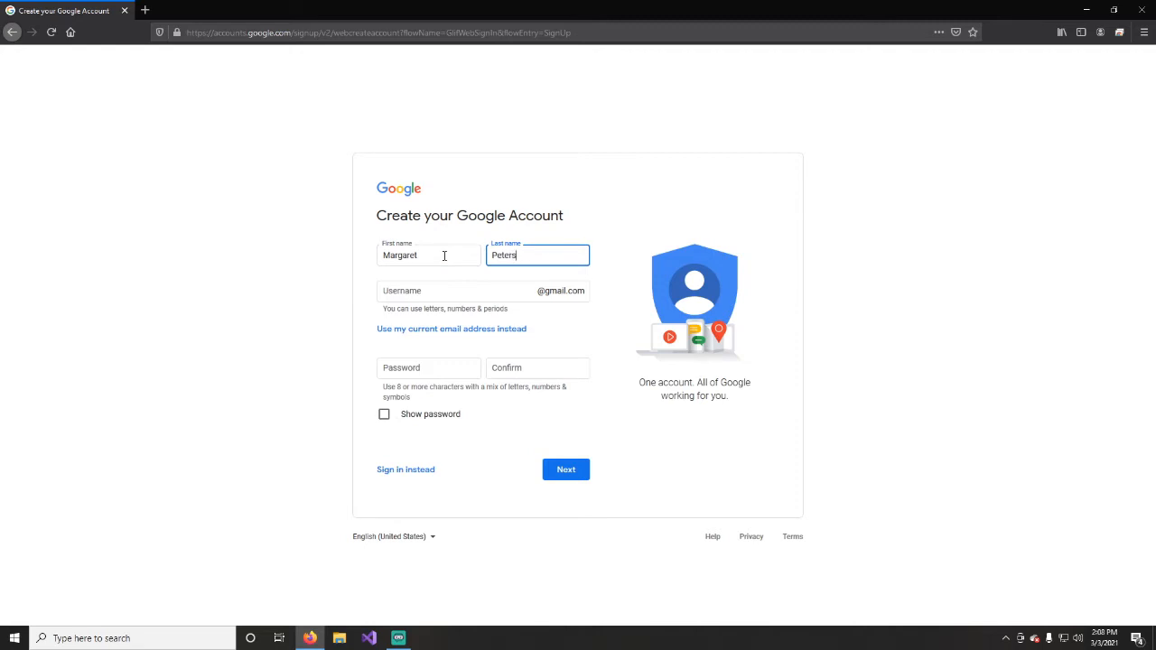
{"action": "left_click", "coordinate": [483, 290]}
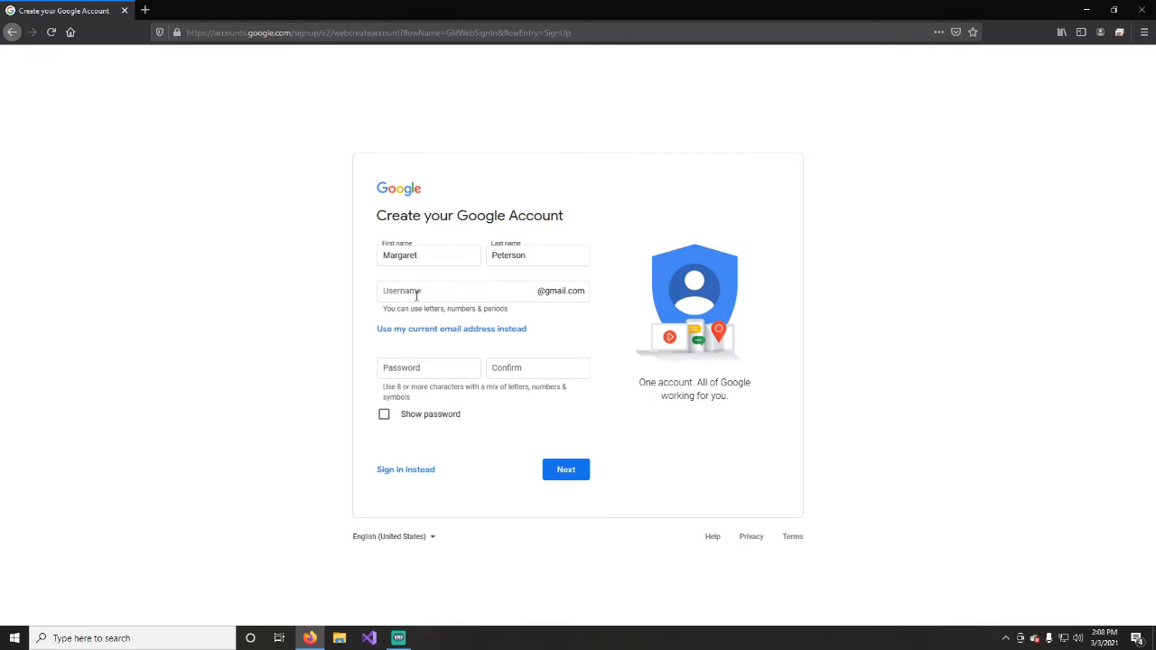
{"action": "mouse_move", "coordinate": [344, 304]}
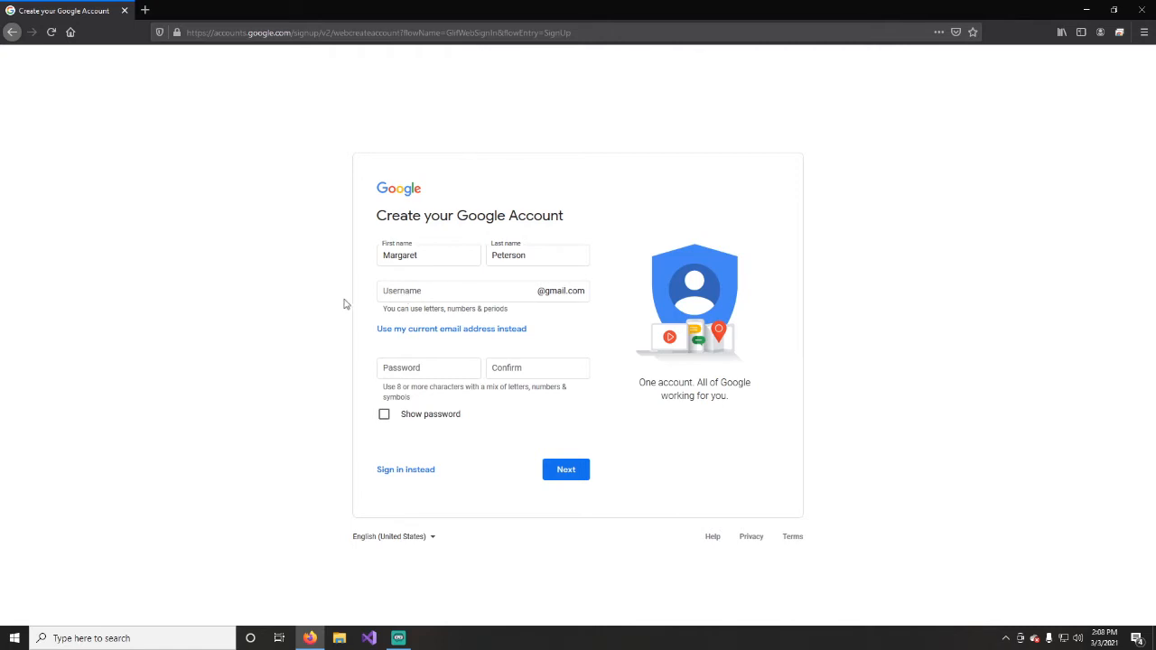
{"action": "left_click", "coordinate": [452, 290]}
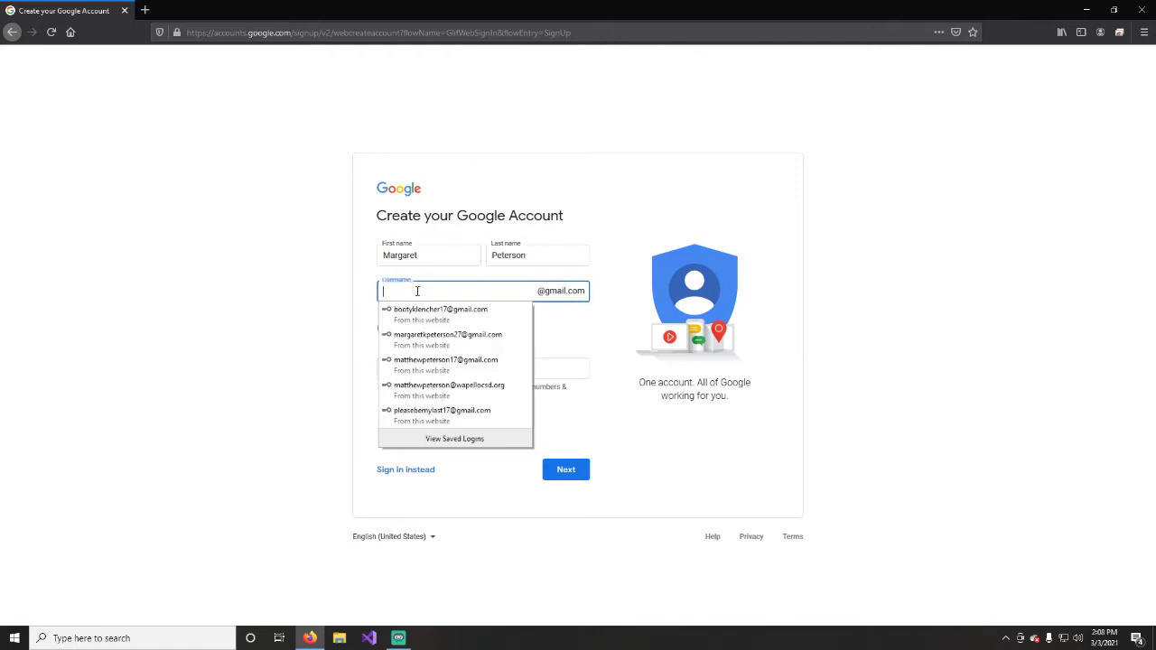
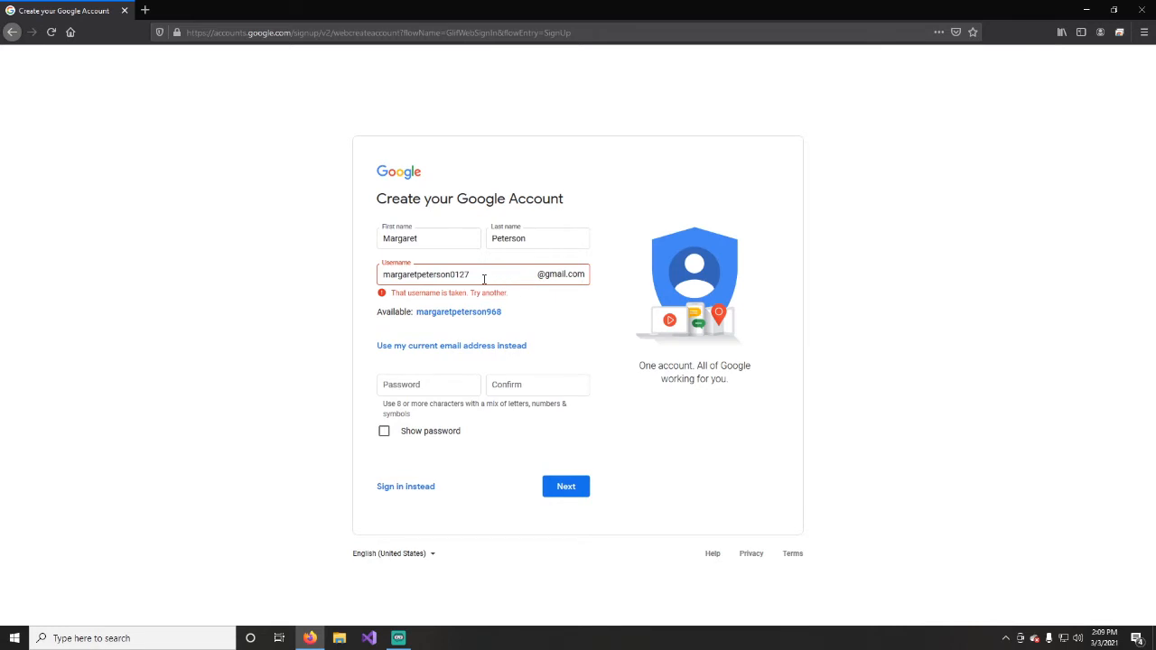
{"action": "left_click", "coordinate": [451, 273]}
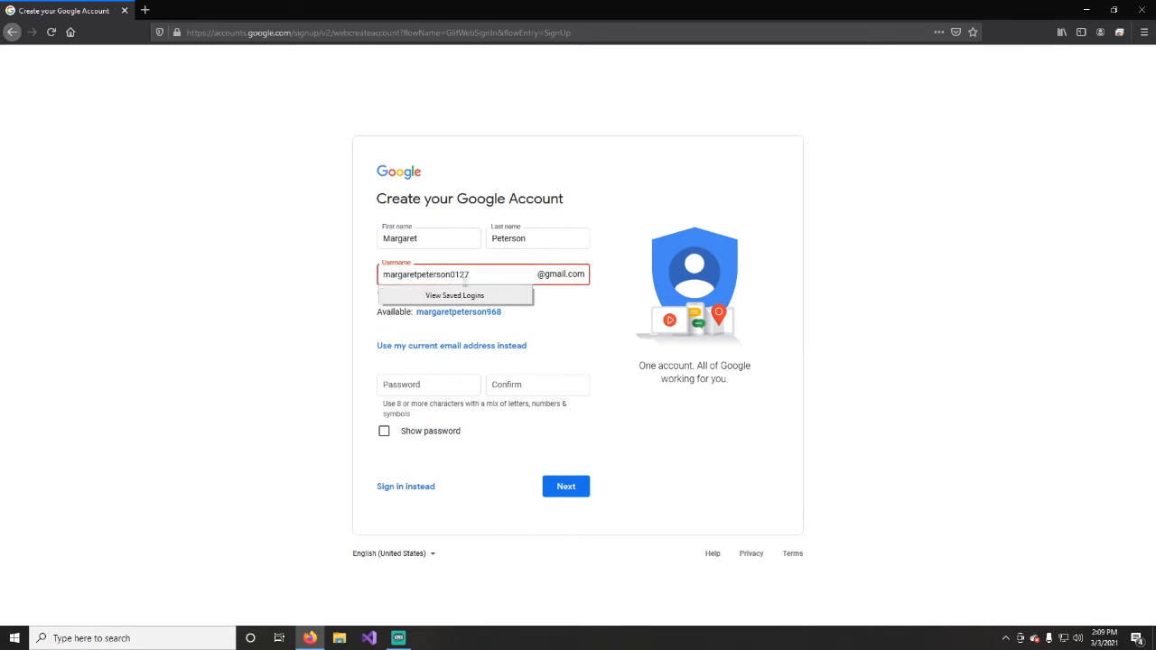
{"action": "mouse_move", "coordinate": [514, 293]}
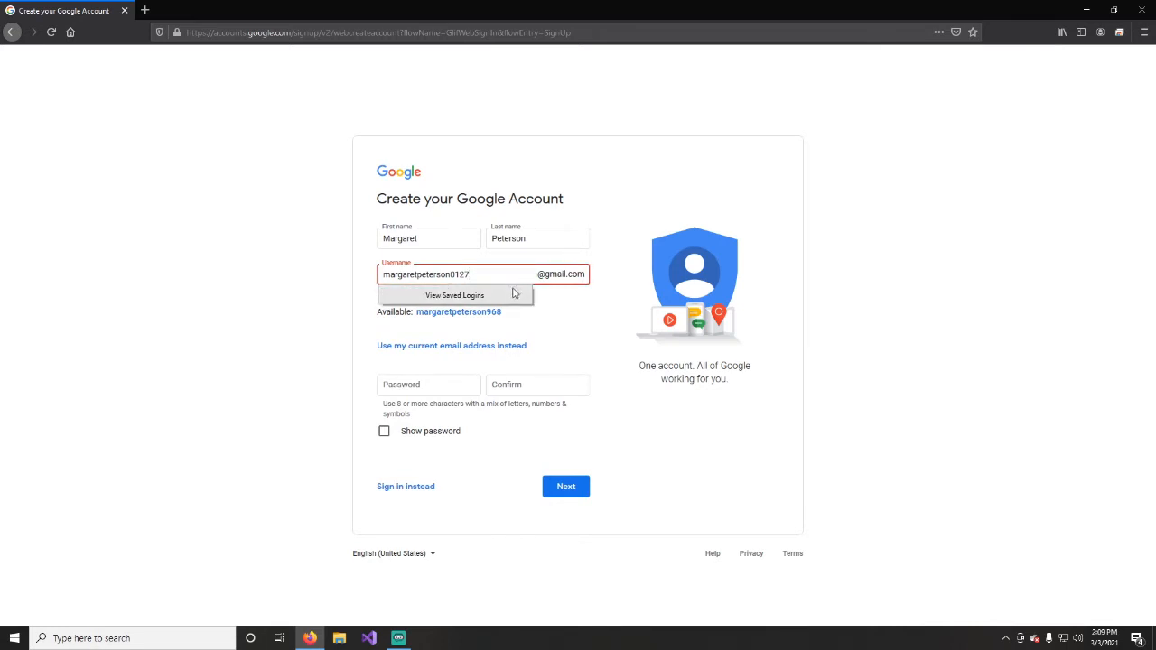
{"action": "type", "text": "00"}
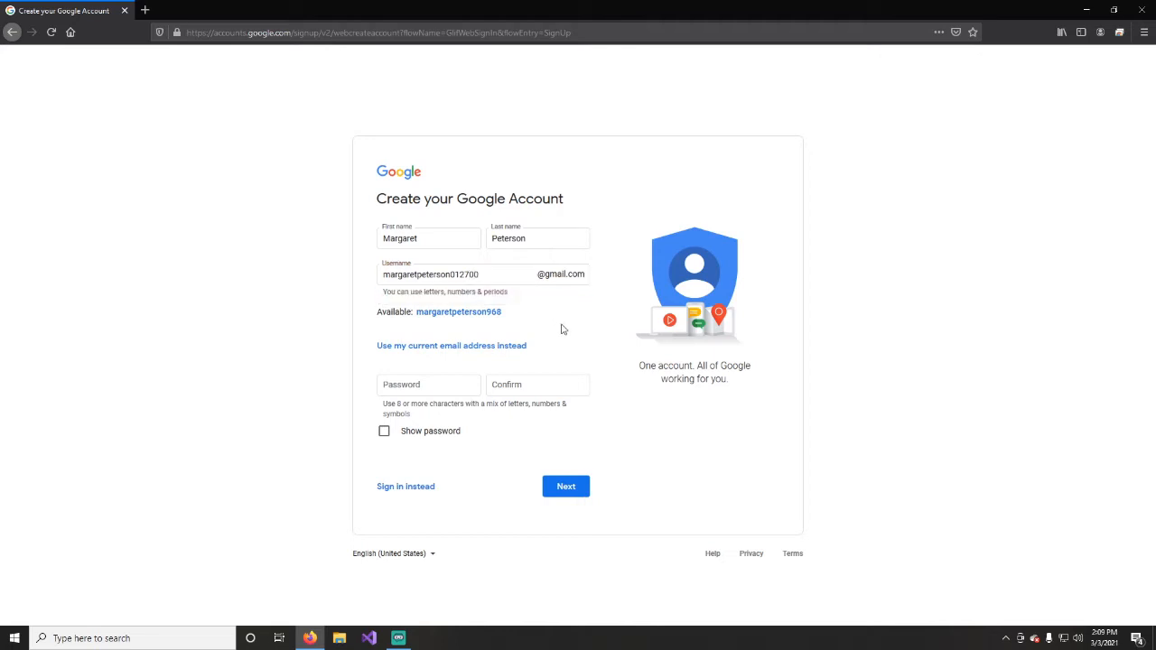
{"action": "mouse_move", "coordinate": [496, 314]}
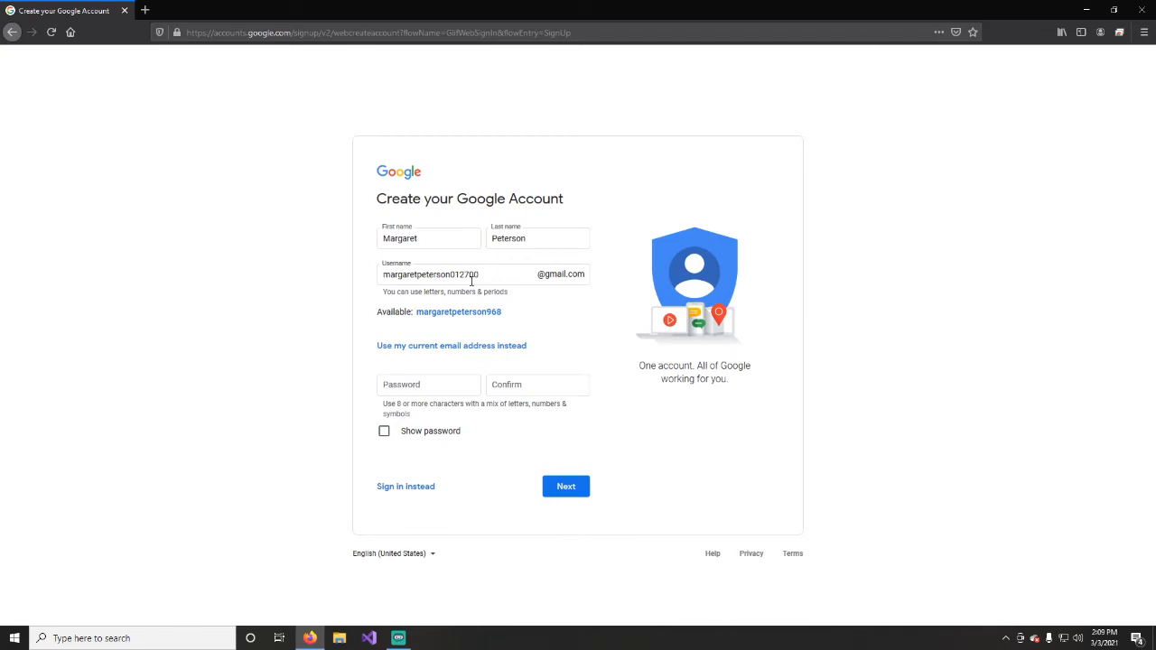
{"action": "mouse_move", "coordinate": [553, 303]}
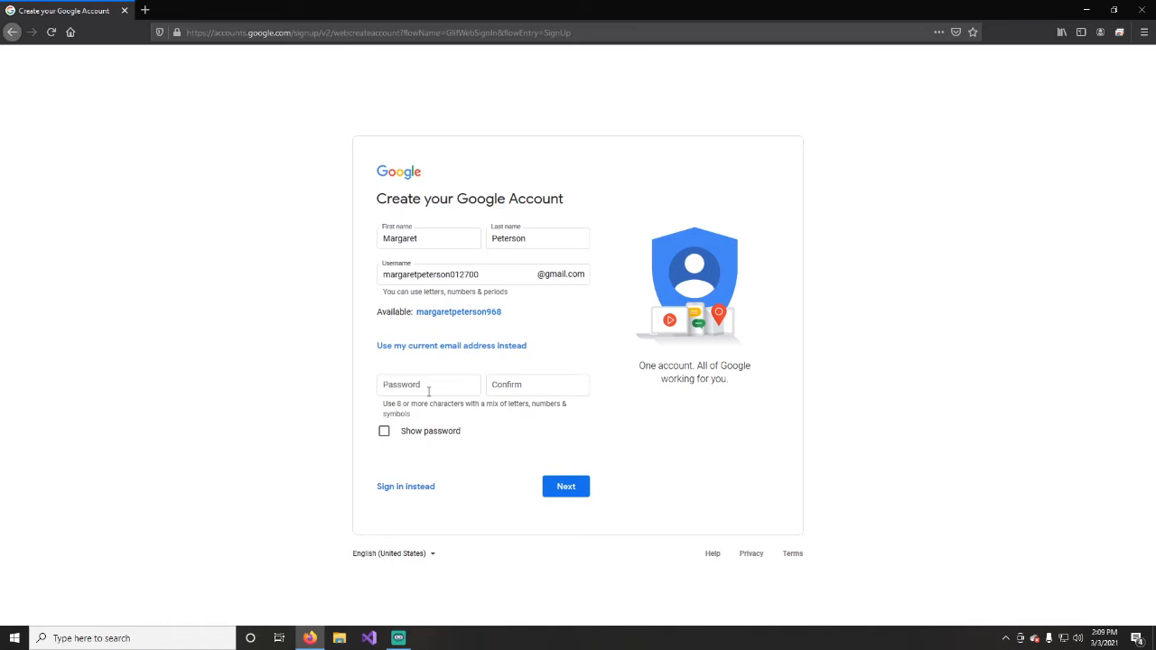
{"action": "mouse_move", "coordinate": [380, 438]}
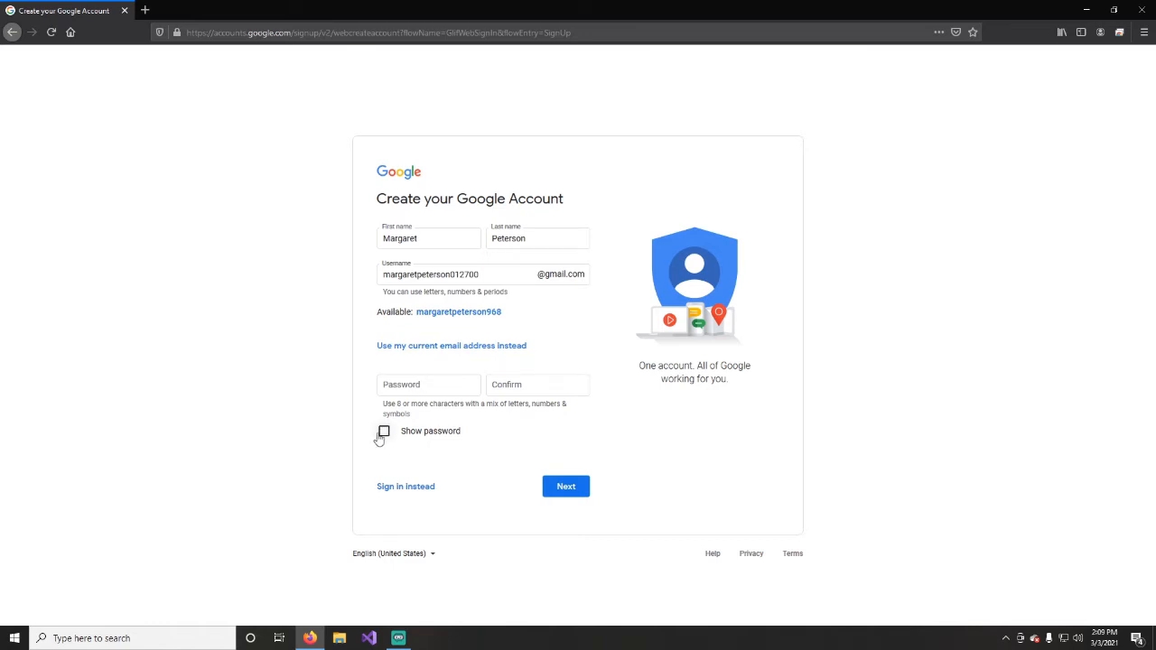
{"action": "left_click", "coordinate": [384, 431]}
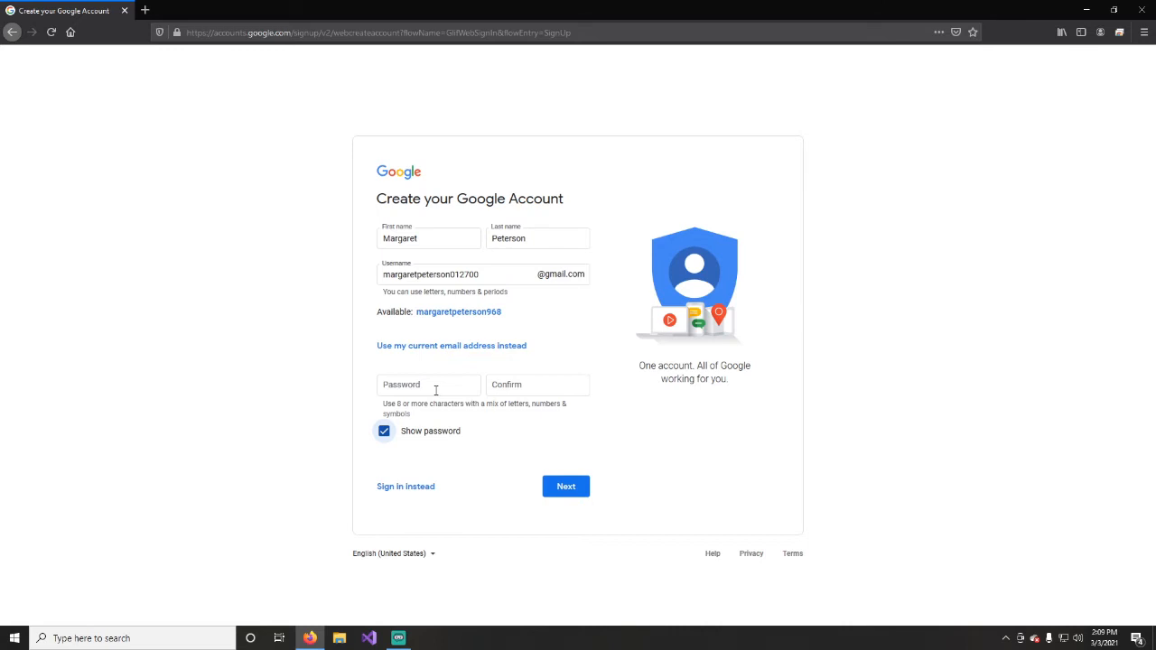
{"action": "left_click", "coordinate": [429, 384]}
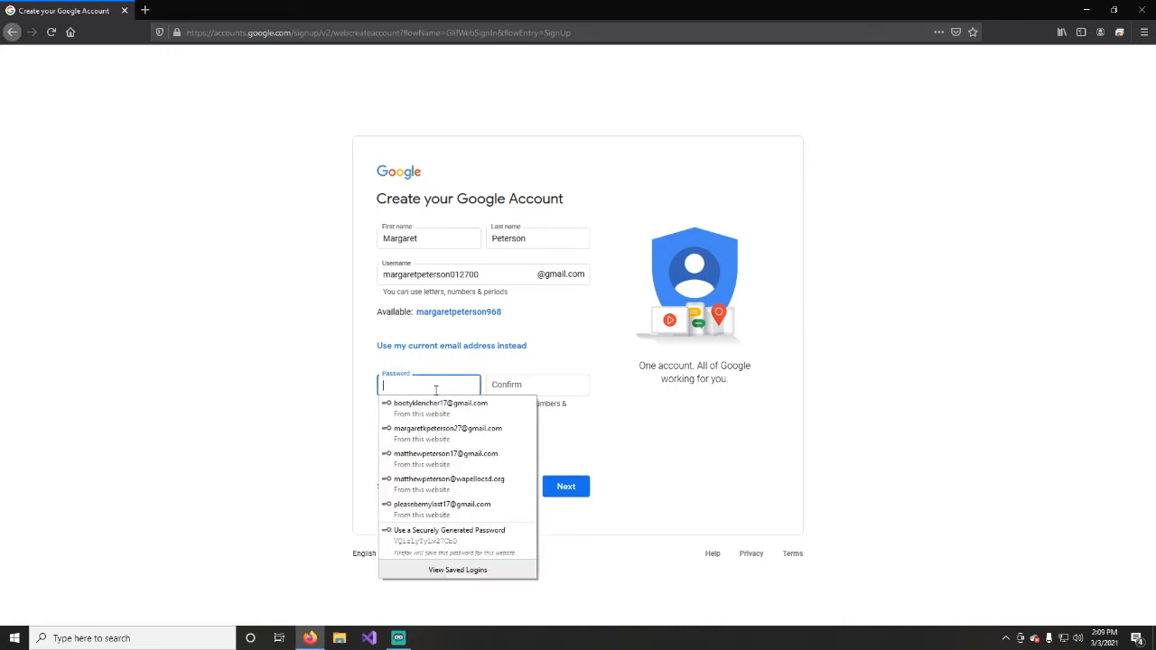
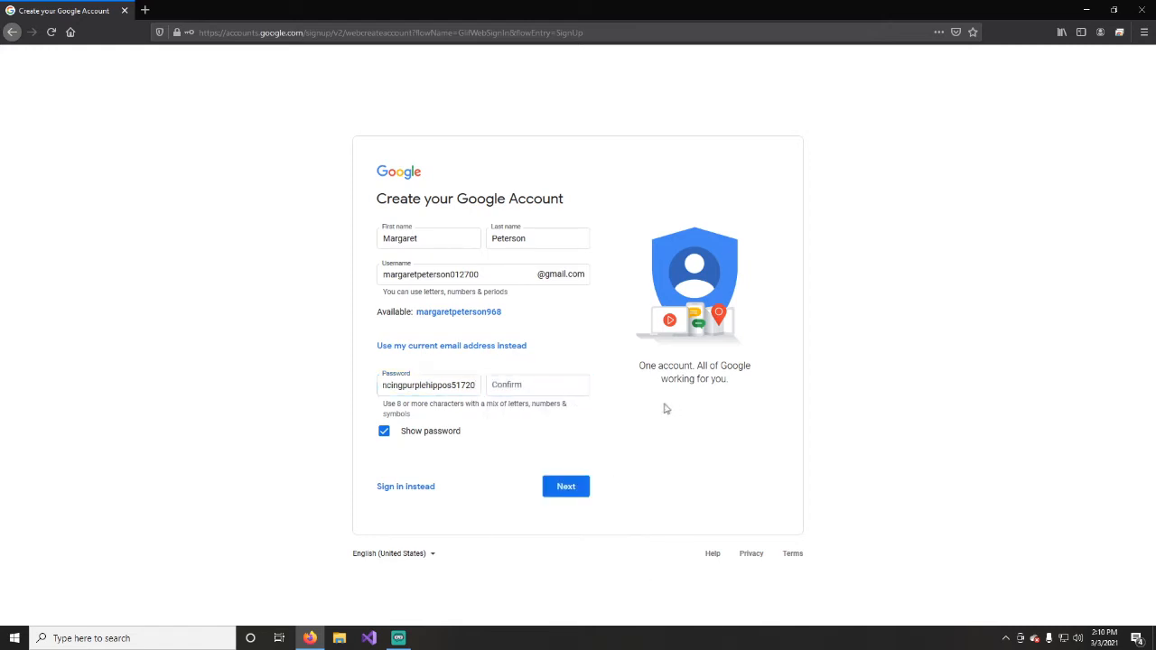
{"action": "mouse_move", "coordinate": [646, 409]}
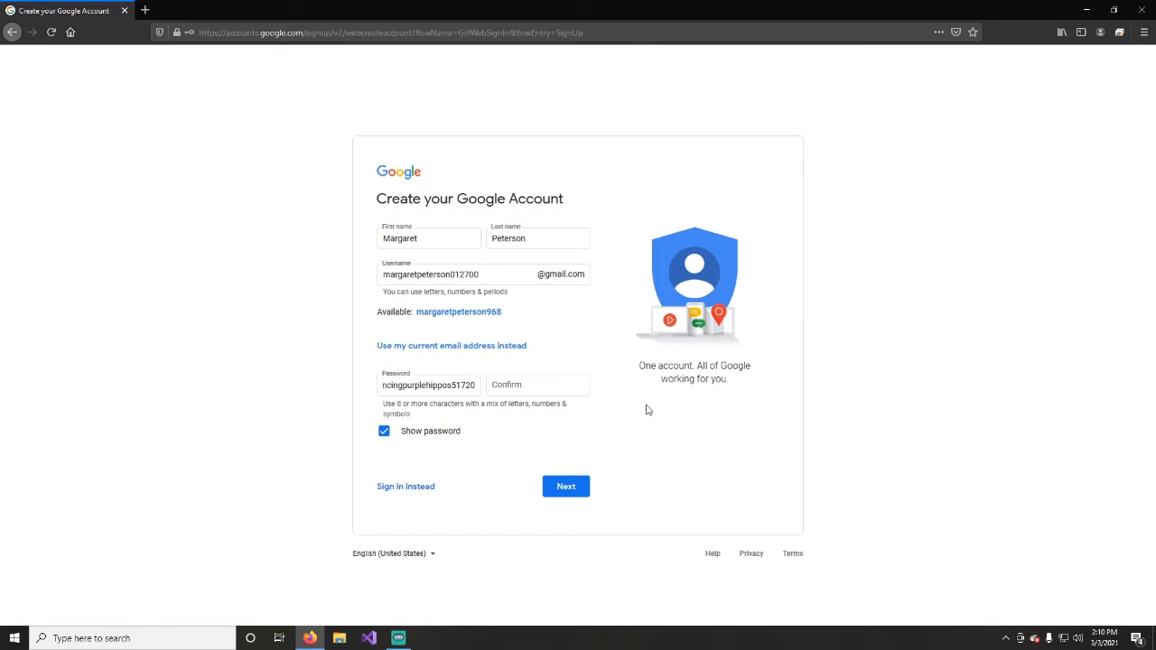
{"action": "mouse_move", "coordinate": [537, 383]}
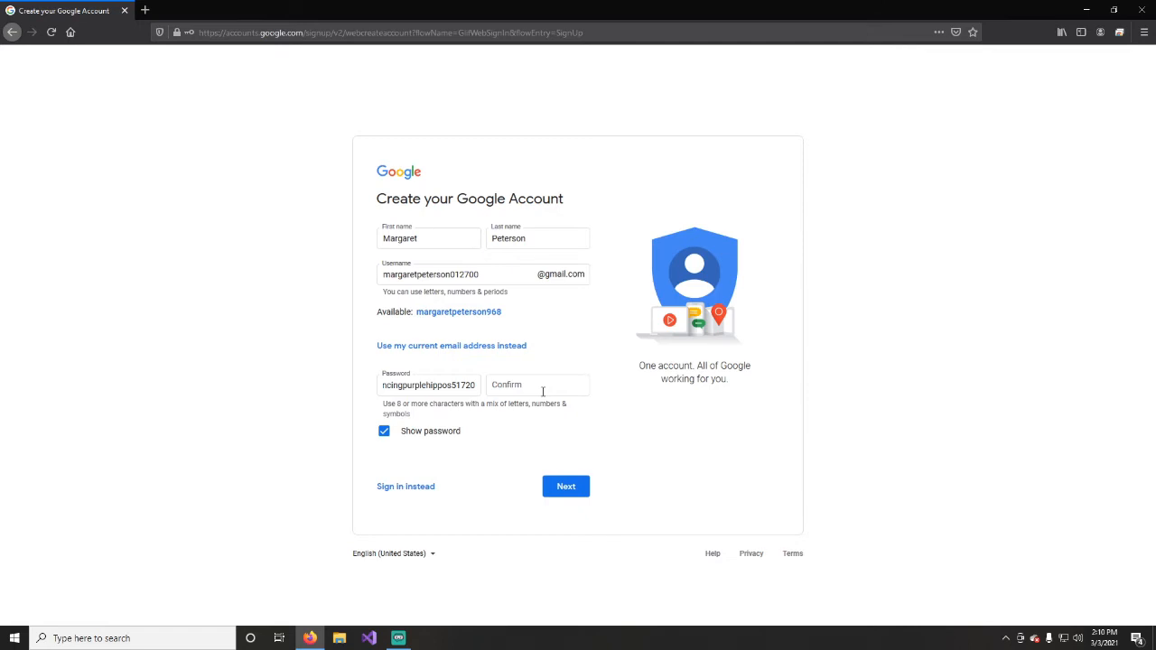
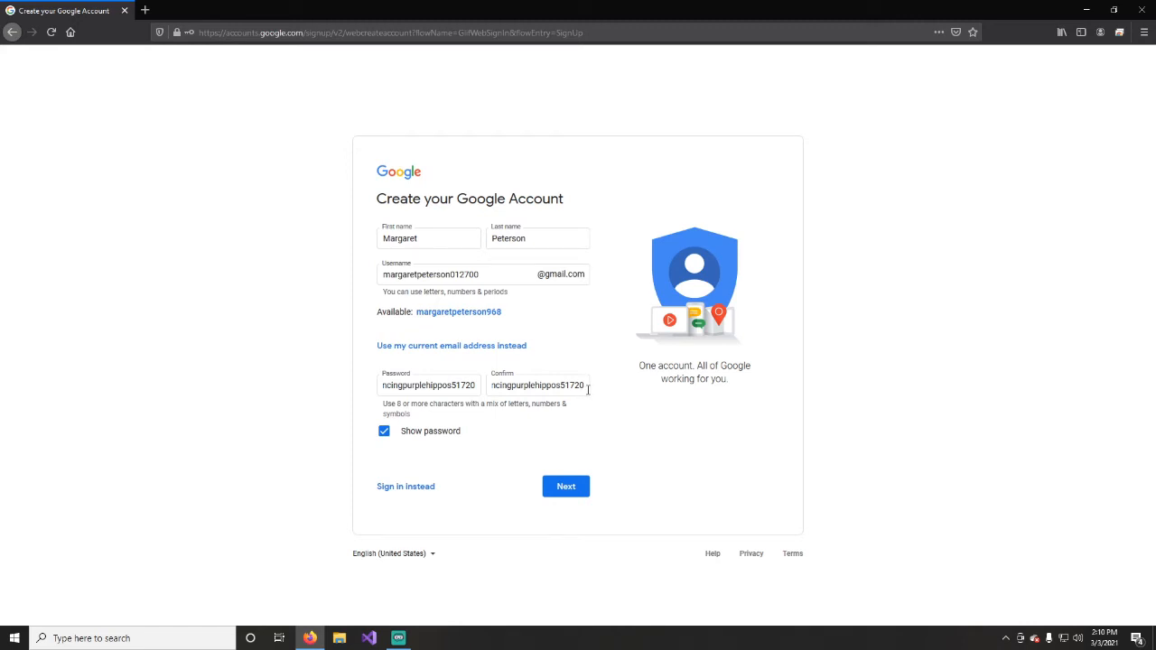
{"action": "mouse_move", "coordinate": [649, 382]}
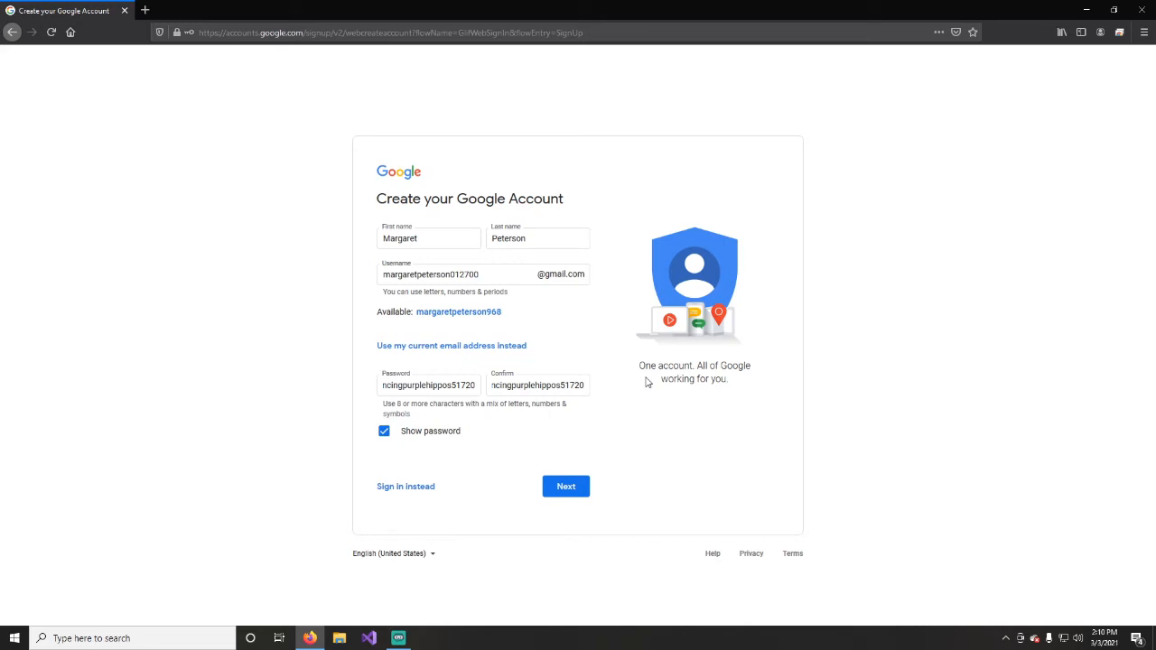
{"action": "mouse_move", "coordinate": [563, 509]}
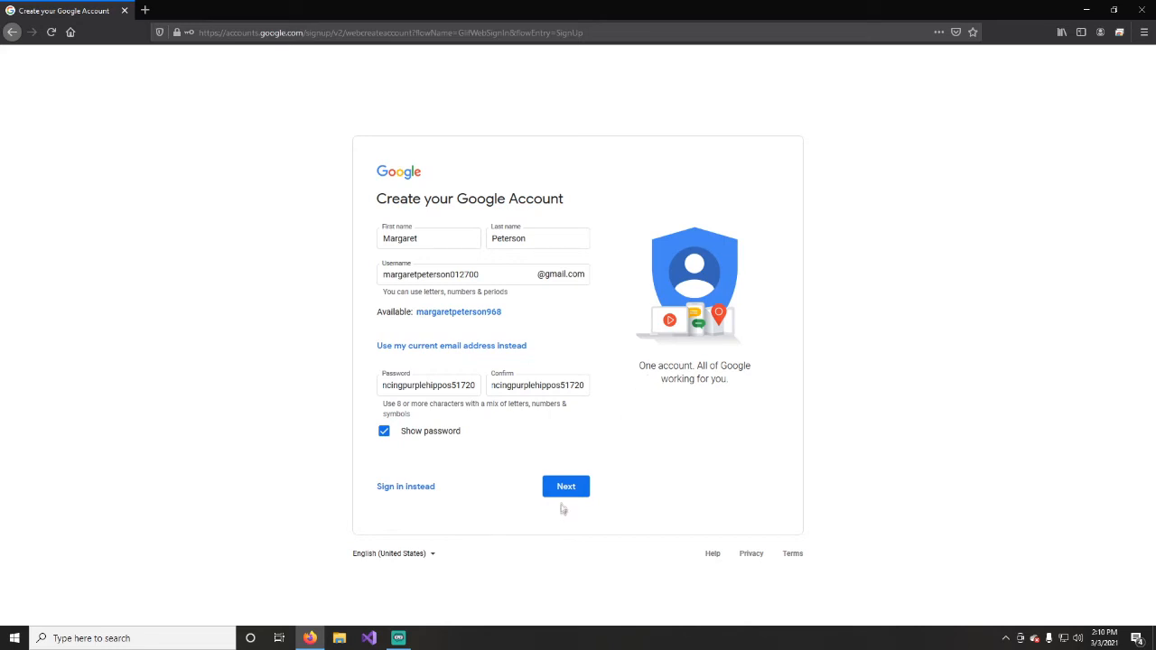
{"action": "mouse_move", "coordinate": [632, 493]}
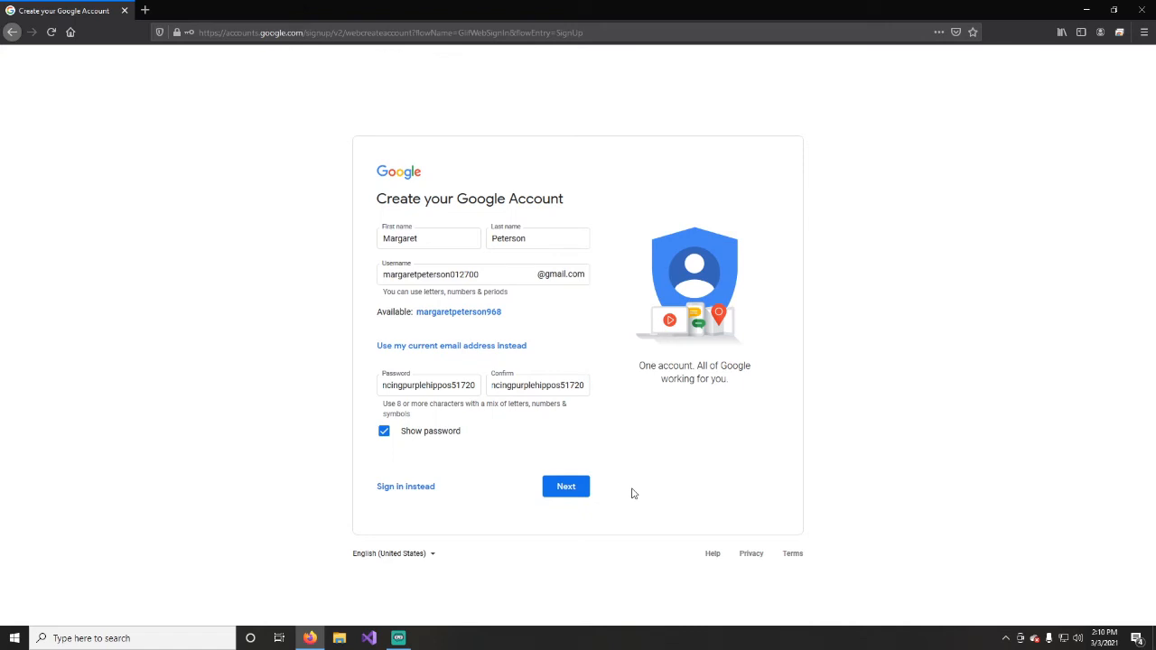
{"action": "mouse_move", "coordinate": [565, 485]}
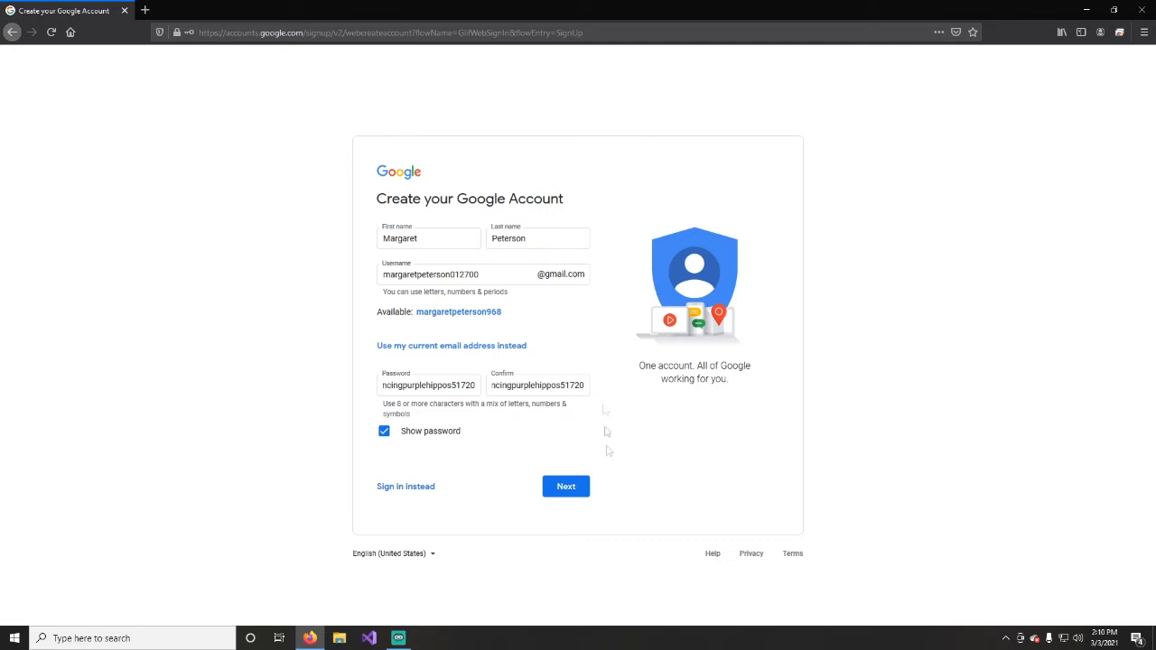
{"action": "mouse_move", "coordinate": [596, 511]}
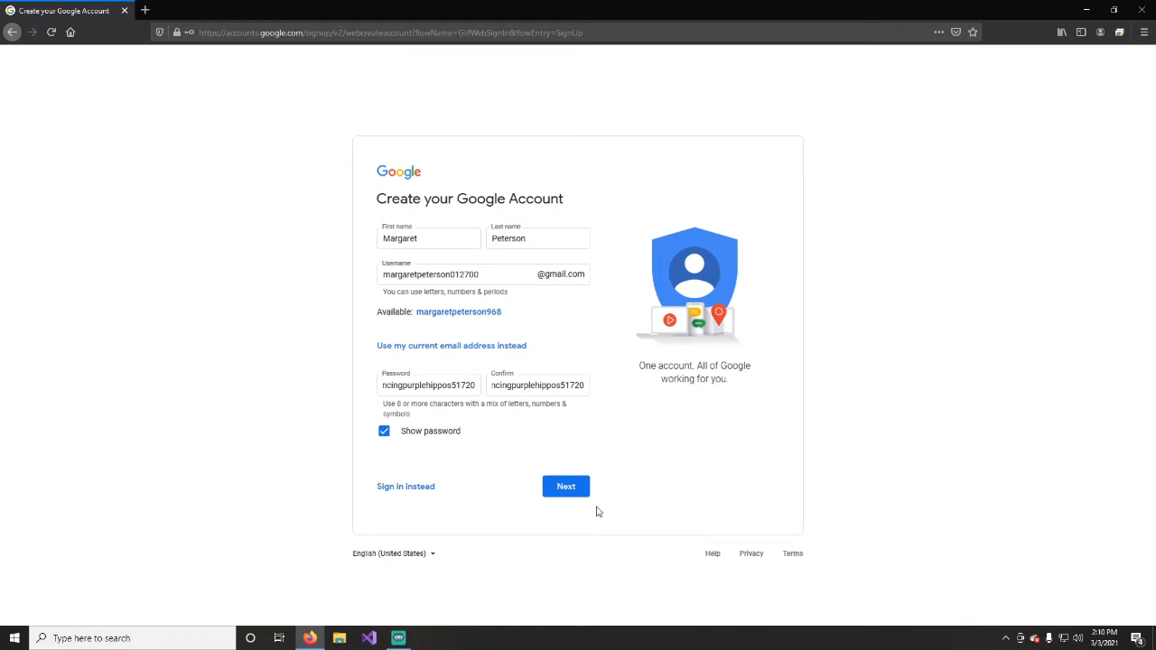
{"action": "mouse_move", "coordinate": [598, 486]}
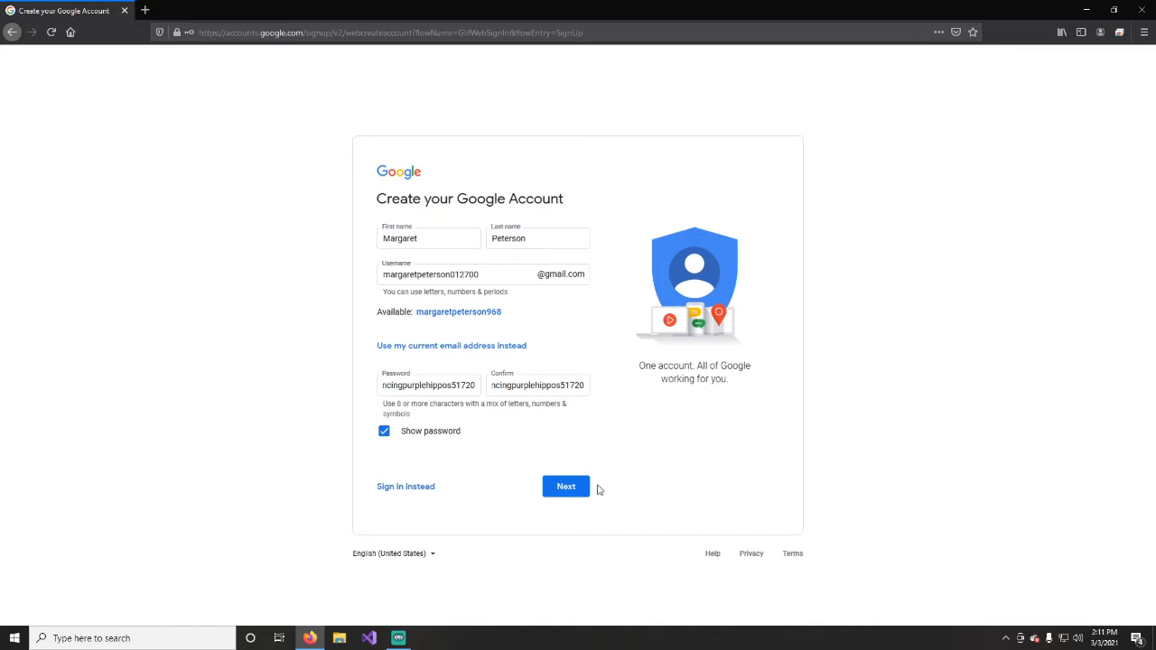
{"action": "mouse_move", "coordinate": [600, 465]}
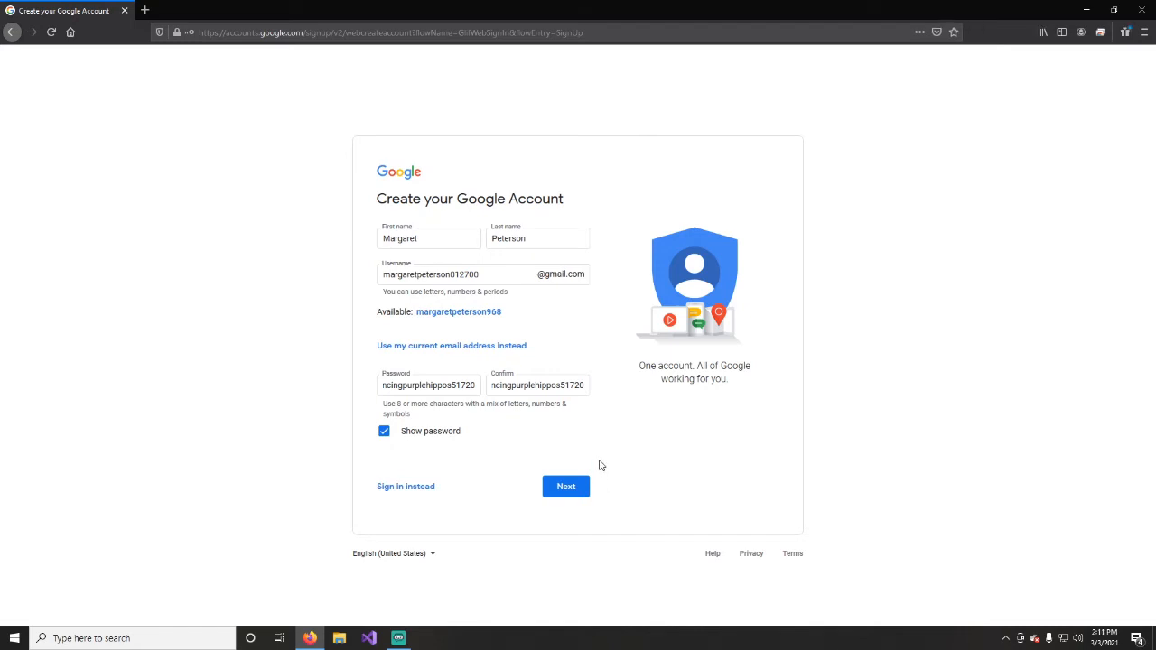
{"action": "mouse_move", "coordinate": [611, 335]}
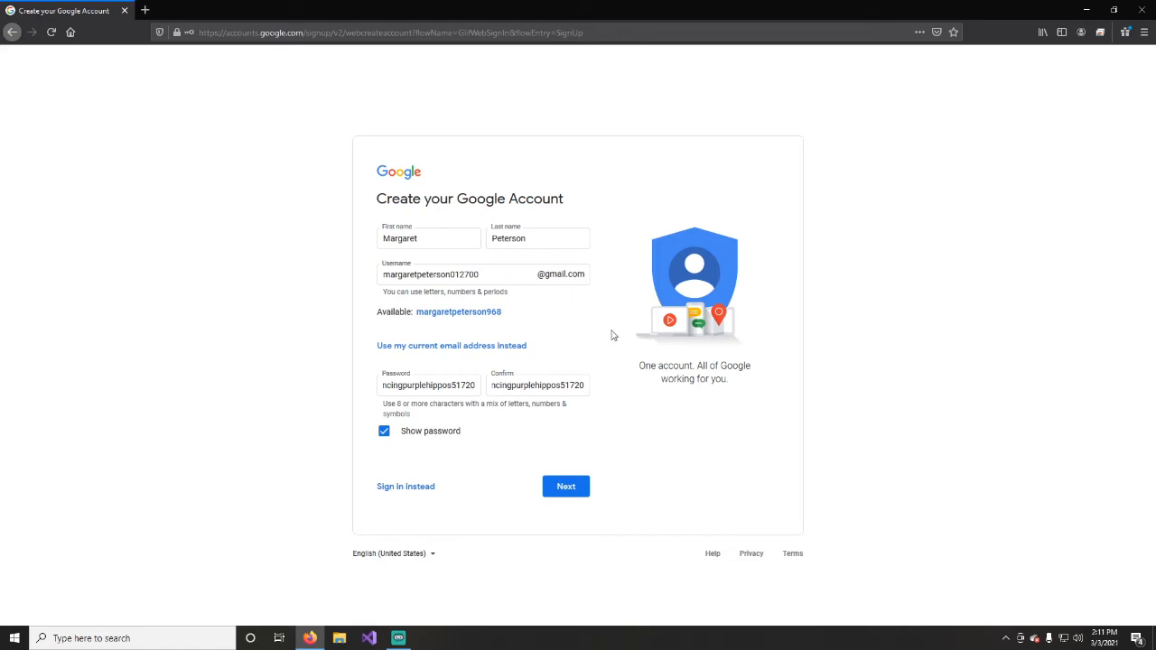
{"action": "mouse_move", "coordinate": [380, 298]}
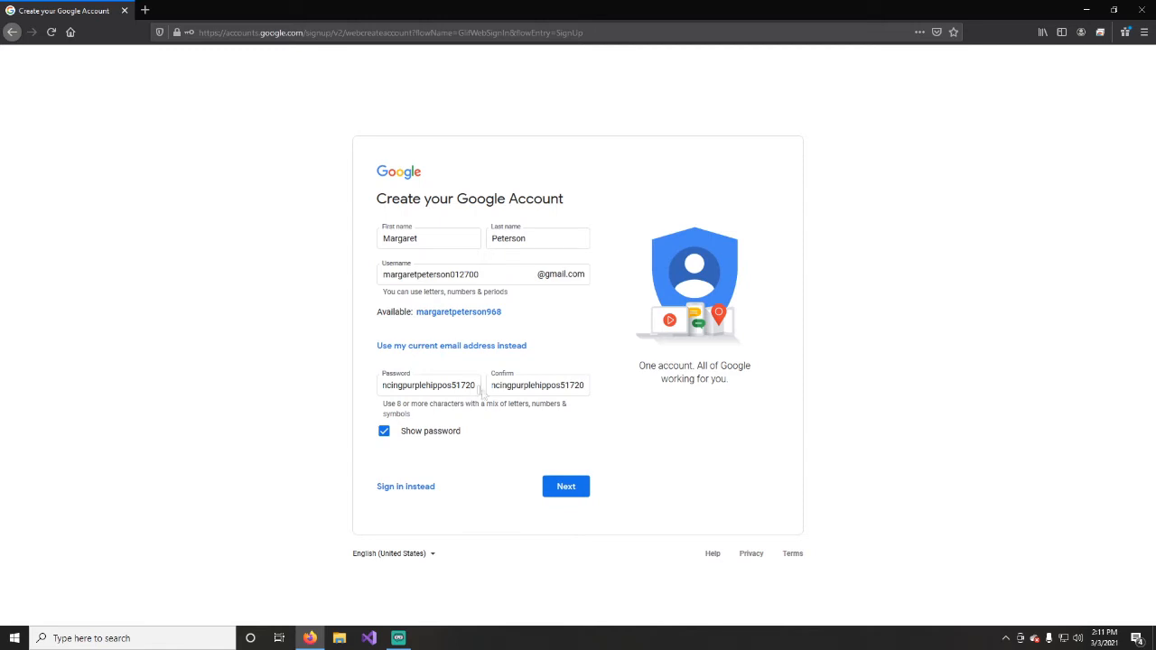
{"action": "mouse_move", "coordinate": [603, 402]}
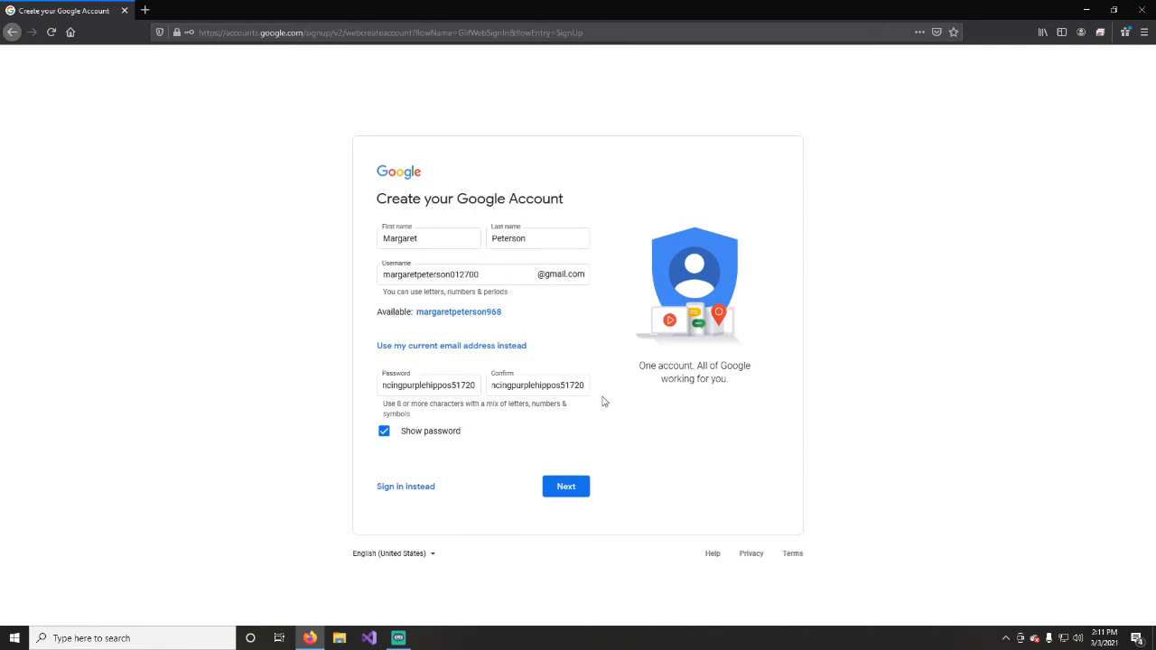
{"action": "mouse_move", "coordinate": [621, 406]}
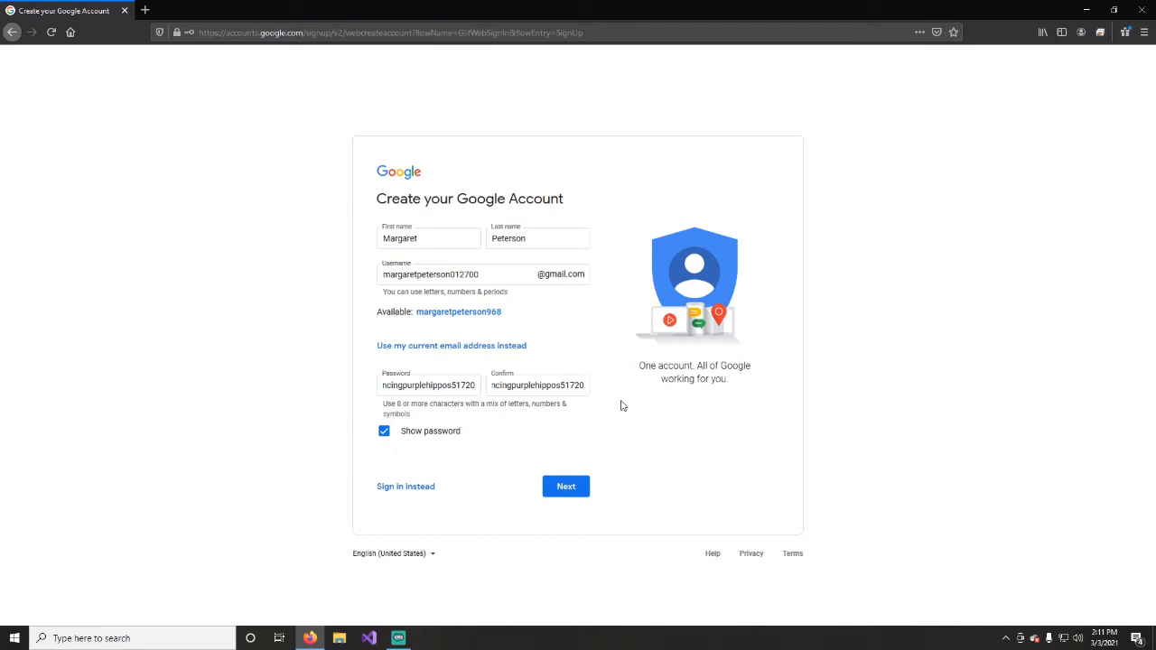
{"action": "mouse_move", "coordinate": [605, 455]}
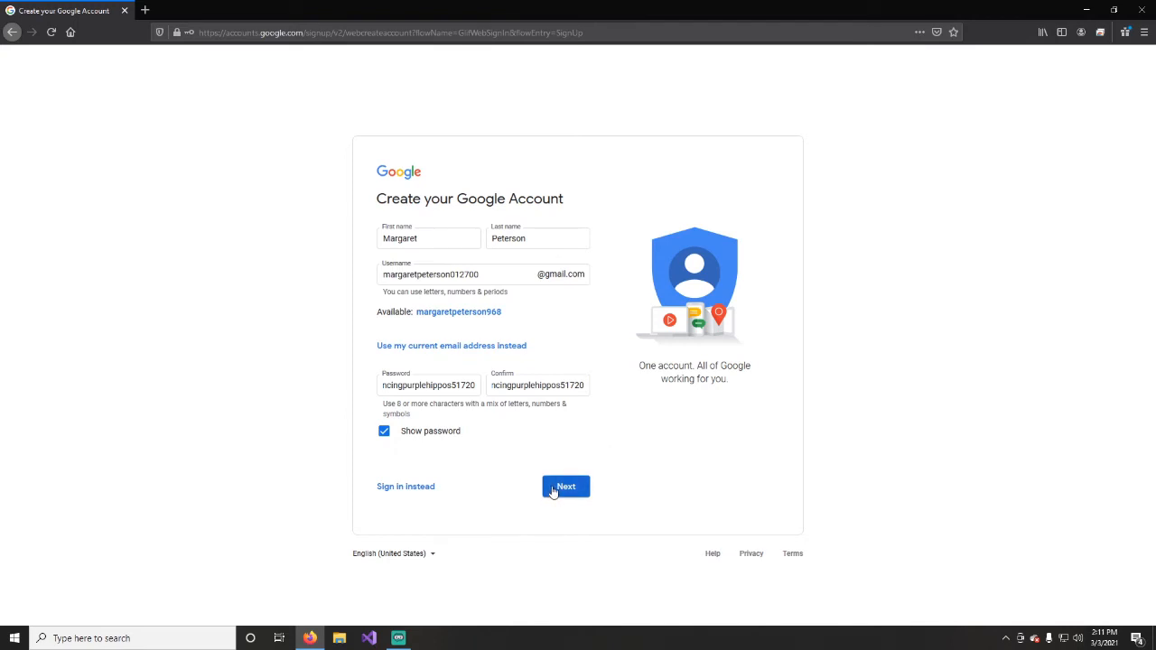
Step: Submit the name, username and password, and answer Firefox's save-login prompt
{"action": "left_click", "coordinate": [565, 486]}
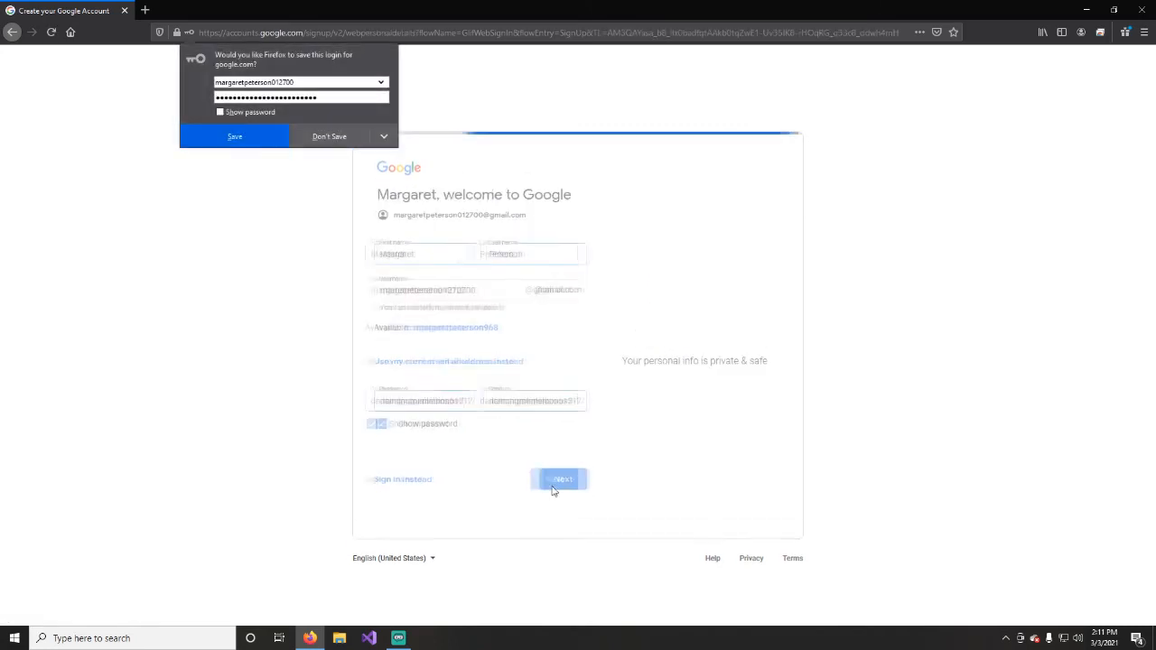
{"action": "left_click", "coordinate": [558, 478]}
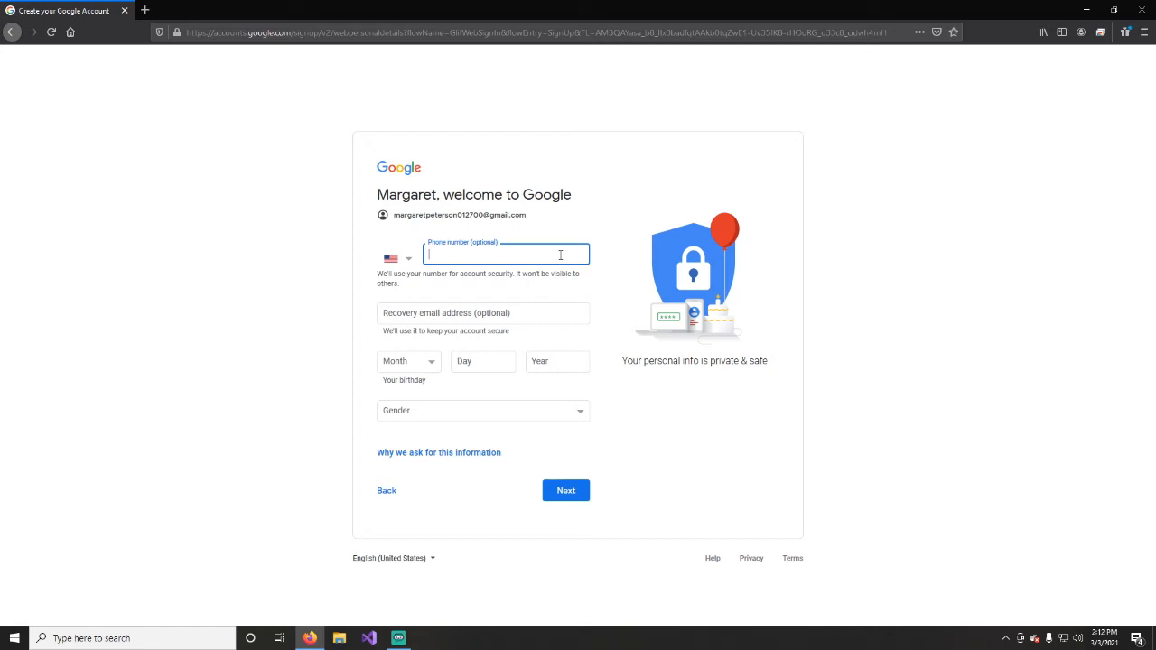
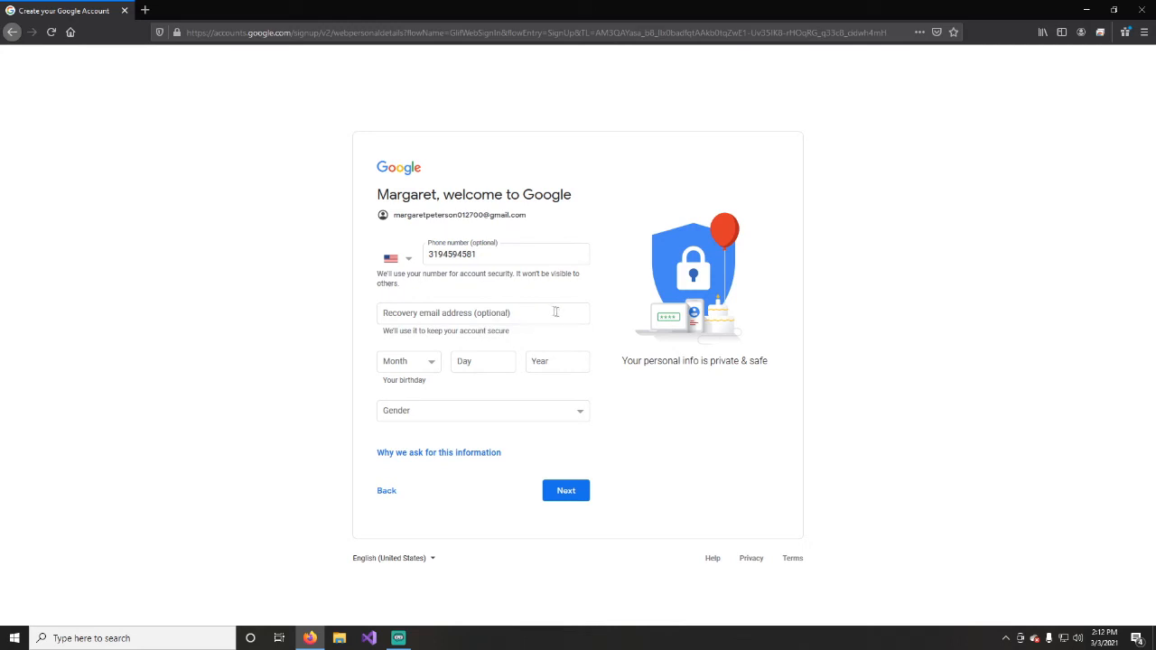
{"action": "mouse_move", "coordinate": [379, 398]}
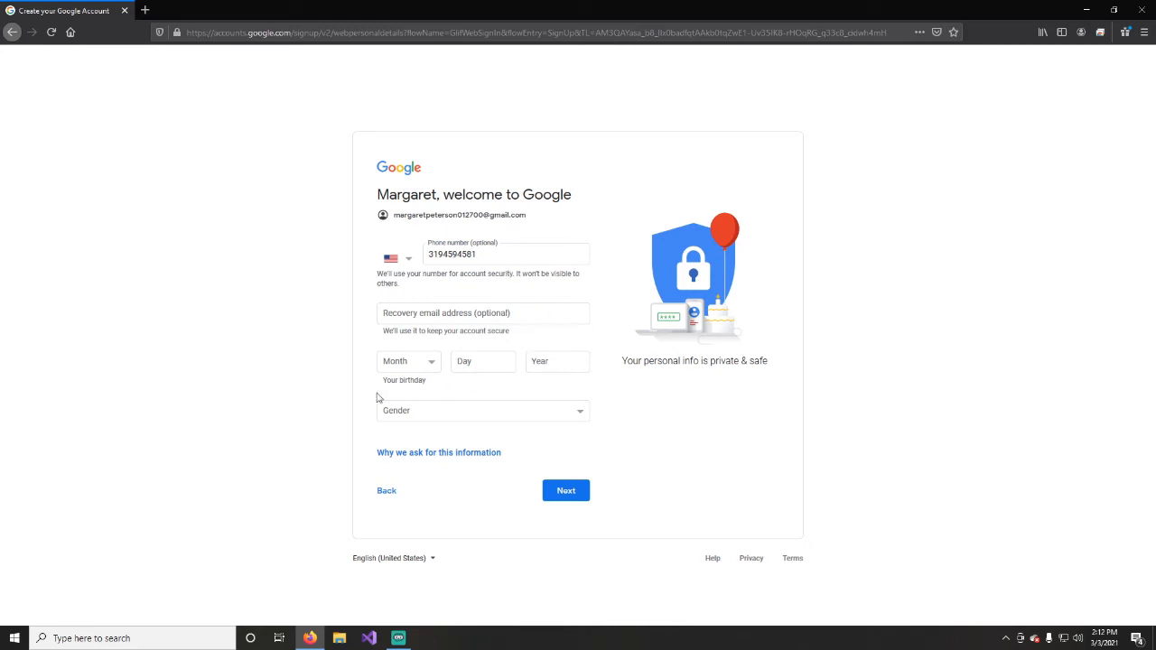
{"action": "mouse_move", "coordinate": [412, 389]}
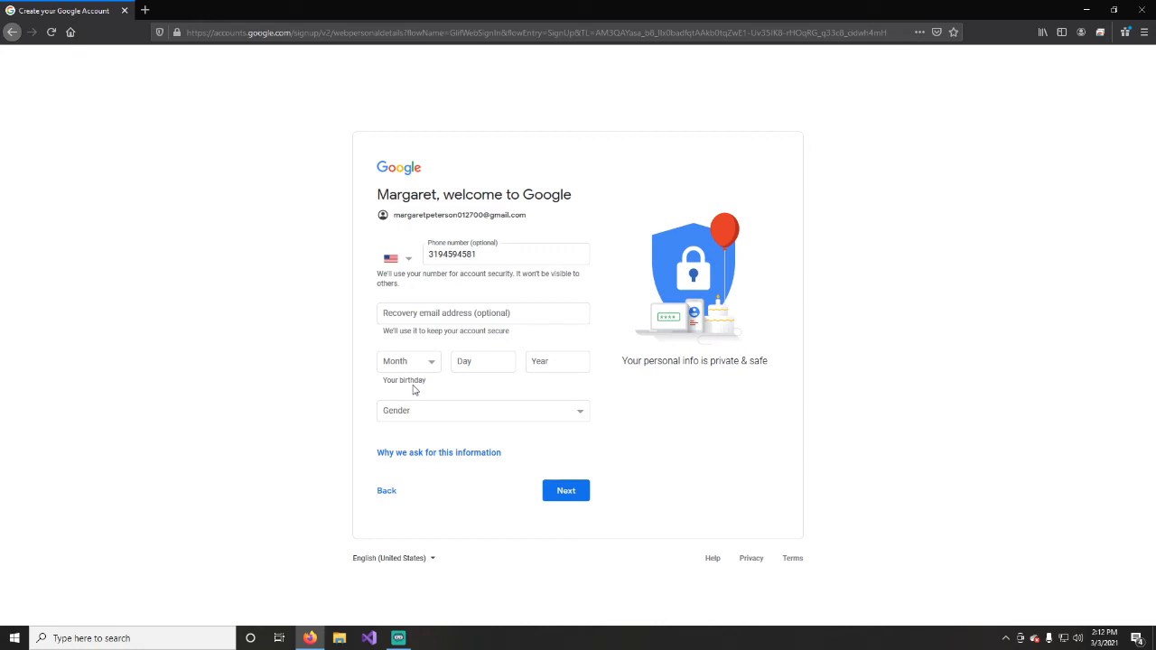
{"action": "mouse_move", "coordinate": [411, 390]}
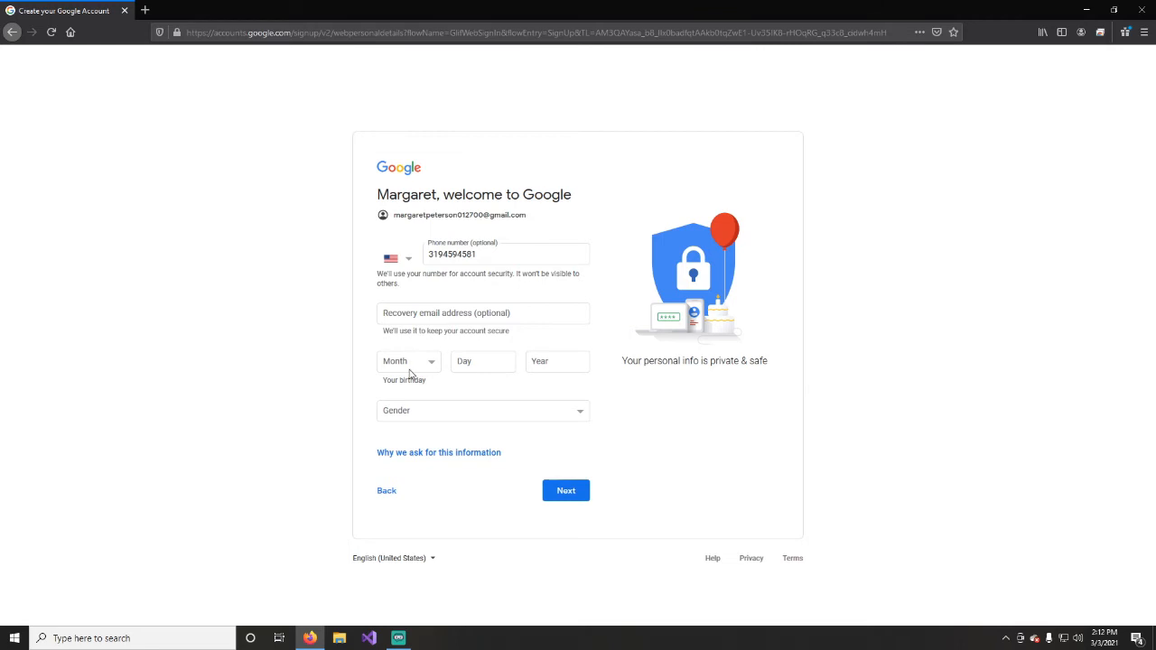
Step: Set the birthday to January 1, 1964 and the gender to Female
{"action": "left_click", "coordinate": [408, 361]}
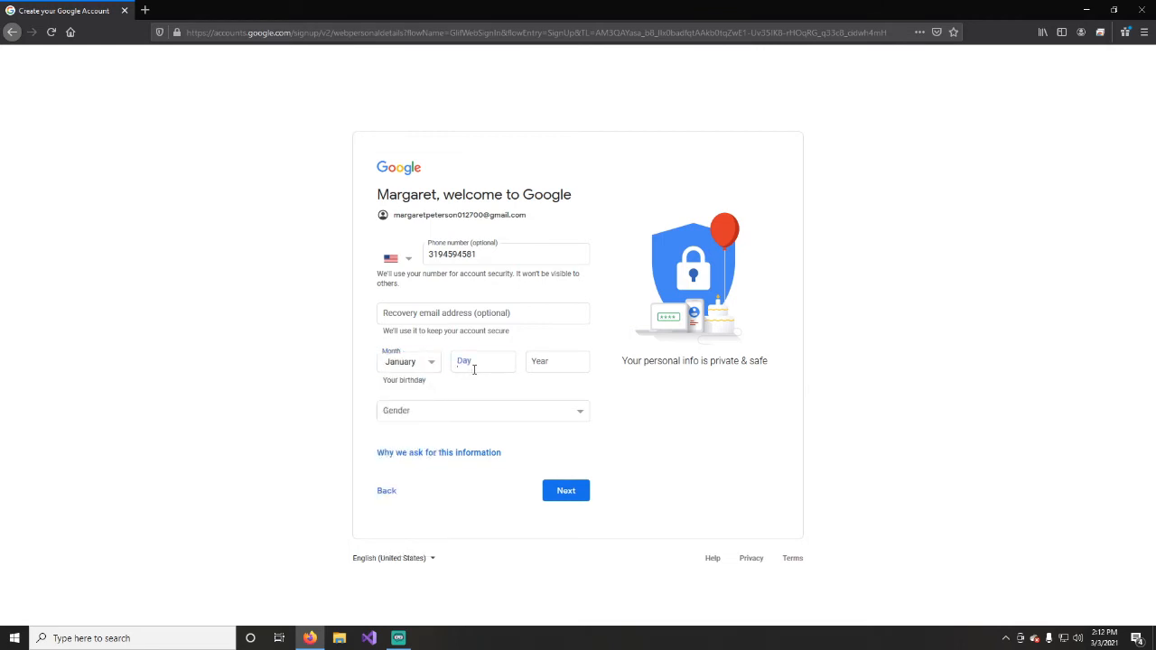
{"action": "type", "text": "1"}
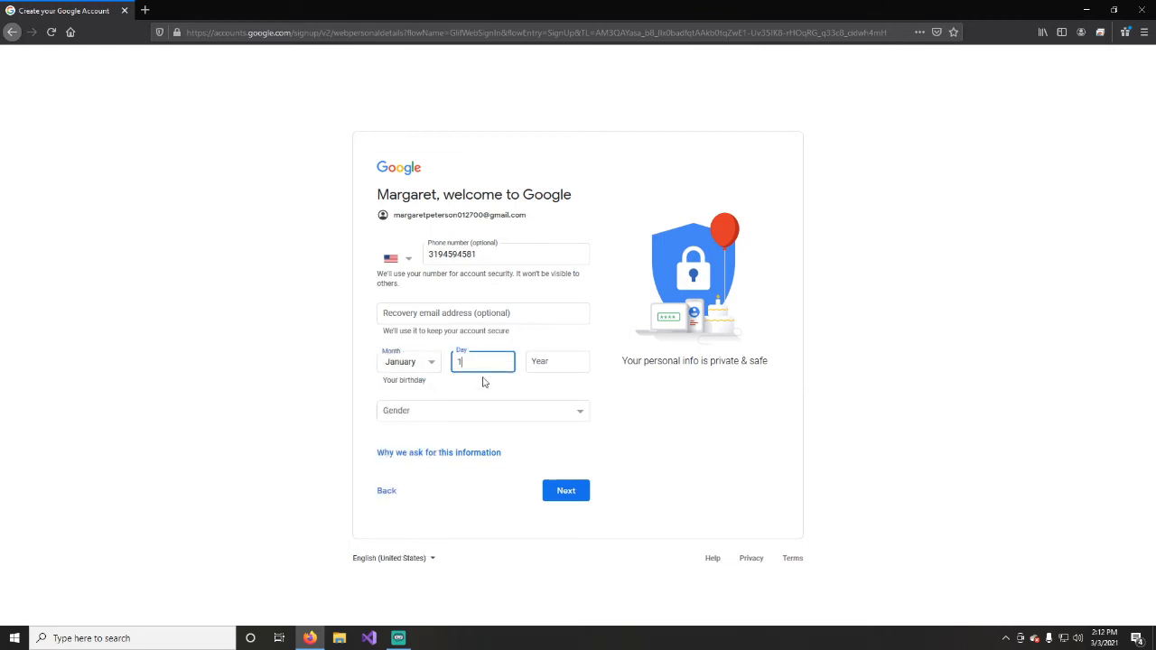
{"action": "type", "text": "1964"}
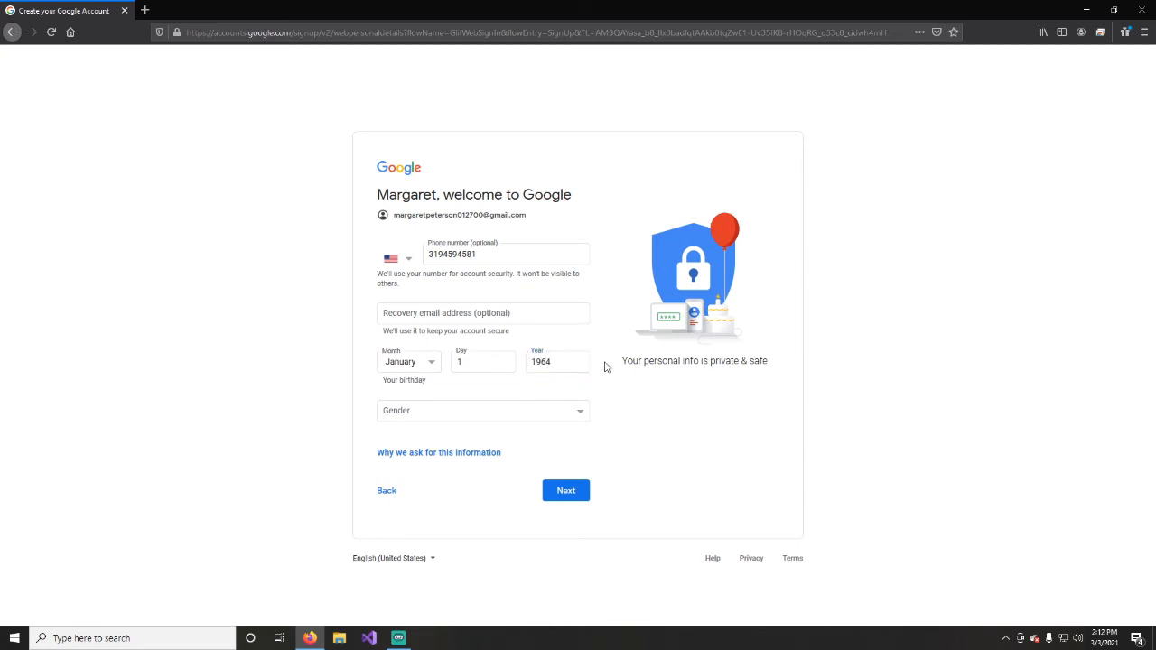
{"action": "mouse_move", "coordinate": [600, 352]}
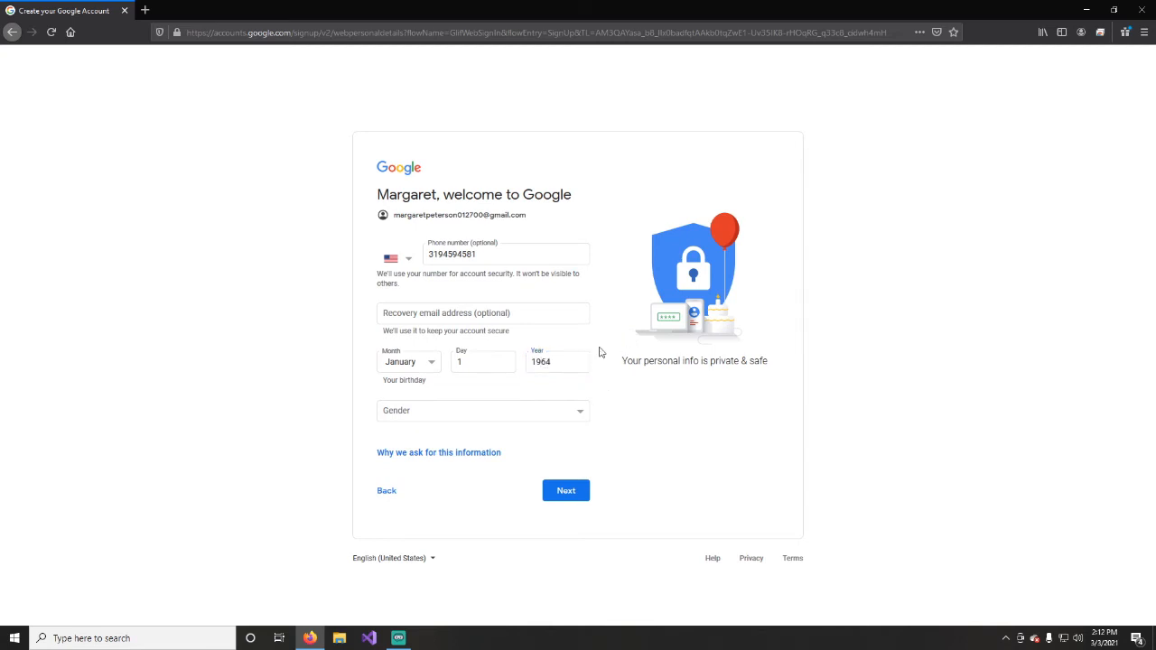
{"action": "mouse_move", "coordinate": [576, 424]}
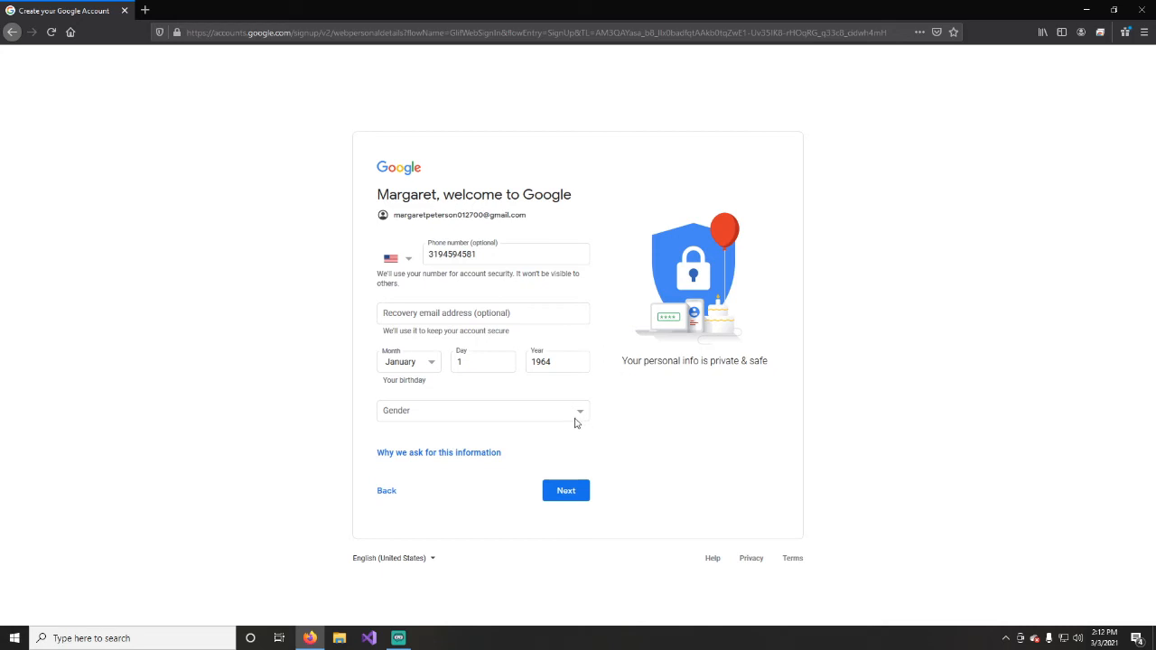
{"action": "left_click", "coordinate": [483, 410]}
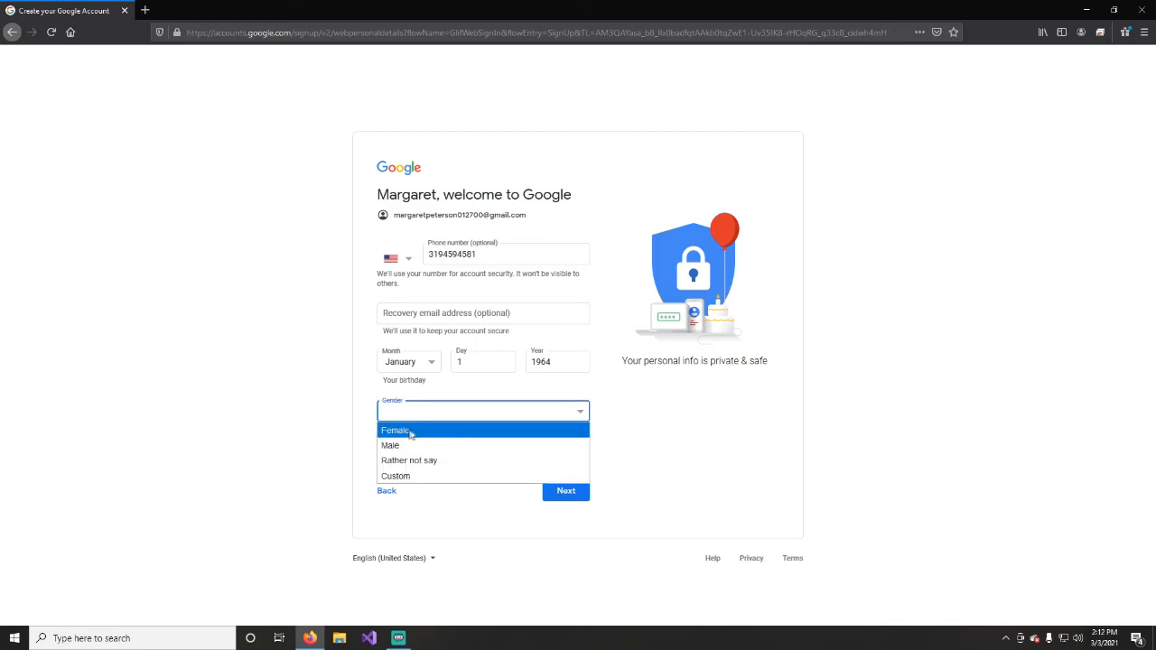
{"action": "left_click", "coordinate": [395, 429]}
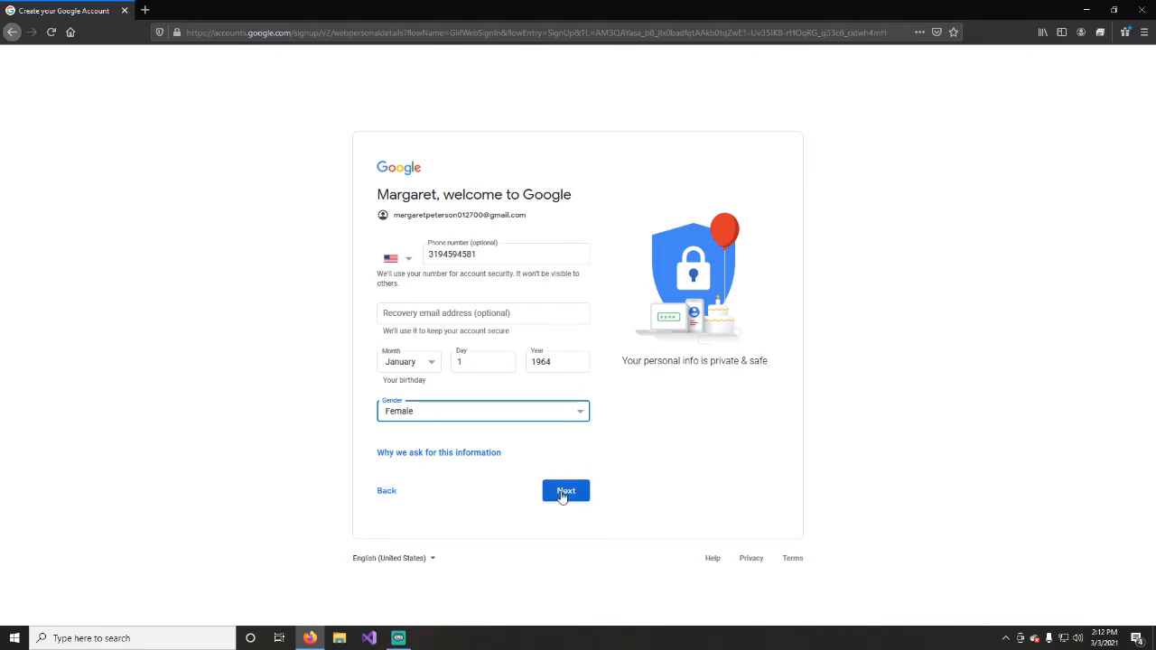
{"action": "left_click", "coordinate": [565, 490]}
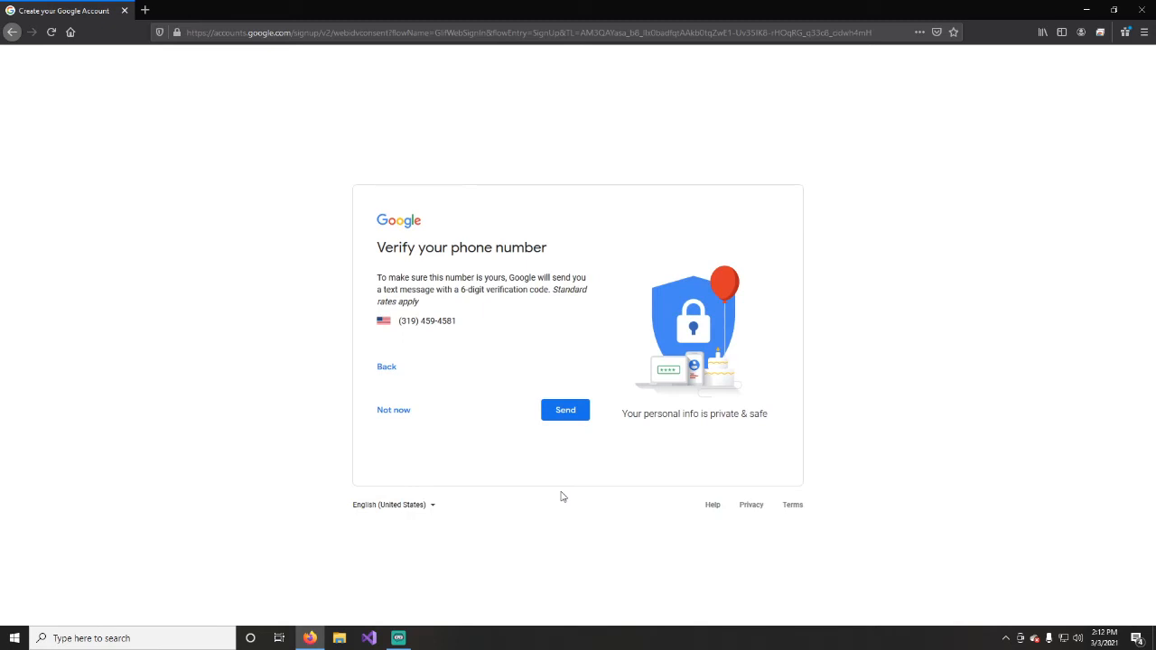
{"action": "mouse_move", "coordinate": [533, 434]}
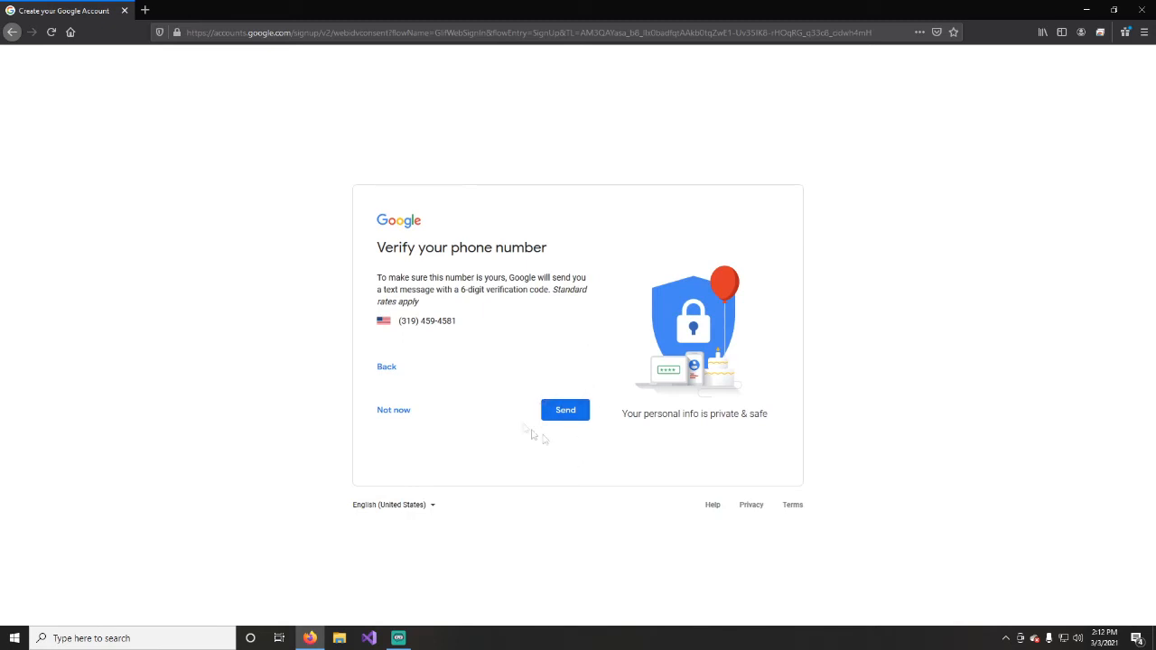
{"action": "mouse_move", "coordinate": [565, 409]}
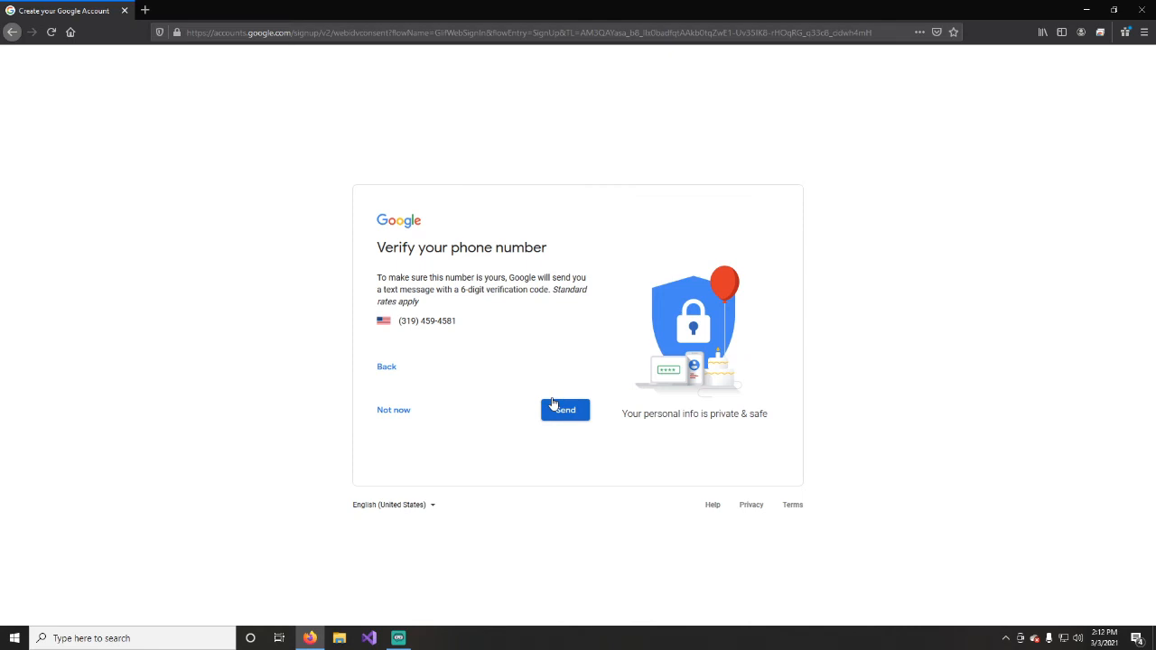
{"action": "mouse_move", "coordinate": [530, 417]}
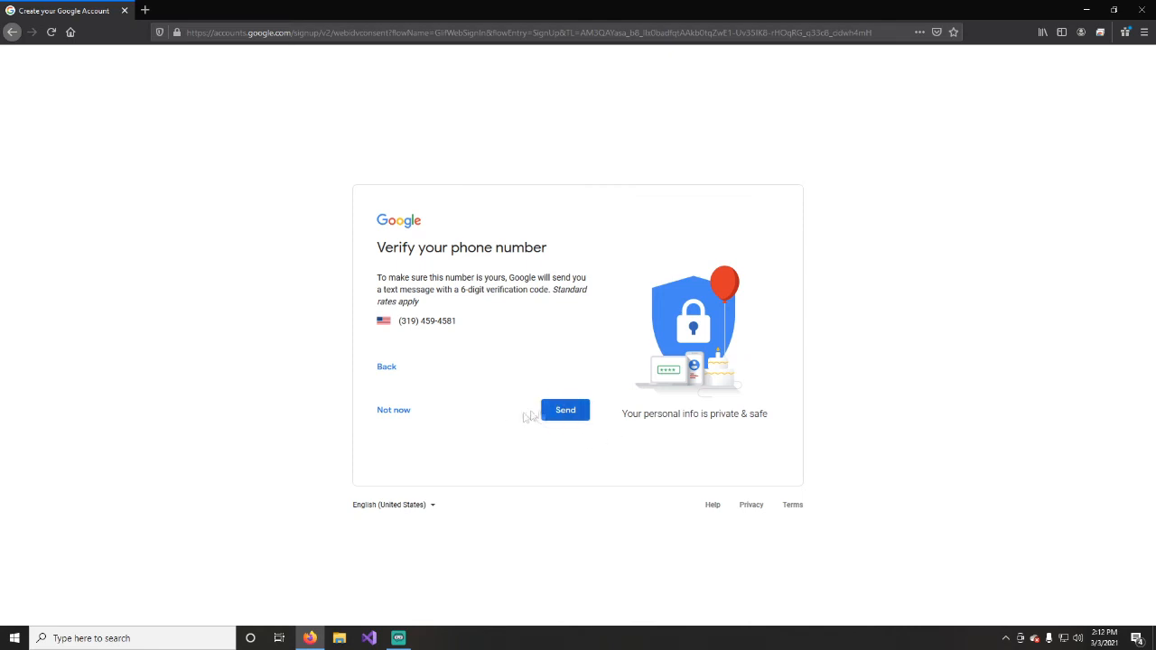
{"action": "mouse_move", "coordinate": [581, 455]}
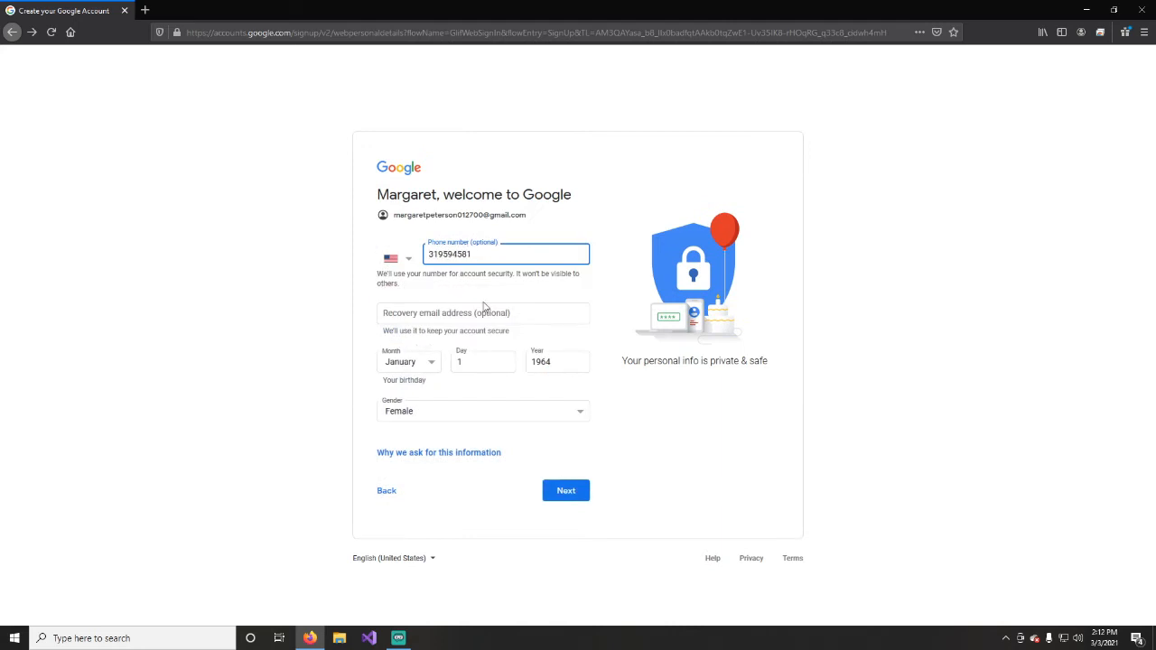
{"action": "left_click", "coordinate": [565, 490]}
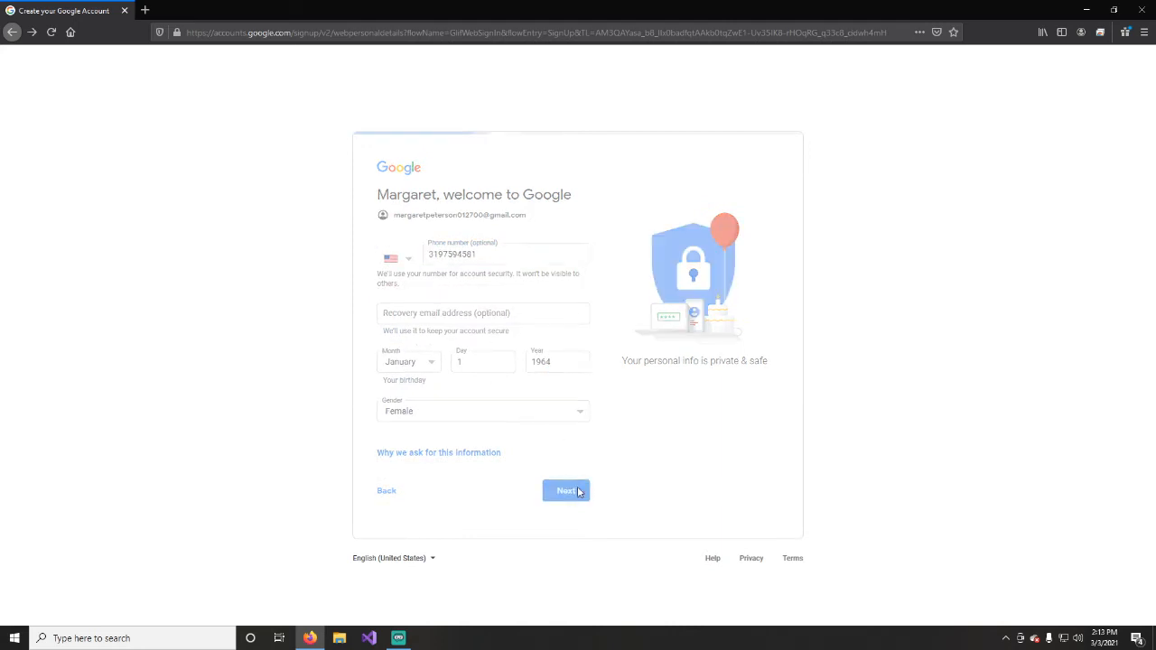
{"action": "left_click", "coordinate": [565, 491]}
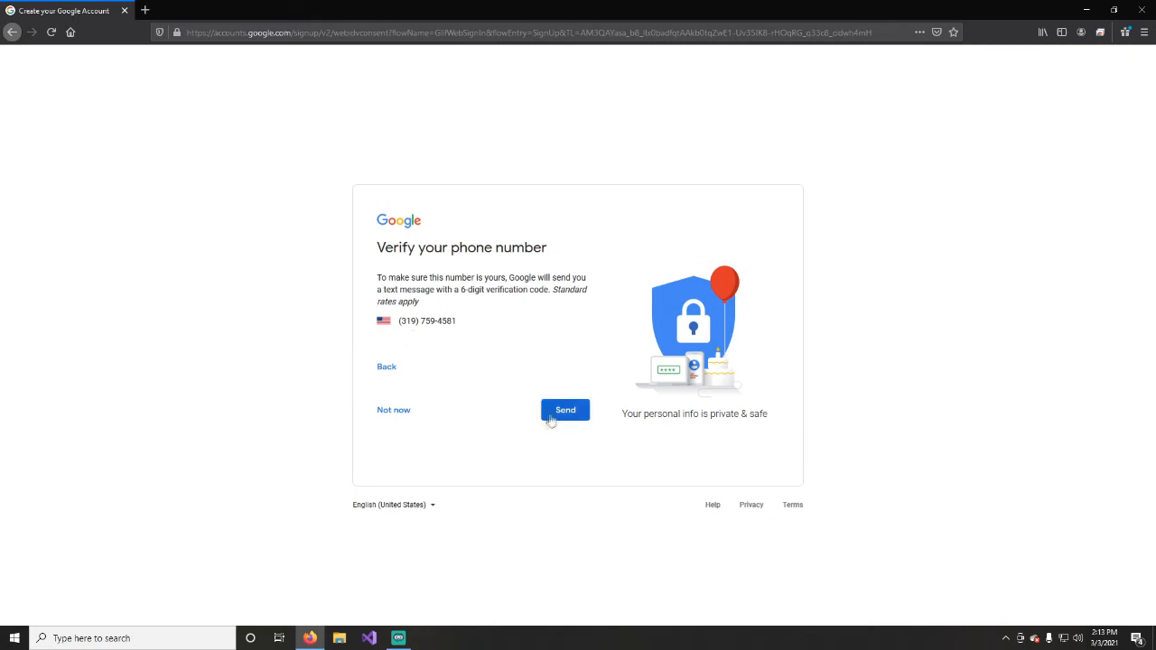
{"action": "mouse_move", "coordinate": [403, 333]}
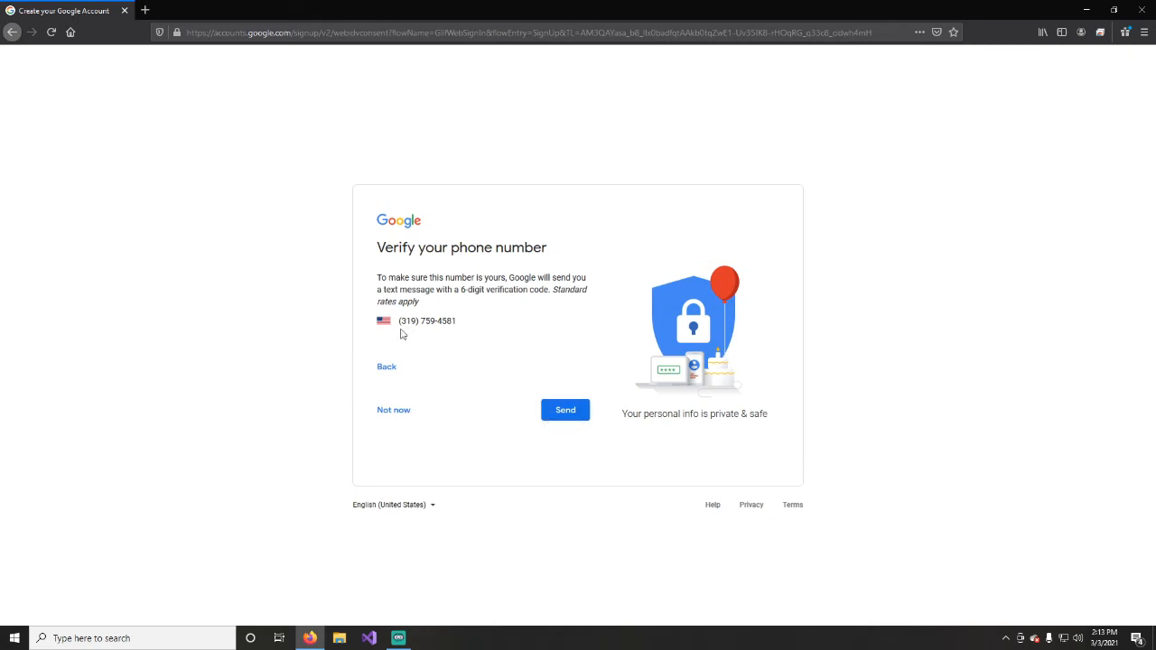
{"action": "mouse_move", "coordinate": [439, 335]}
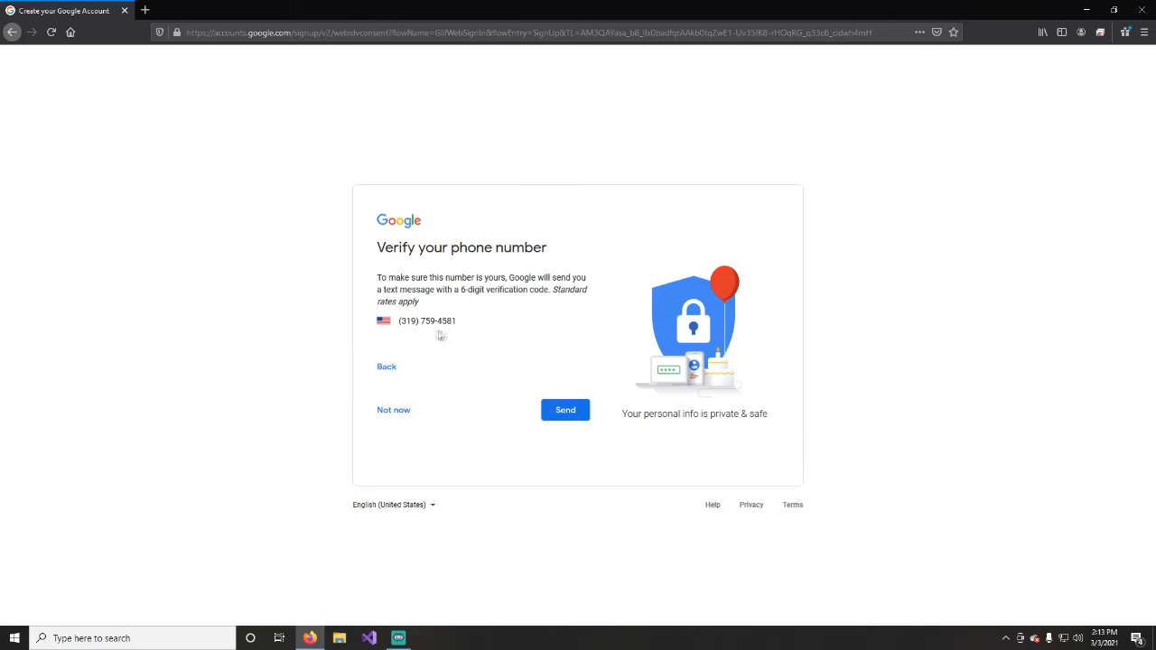
{"action": "mouse_move", "coordinate": [469, 336]}
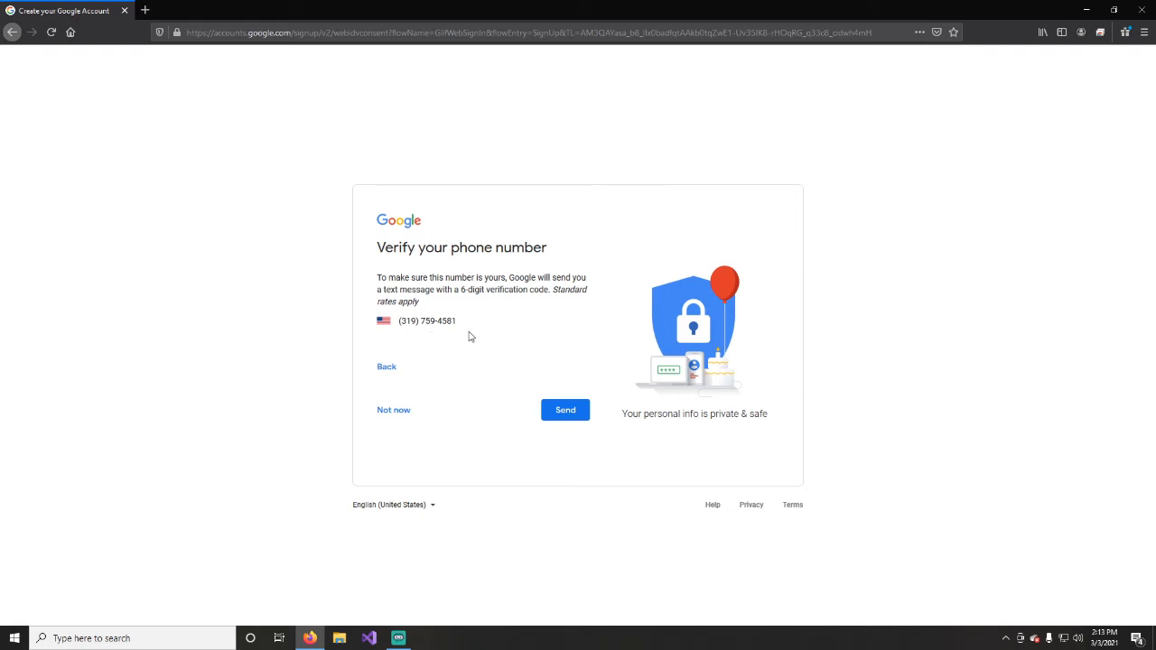
{"action": "mouse_move", "coordinate": [537, 306]}
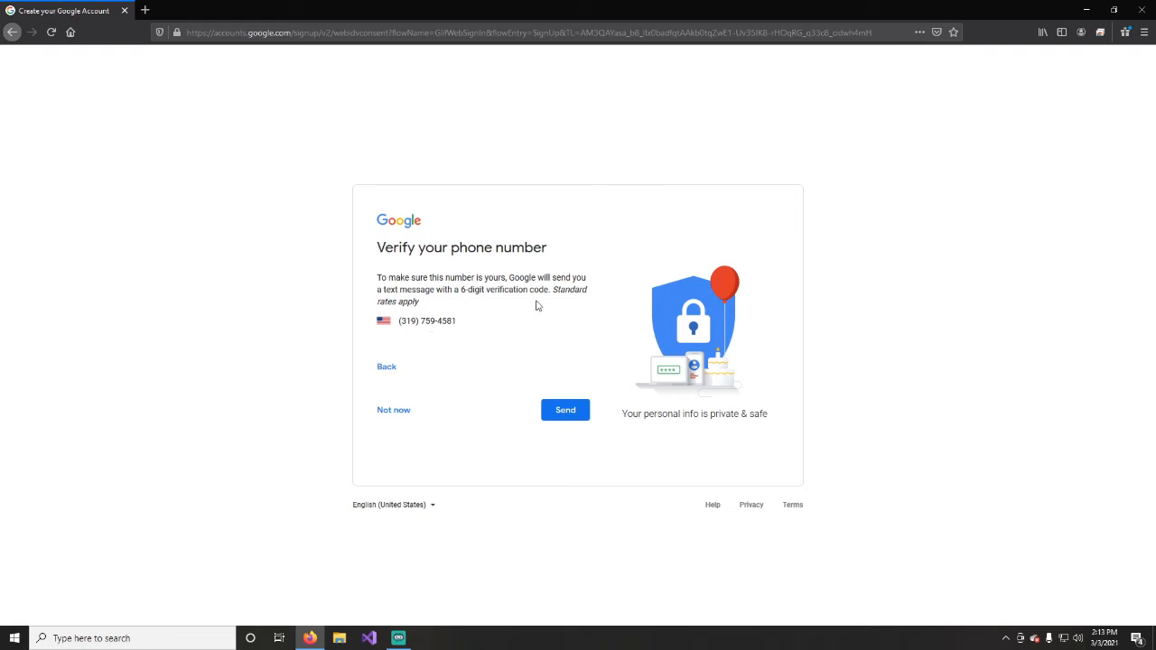
{"action": "mouse_move", "coordinate": [532, 304]}
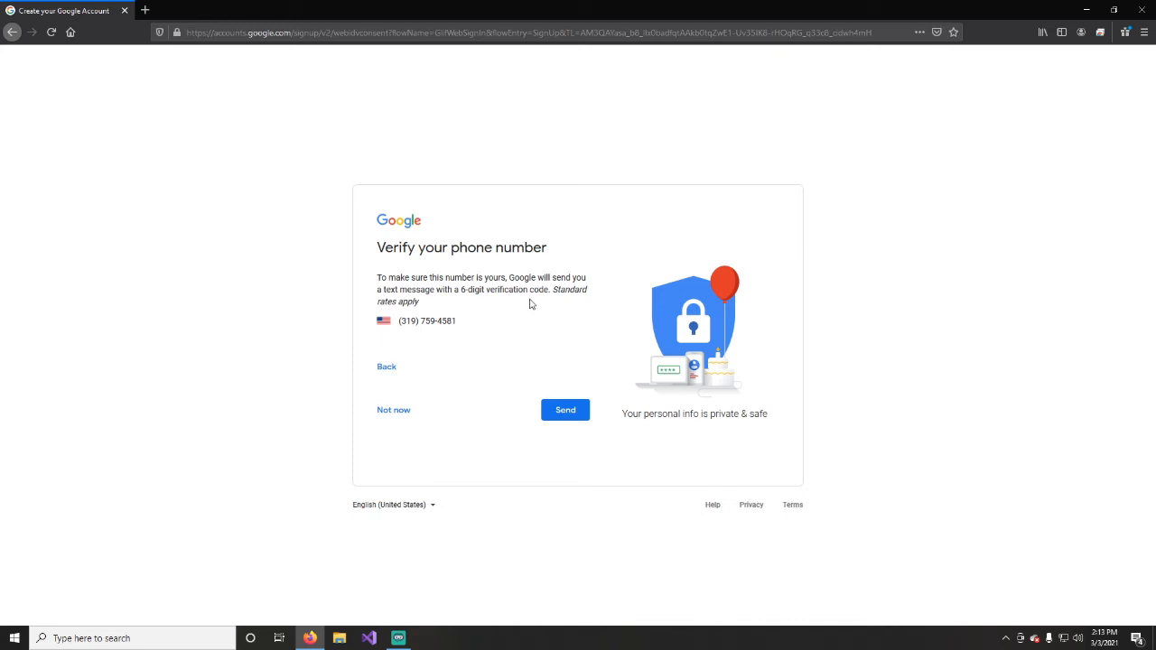
{"action": "mouse_move", "coordinate": [507, 322]}
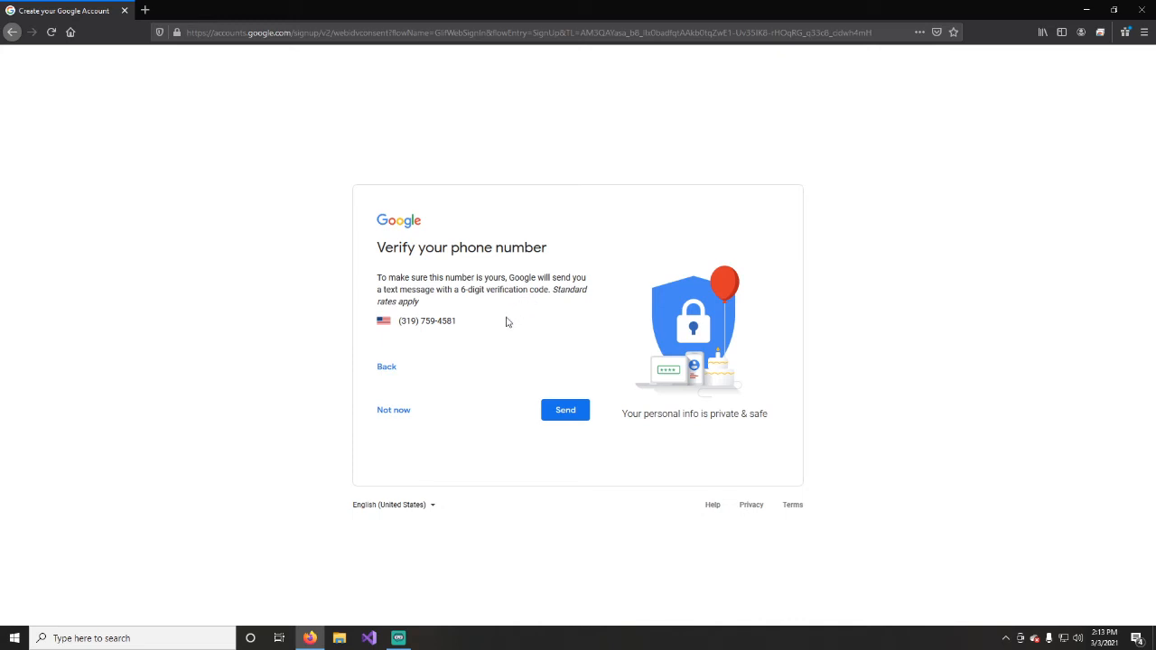
{"action": "mouse_move", "coordinate": [509, 339]}
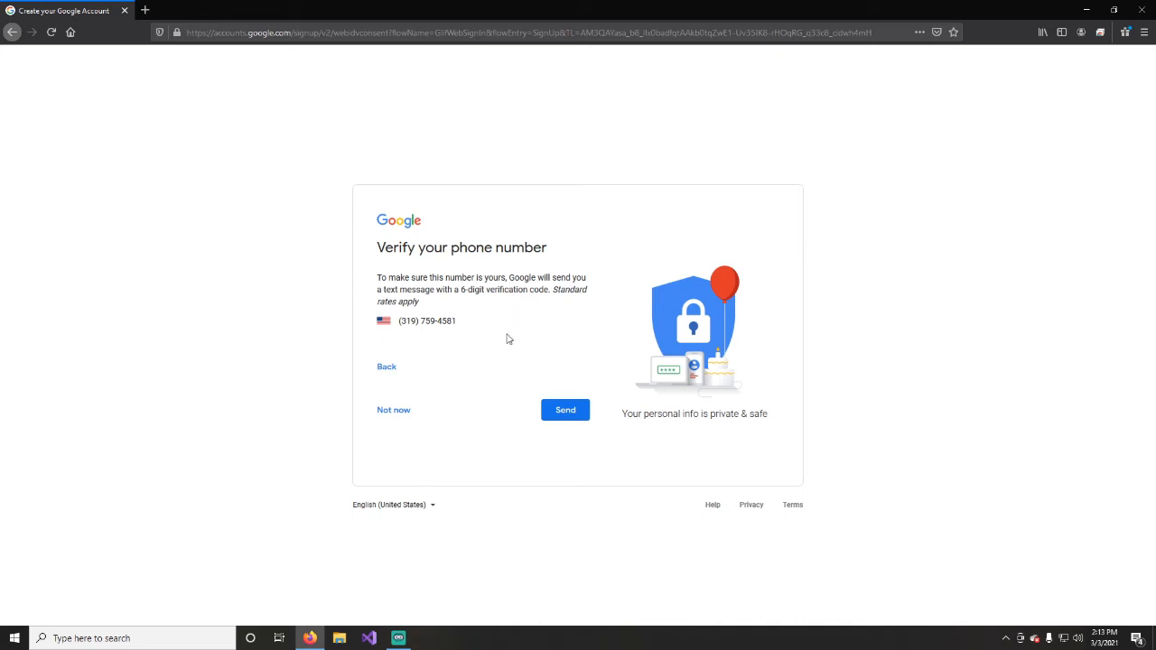
{"action": "mouse_move", "coordinate": [560, 448]}
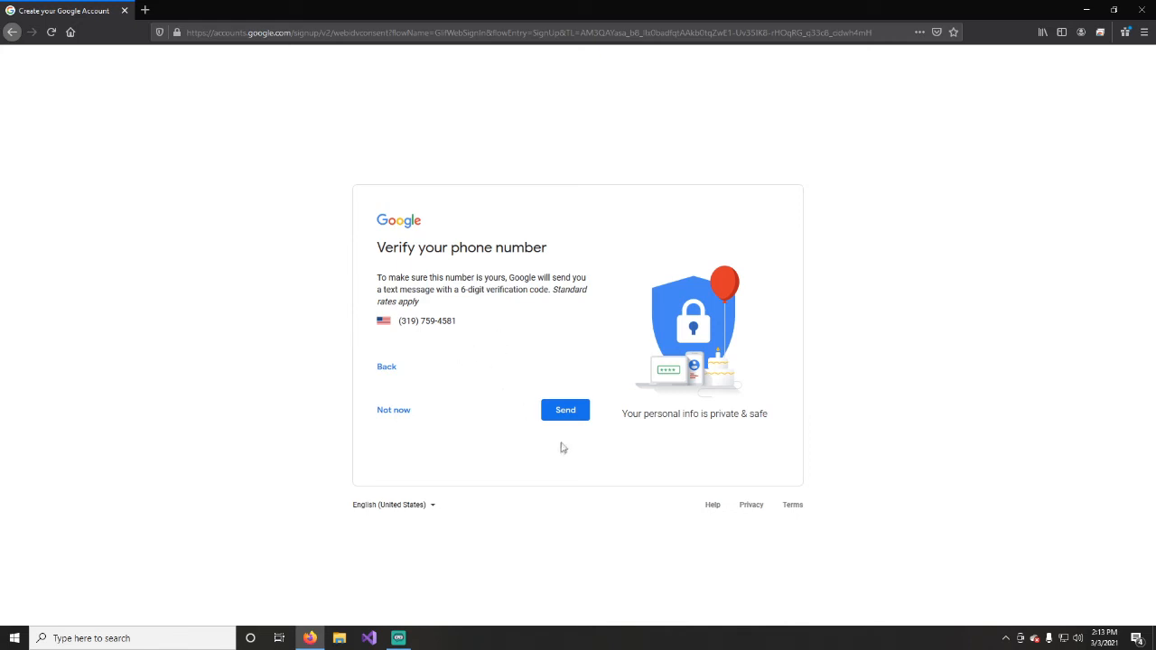
{"action": "mouse_move", "coordinate": [526, 442]}
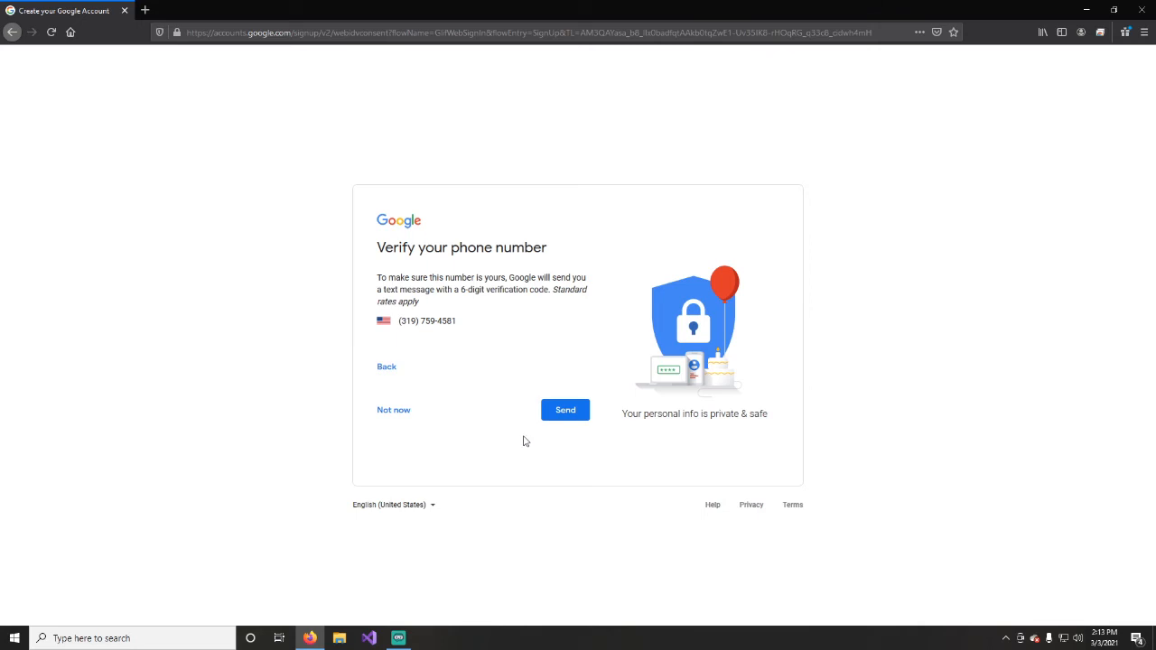
{"action": "mouse_move", "coordinate": [527, 437]}
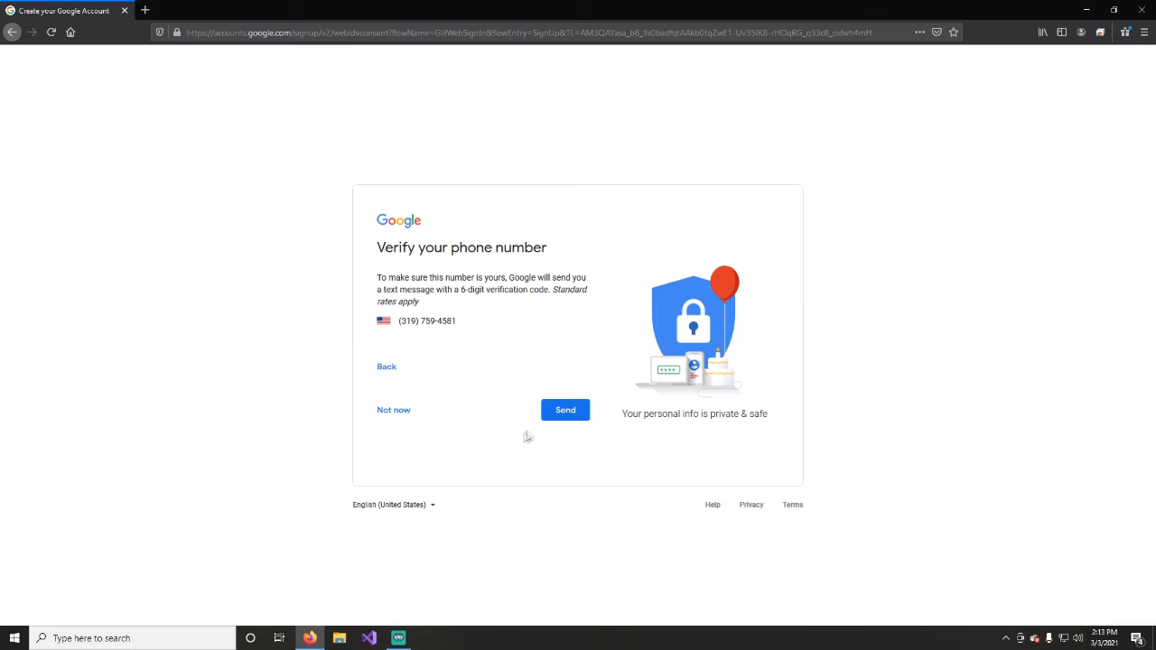
{"action": "mouse_move", "coordinate": [564, 416]}
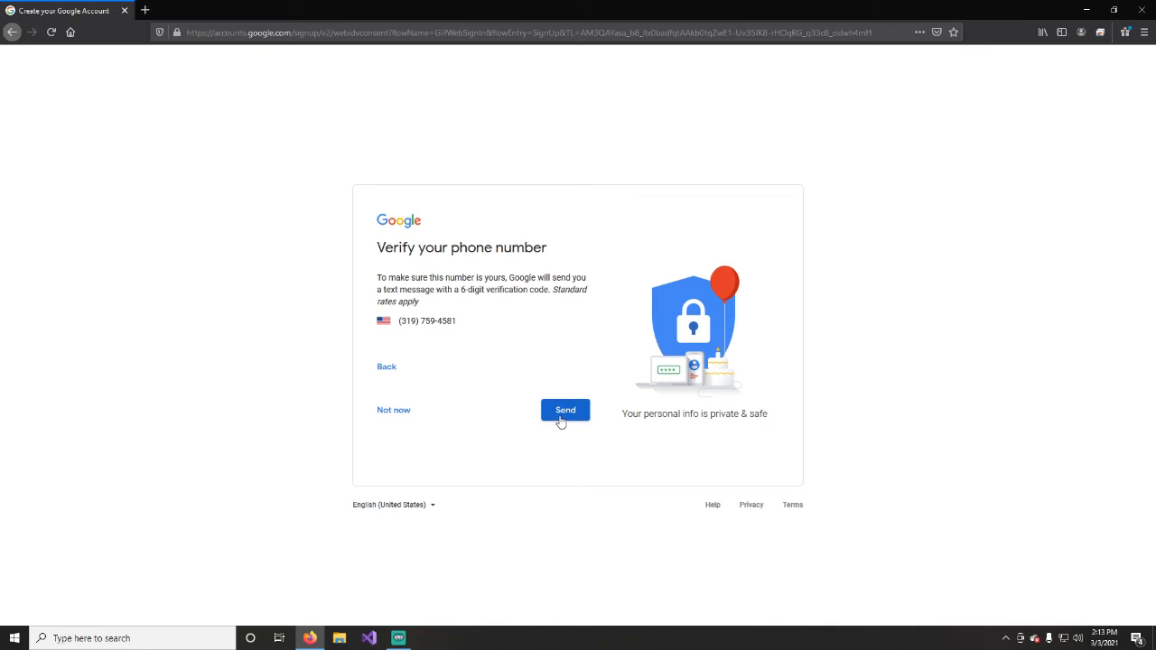
{"action": "left_click", "coordinate": [564, 410]}
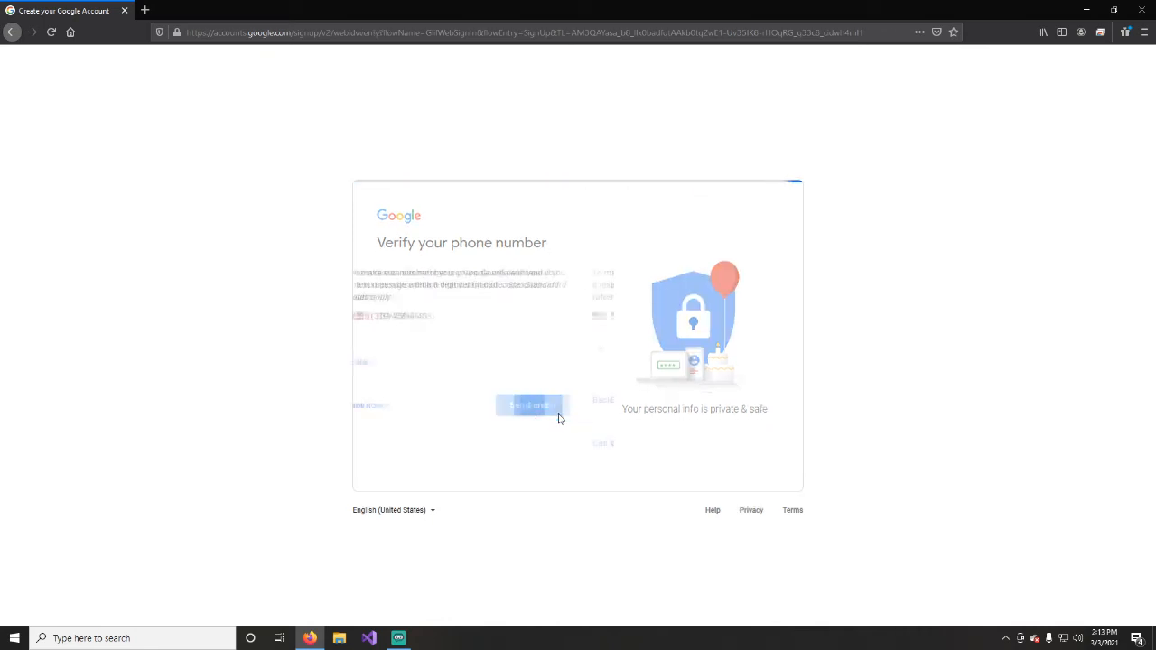
{"action": "left_click", "coordinate": [530, 405]}
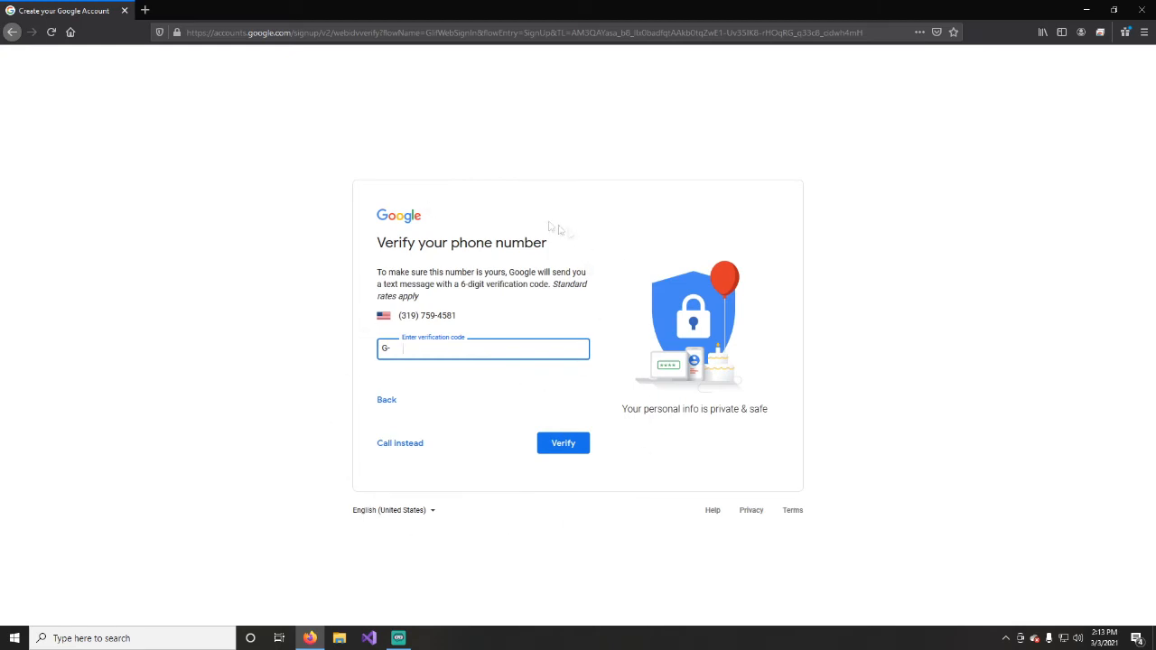
{"action": "mouse_move", "coordinate": [485, 409]}
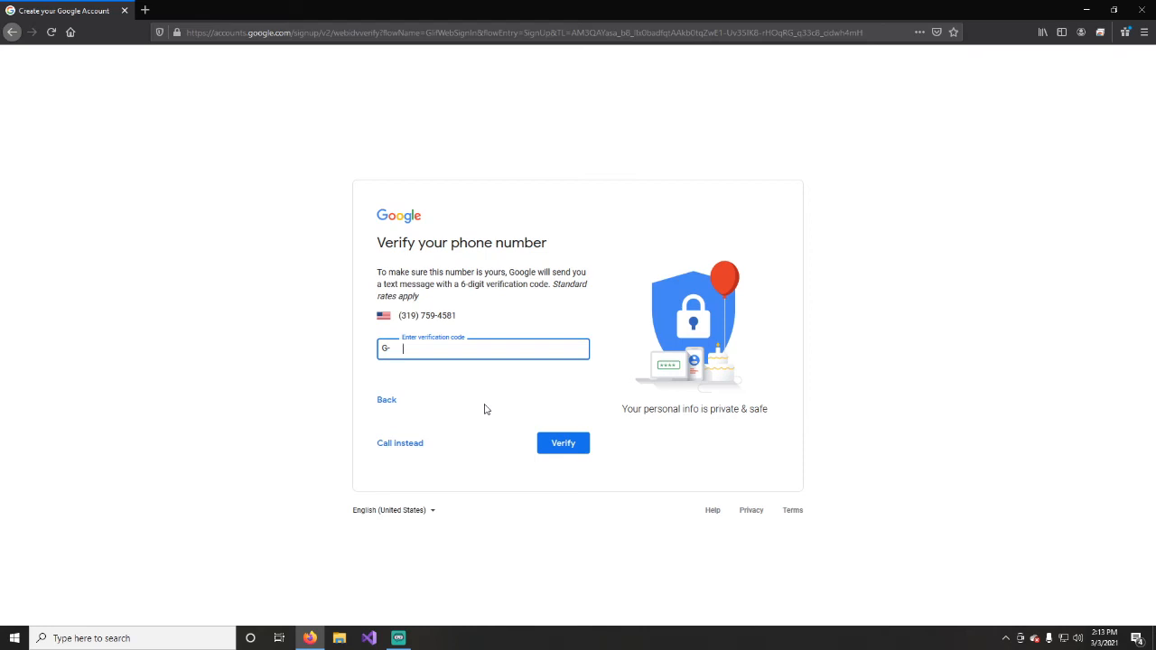
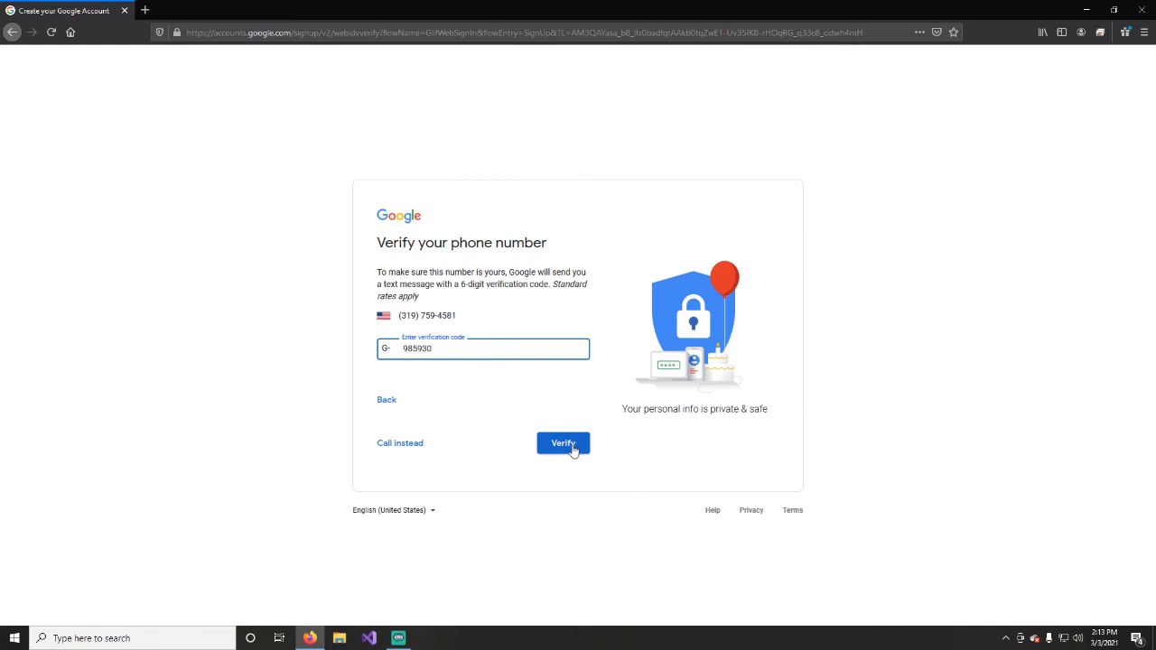
Step: Submit the verification code and accept 'Yes, I'm in' for using the number across Google services
{"action": "left_click", "coordinate": [563, 444]}
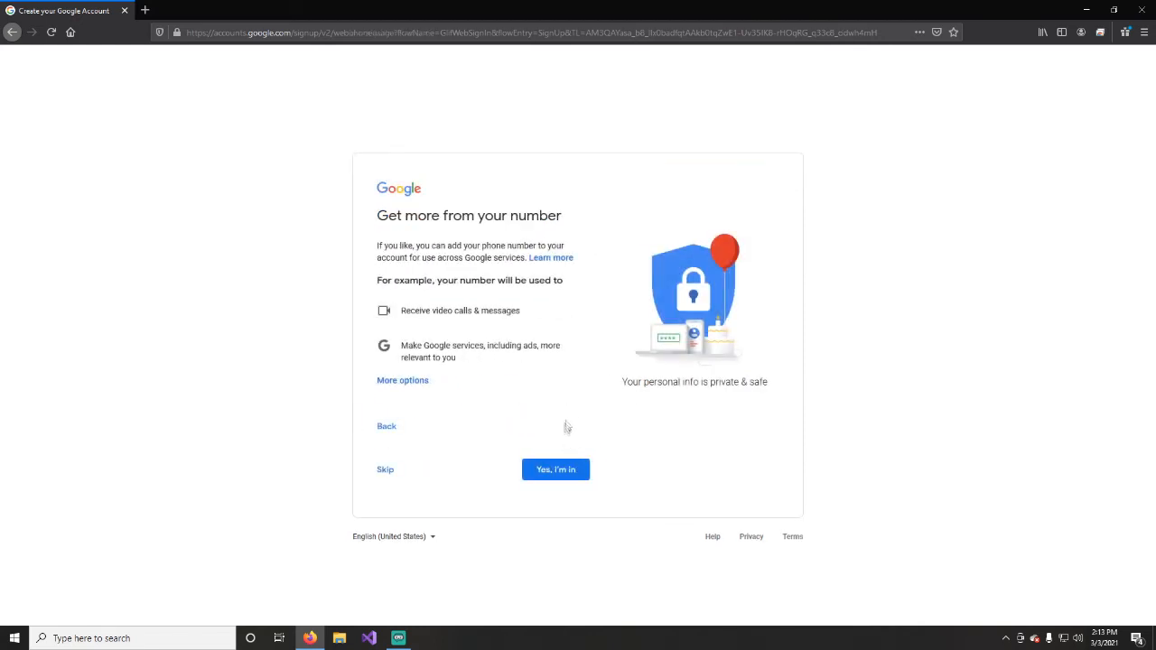
{"action": "mouse_move", "coordinate": [571, 419]}
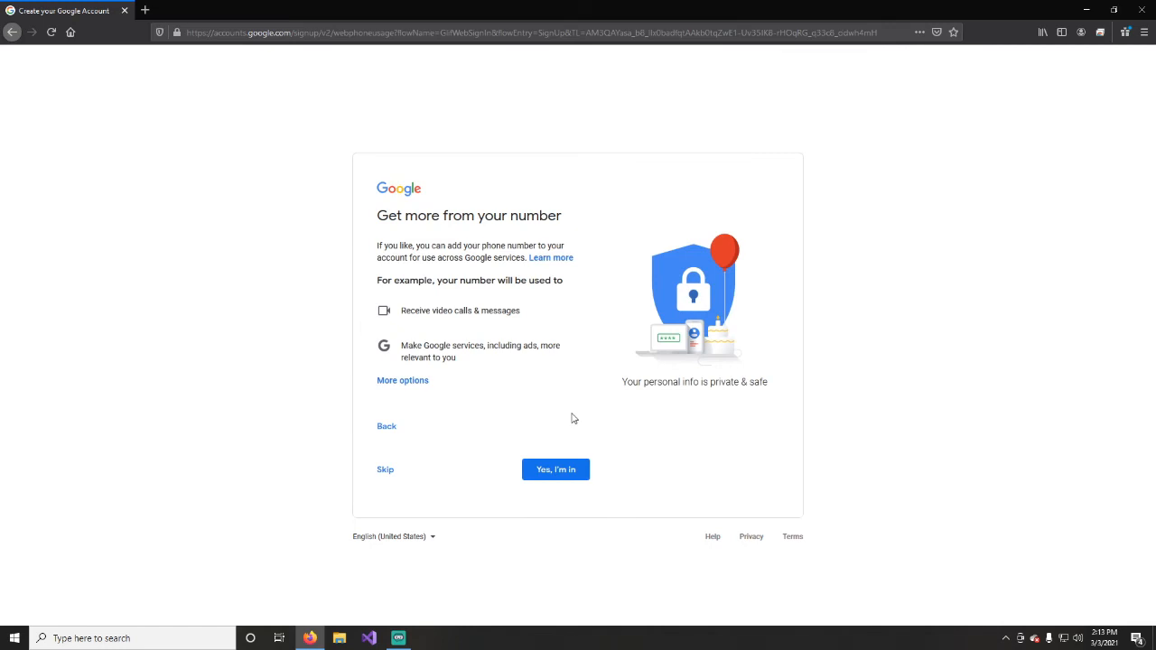
{"action": "mouse_move", "coordinate": [594, 368]}
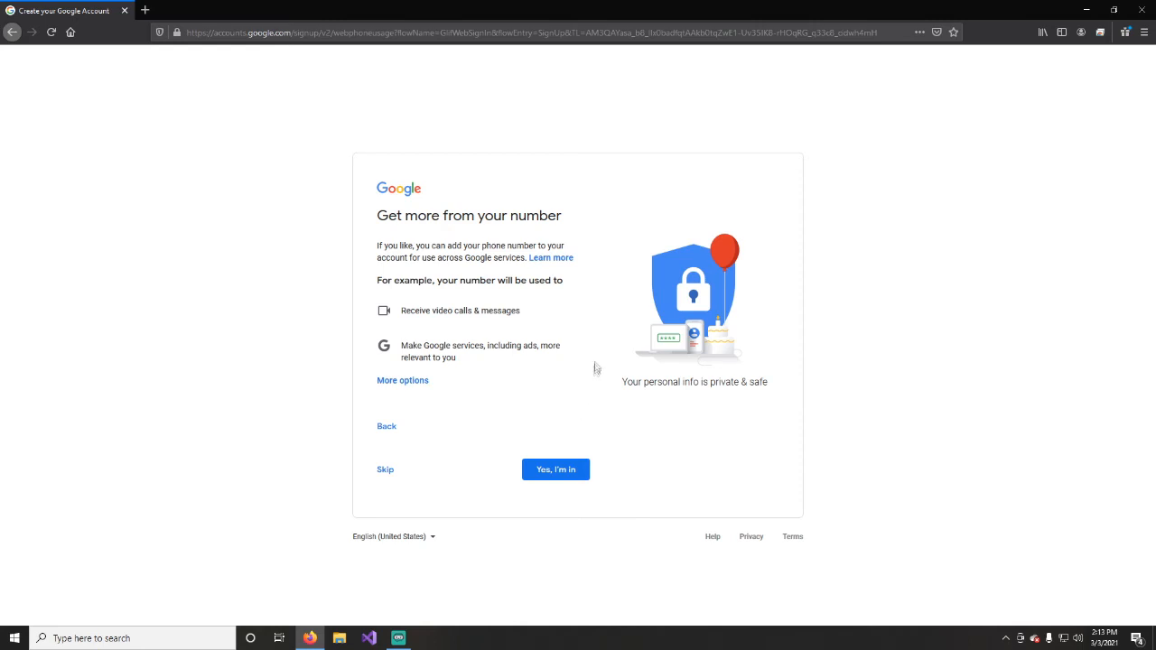
{"action": "mouse_move", "coordinate": [634, 397]}
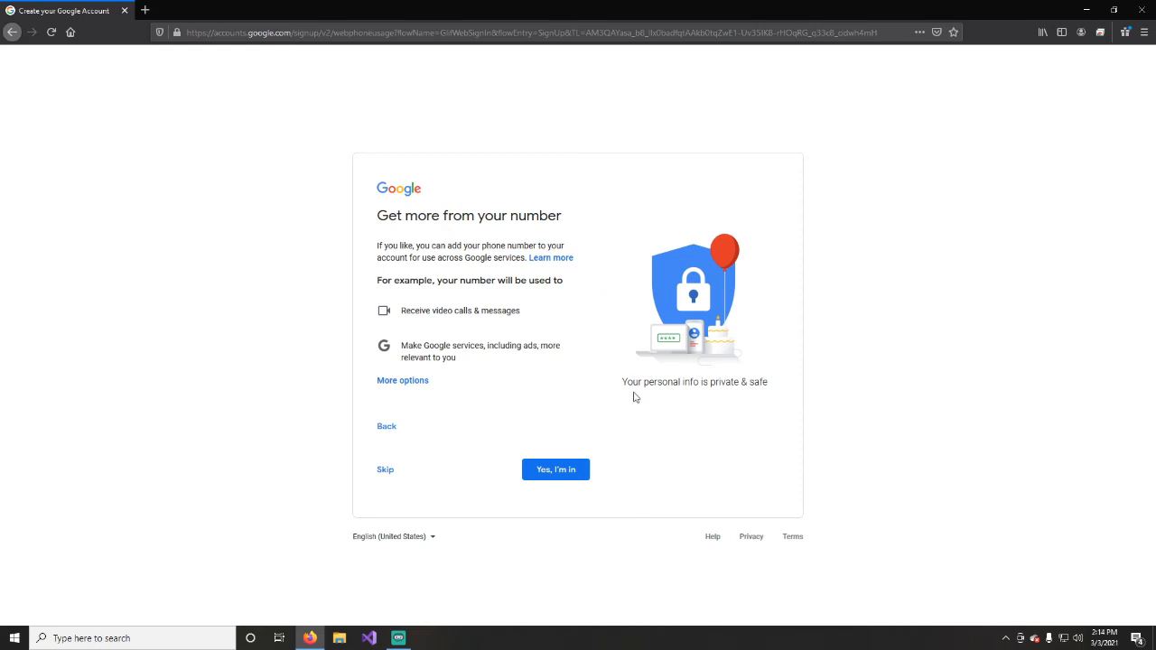
{"action": "mouse_move", "coordinate": [613, 456]}
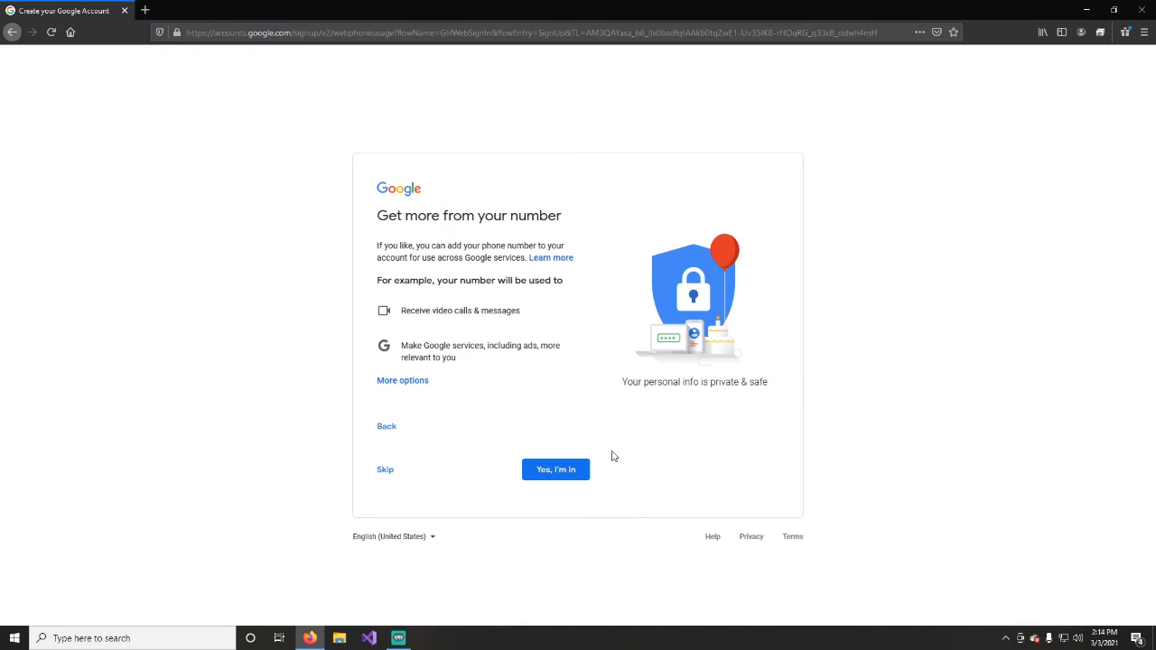
{"action": "mouse_move", "coordinate": [556, 470]}
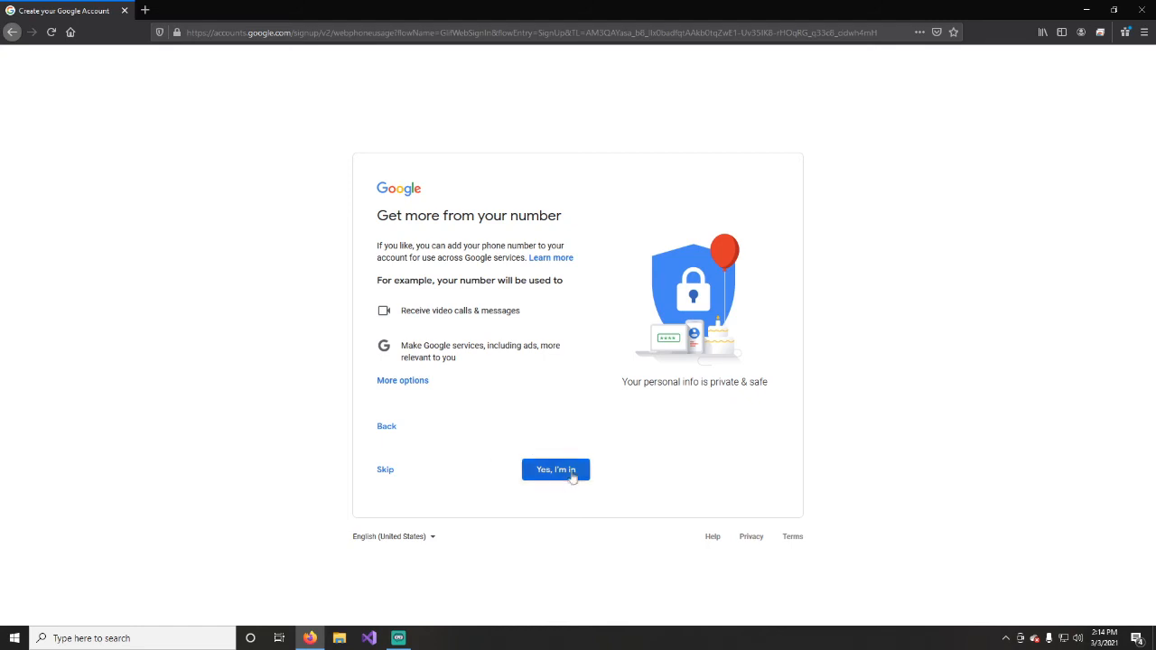
{"action": "mouse_move", "coordinate": [559, 206]}
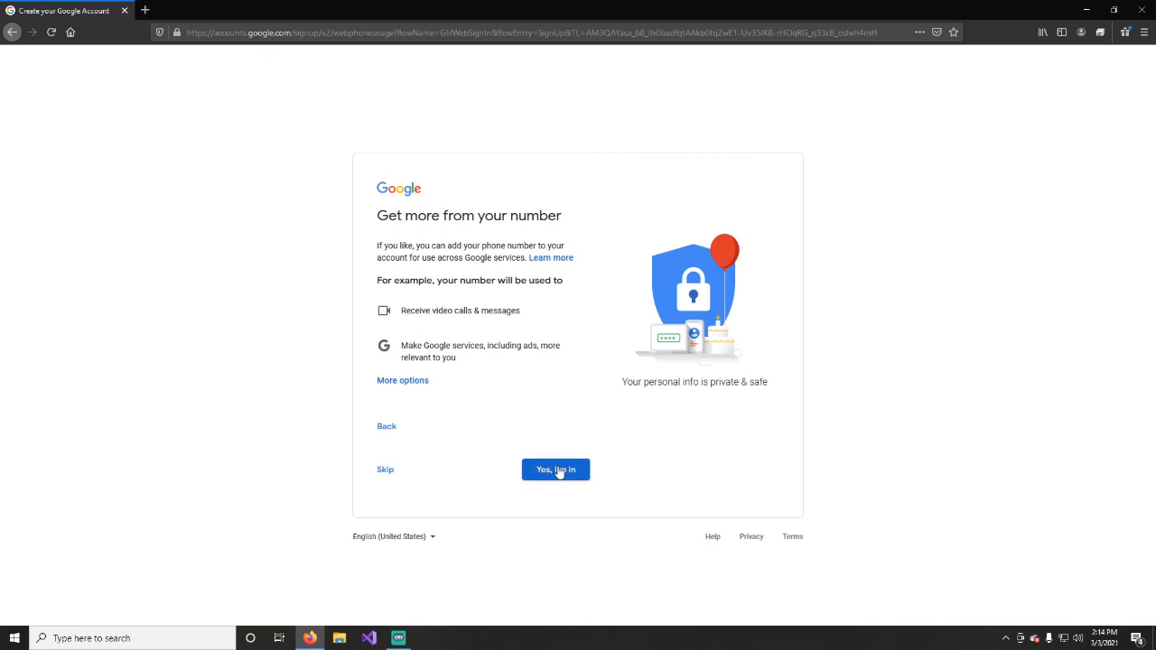
{"action": "left_click", "coordinate": [555, 469]}
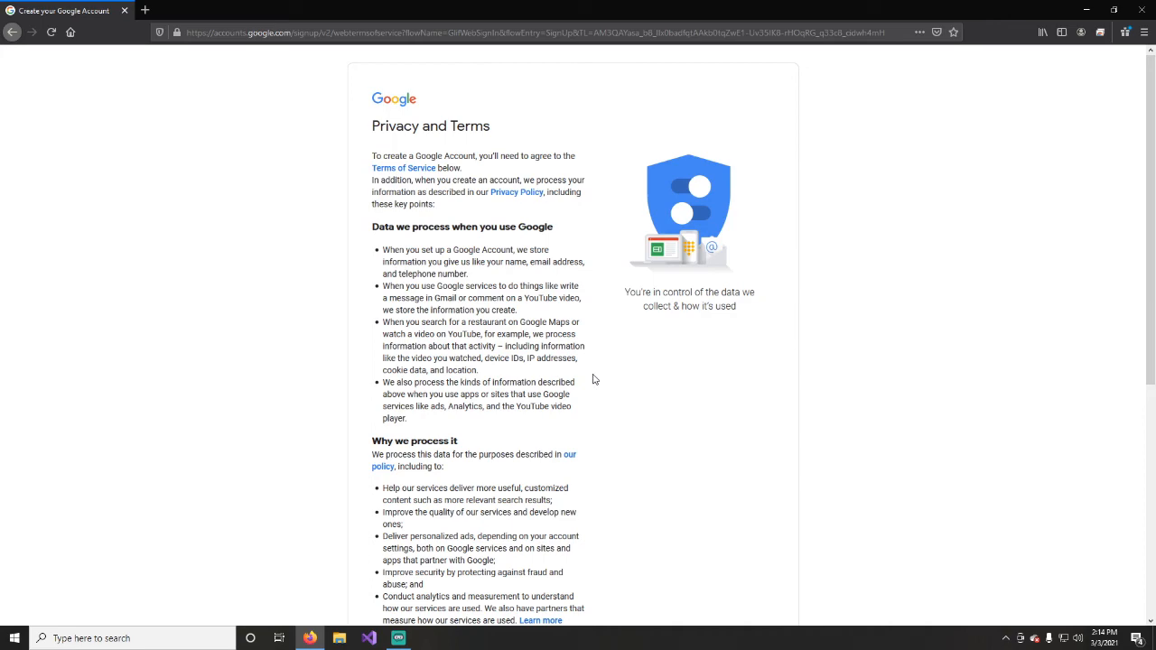
{"action": "mouse_move", "coordinate": [598, 355]}
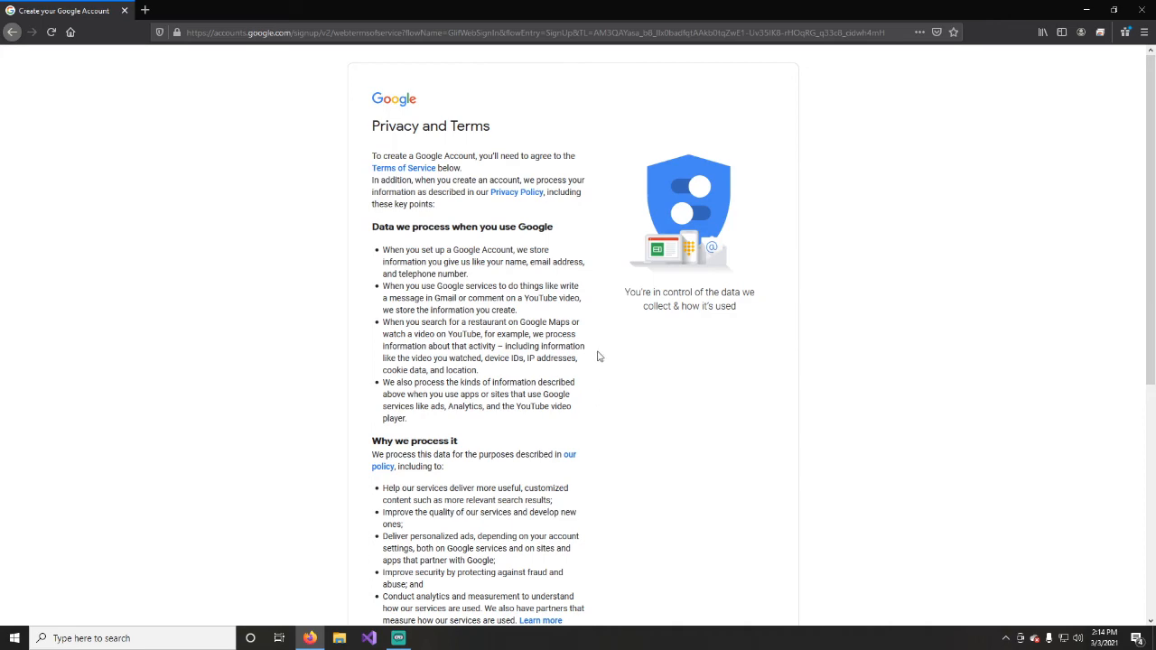
Step: Scroll through Google's Privacy and Terms and click 'I agree' to create the account
{"action": "scroll", "scroll_direction": "down", "scroll_amount": 3}
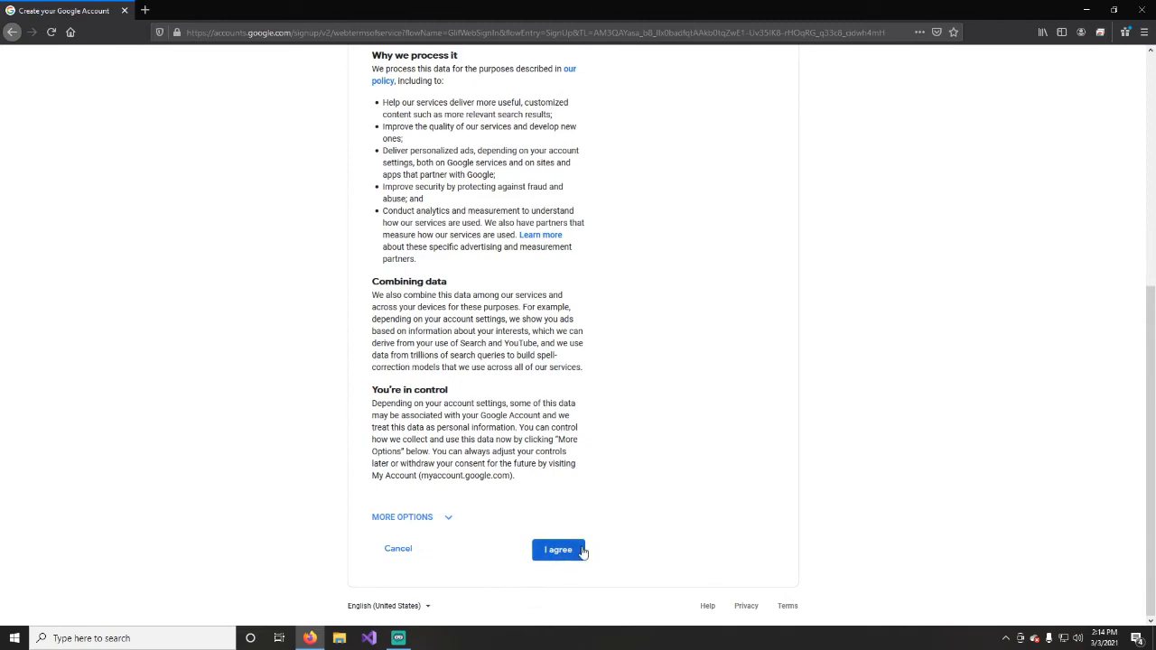
{"action": "scroll", "scroll_direction": "up", "scroll_amount": 3}
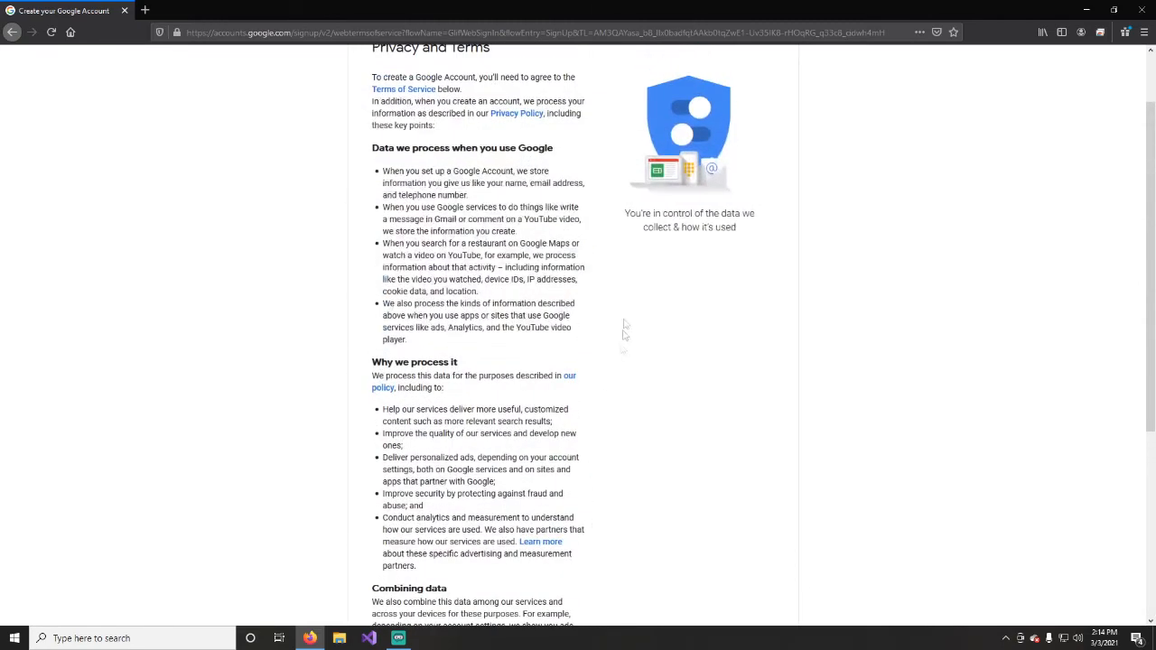
{"action": "scroll", "scroll_direction": "up", "scroll_amount": 3}
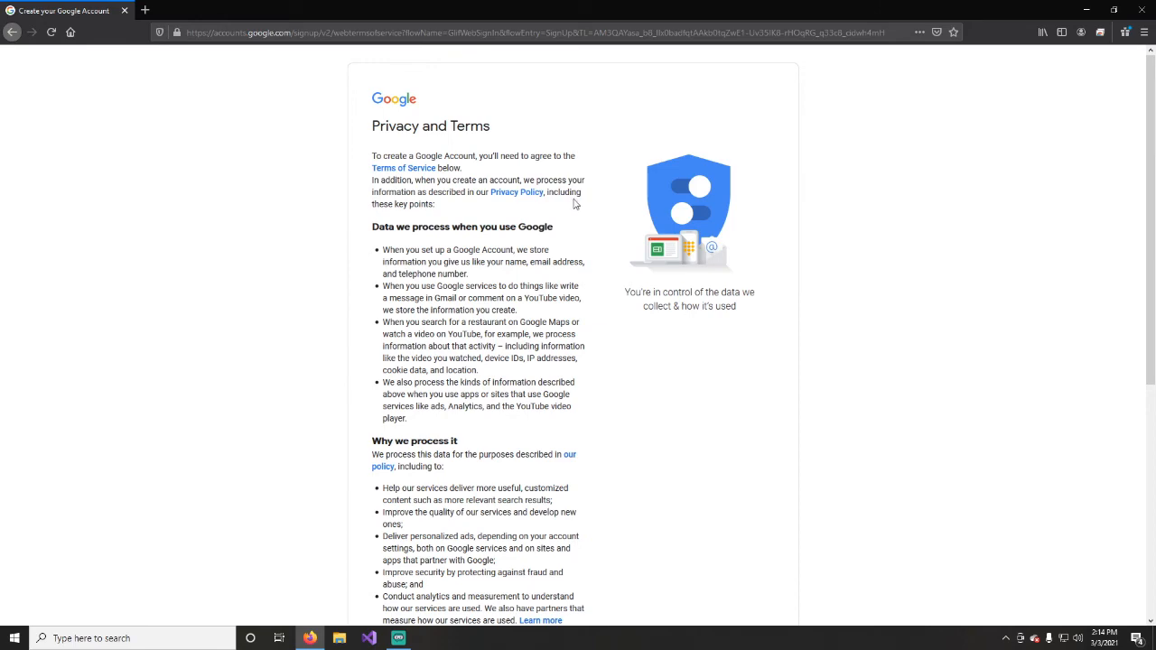
{"action": "scroll", "scroll_direction": "down", "scroll_amount": 3}
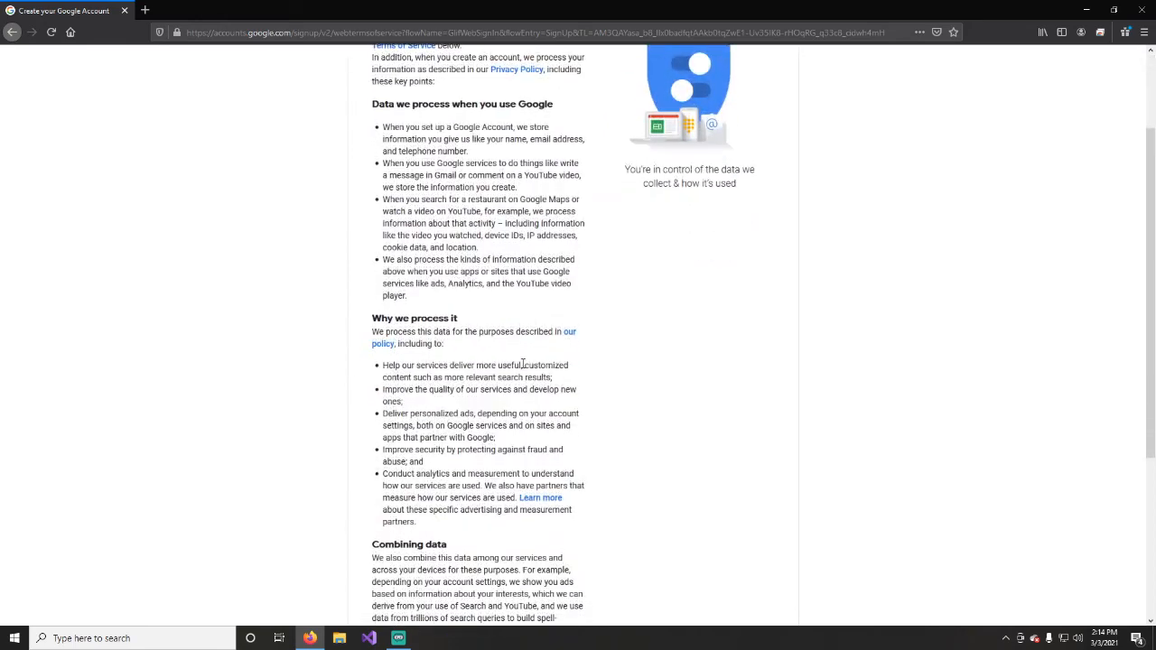
{"action": "scroll", "scroll_direction": "down", "scroll_amount": 3}
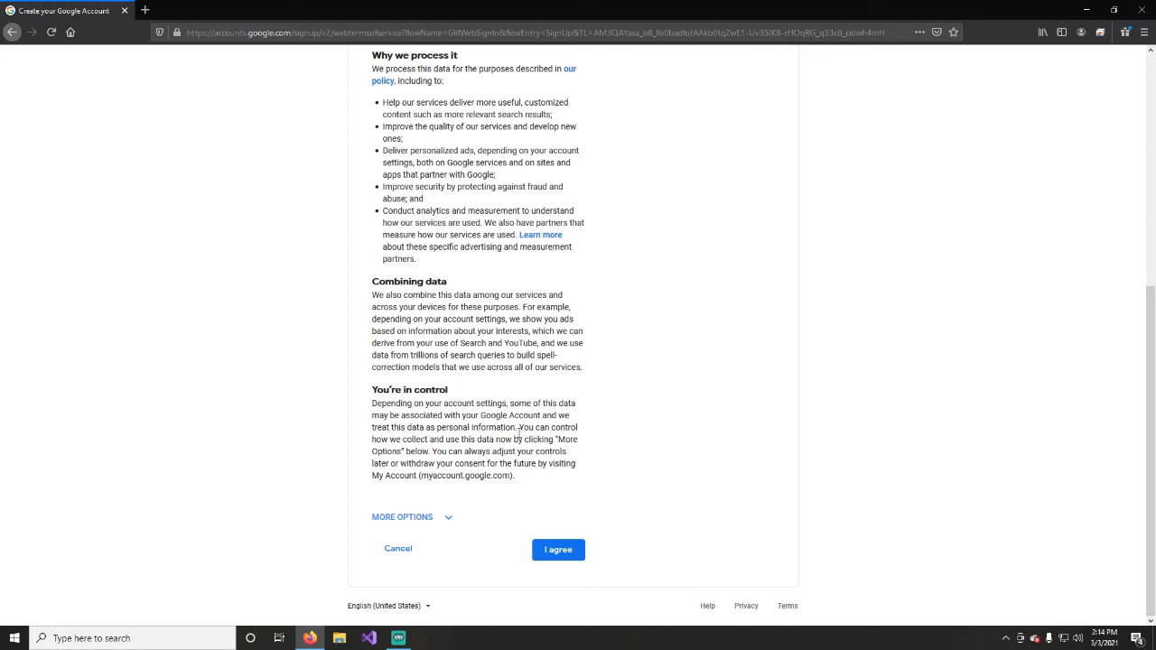
{"action": "mouse_move", "coordinate": [559, 570]}
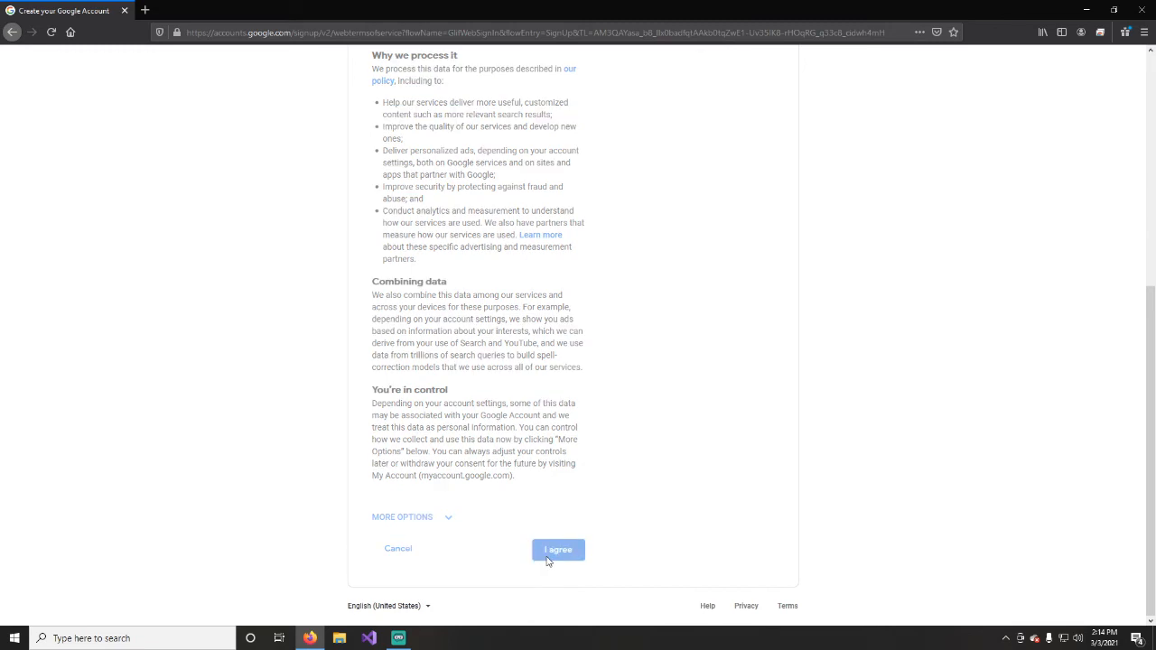
{"action": "left_click", "coordinate": [558, 549]}
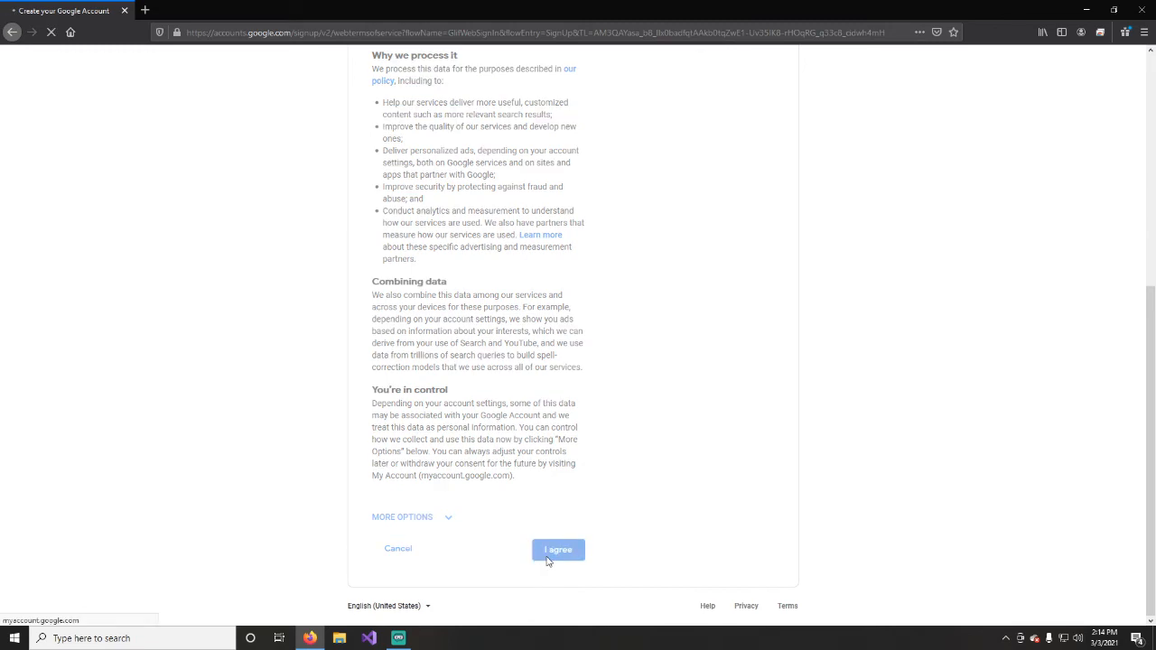
Step: From the new Google Account home page, head over to Gmail
{"action": "left_click", "coordinate": [558, 549]}
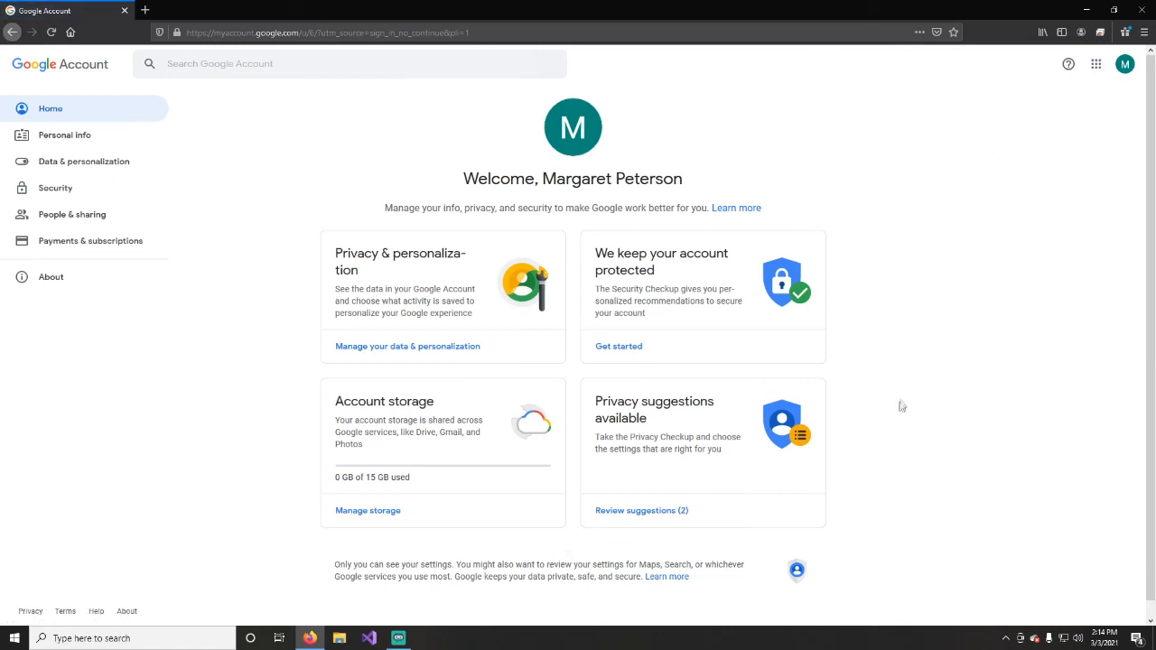
{"action": "mouse_move", "coordinate": [897, 232]}
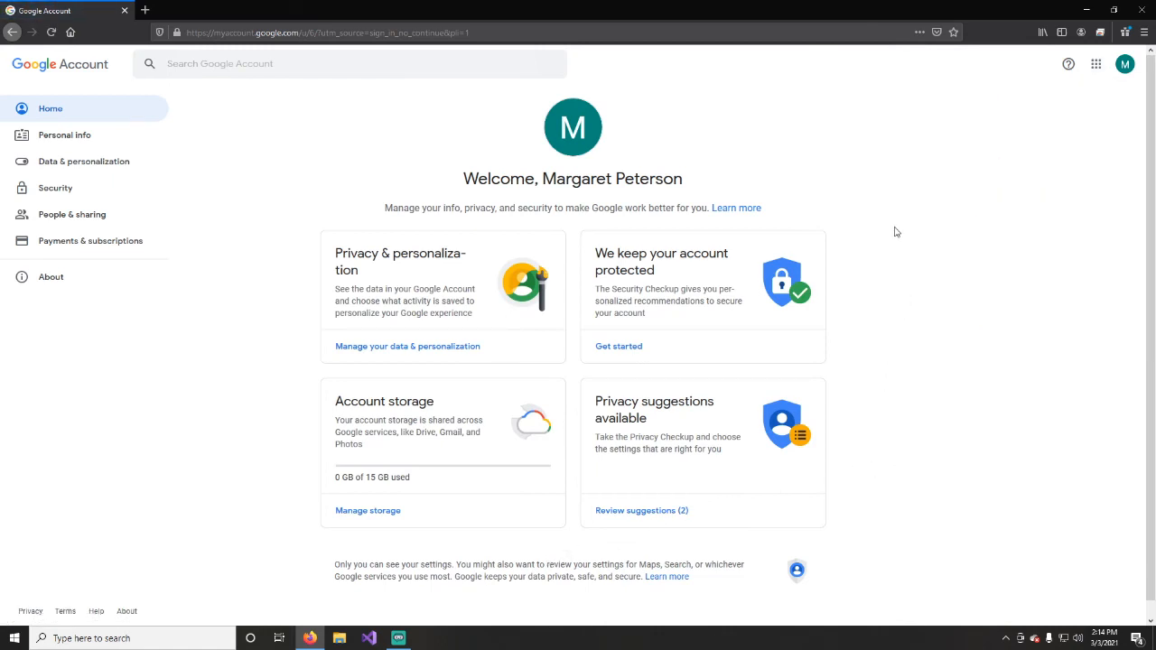
{"action": "mouse_move", "coordinate": [537, 99]}
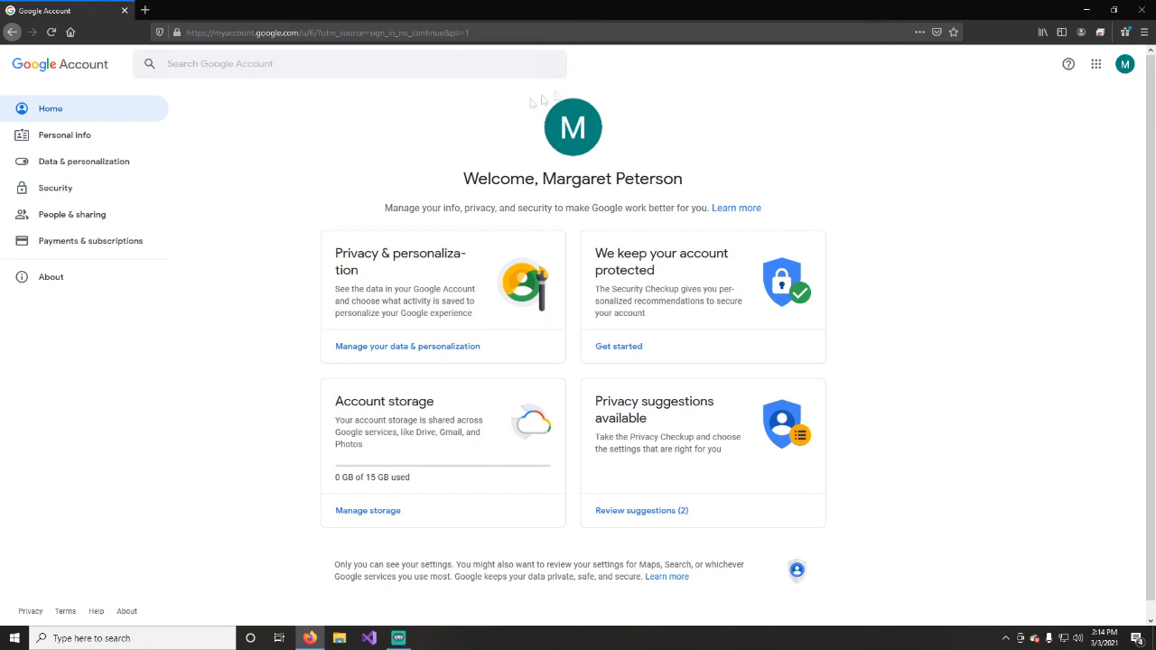
{"action": "mouse_move", "coordinate": [845, 231]}
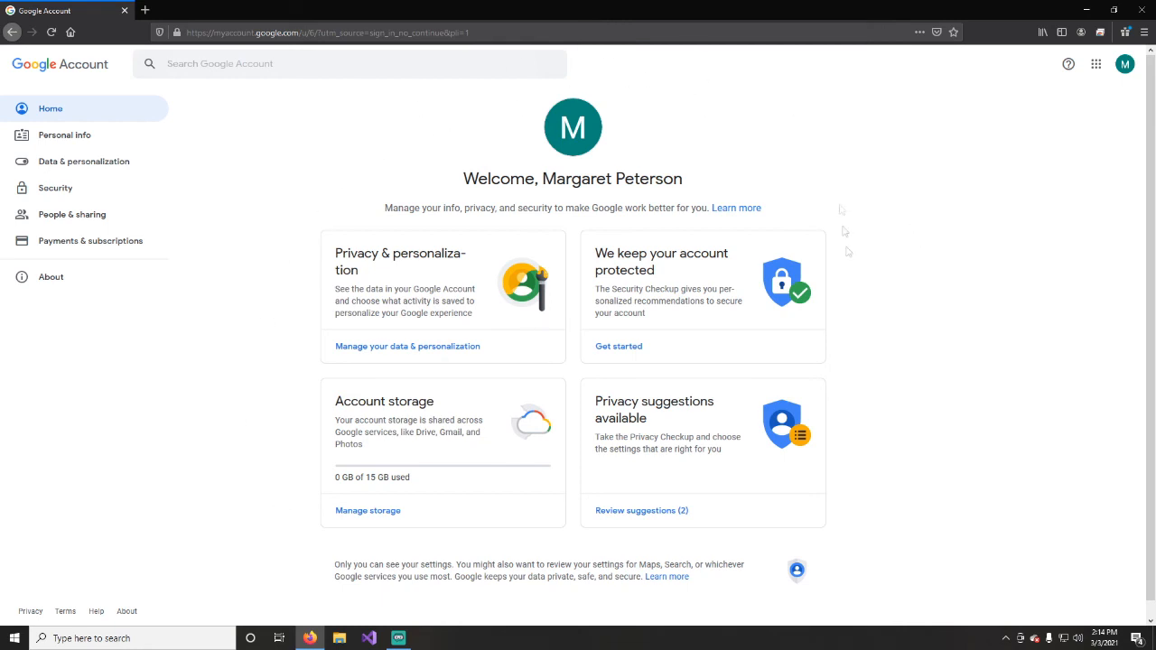
{"action": "mouse_move", "coordinate": [740, 93]}
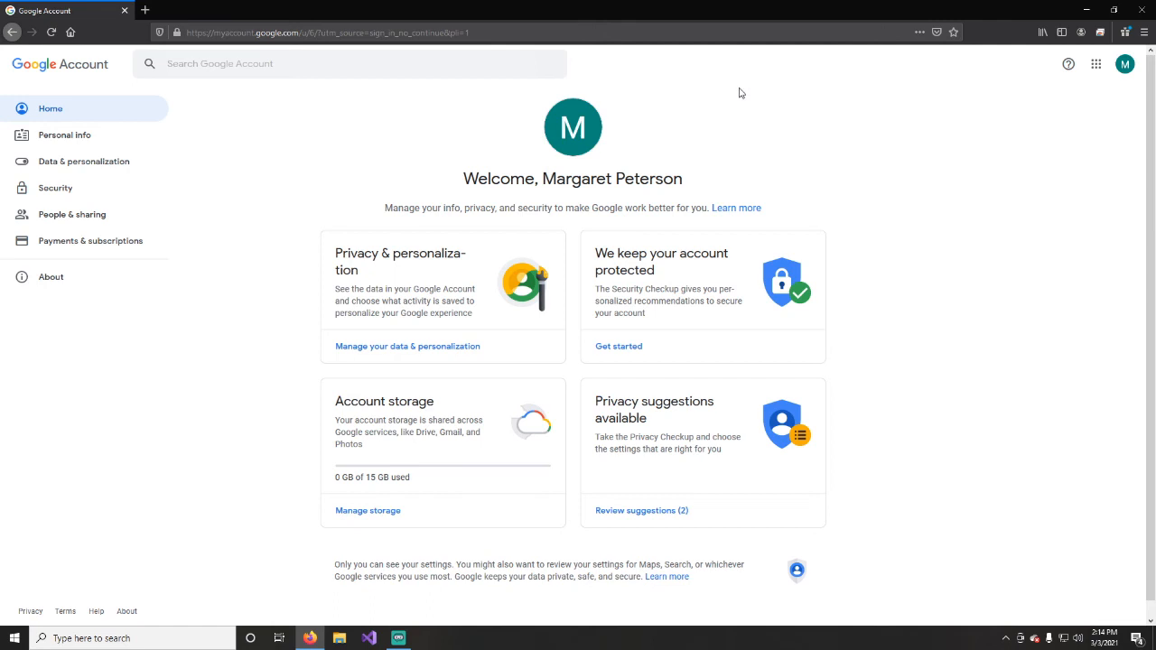
{"action": "mouse_move", "coordinate": [671, 97]}
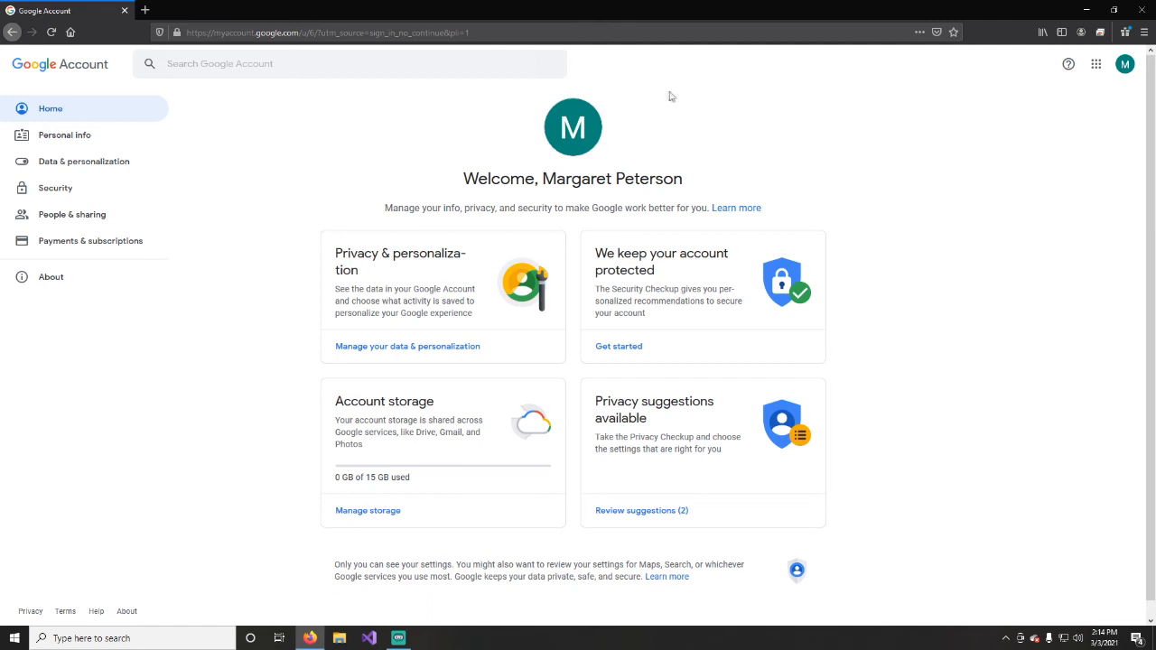
{"action": "mouse_move", "coordinate": [680, 94]}
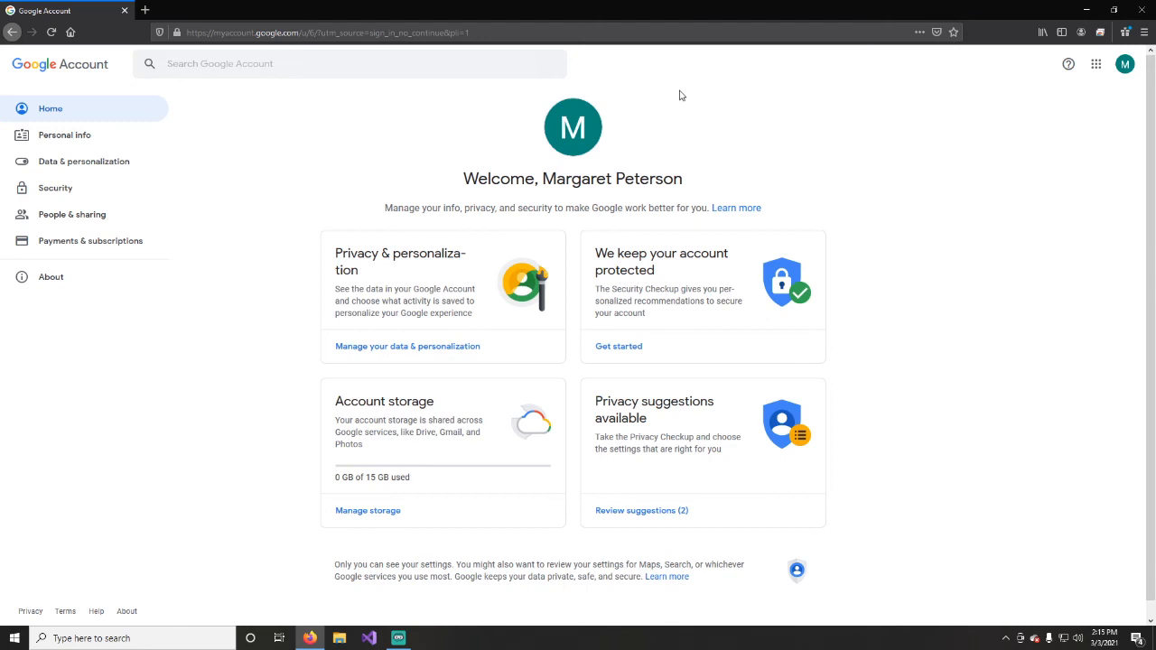
{"action": "mouse_move", "coordinate": [637, 103]}
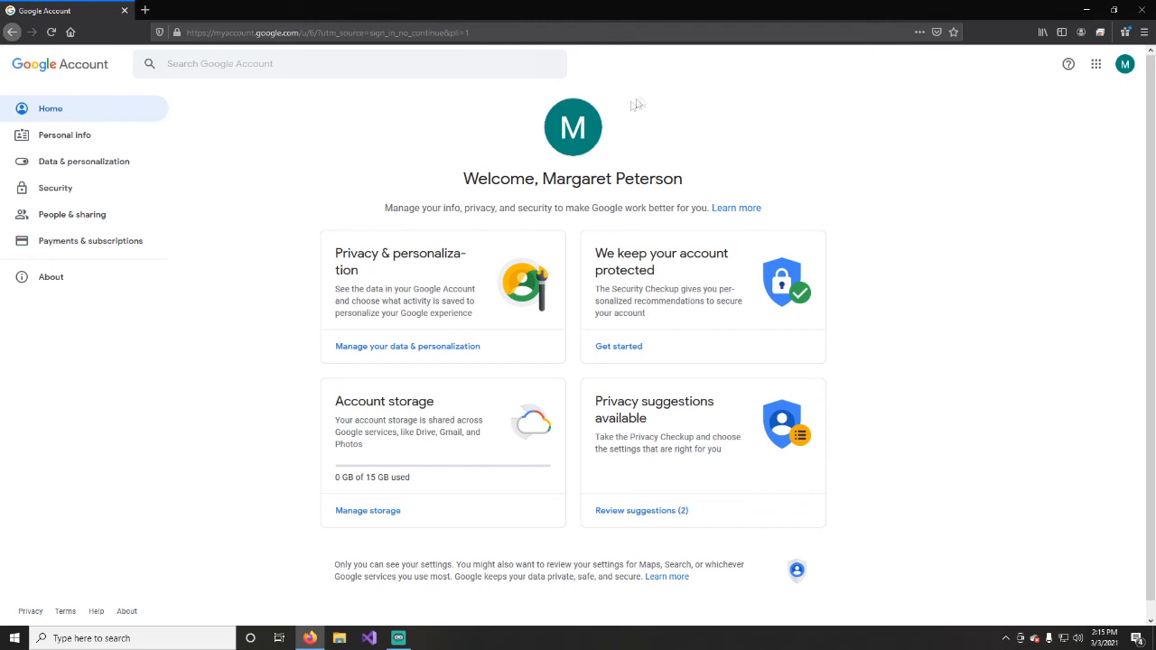
{"action": "left_click", "coordinate": [325, 32]}
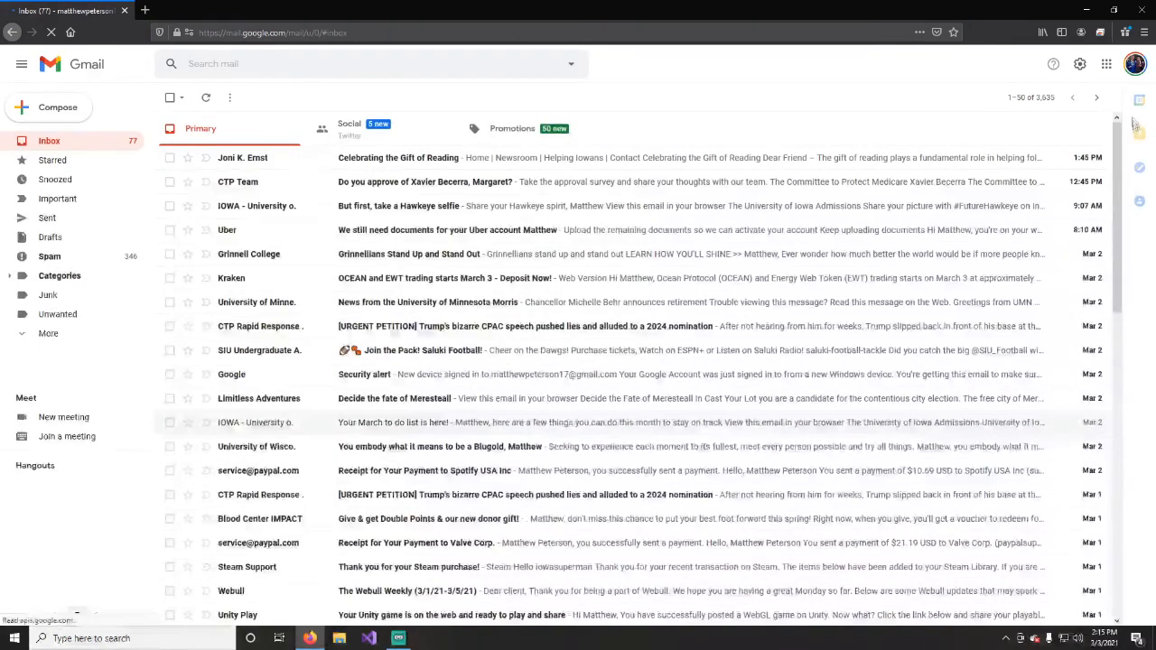
Step: Switch Gmail to the newly created account to show its welcome-email inbox
{"action": "left_click", "coordinate": [1135, 64]}
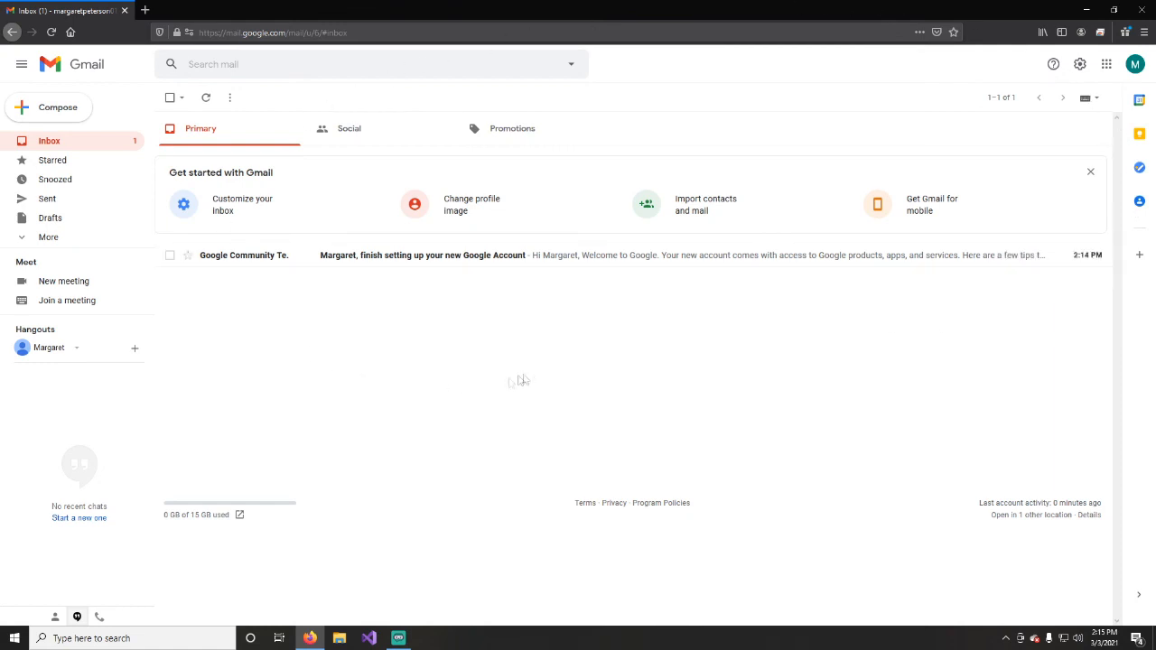
{"action": "mouse_move", "coordinate": [513, 374]}
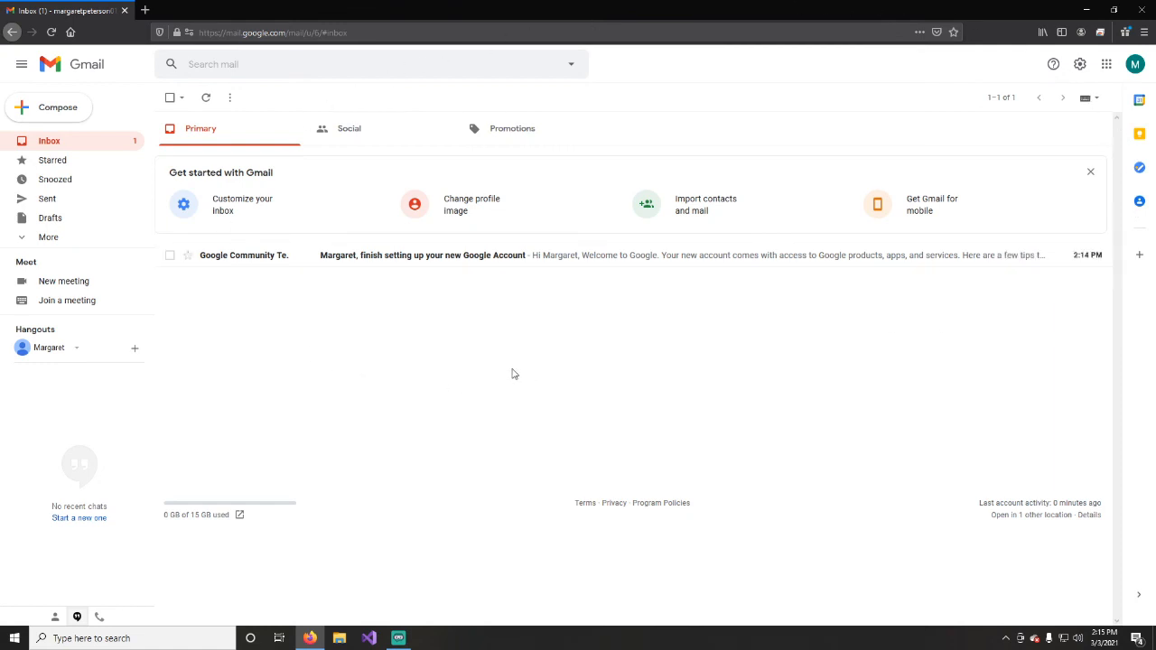
{"action": "mouse_move", "coordinate": [406, 305]}
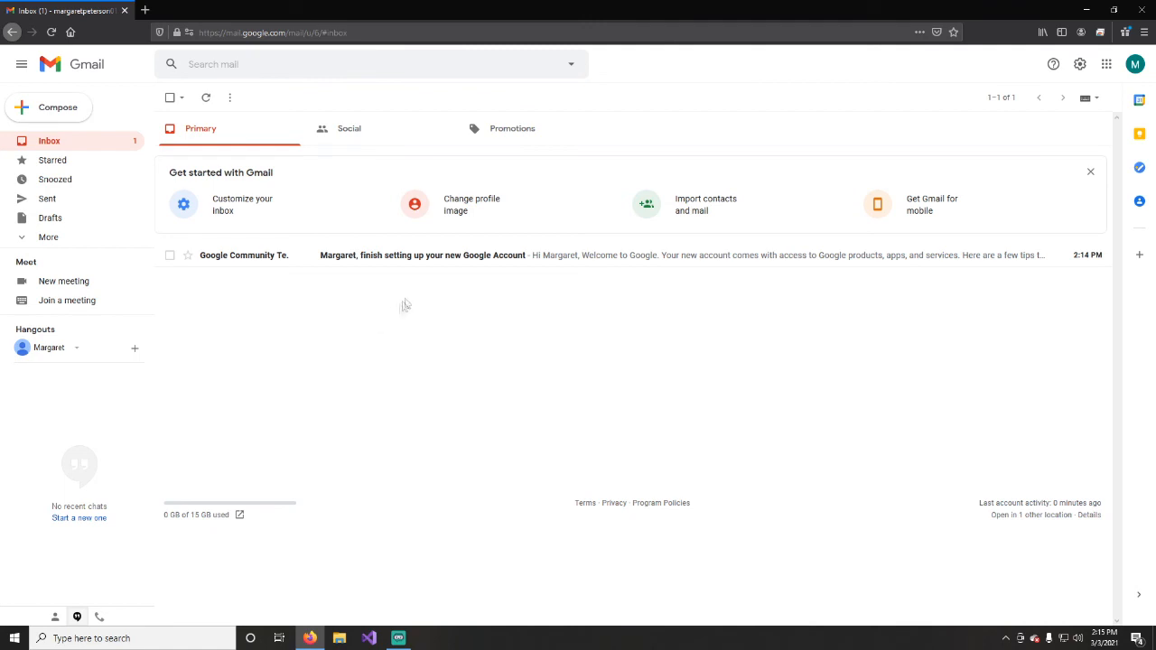
{"action": "mouse_move", "coordinate": [320, 301]}
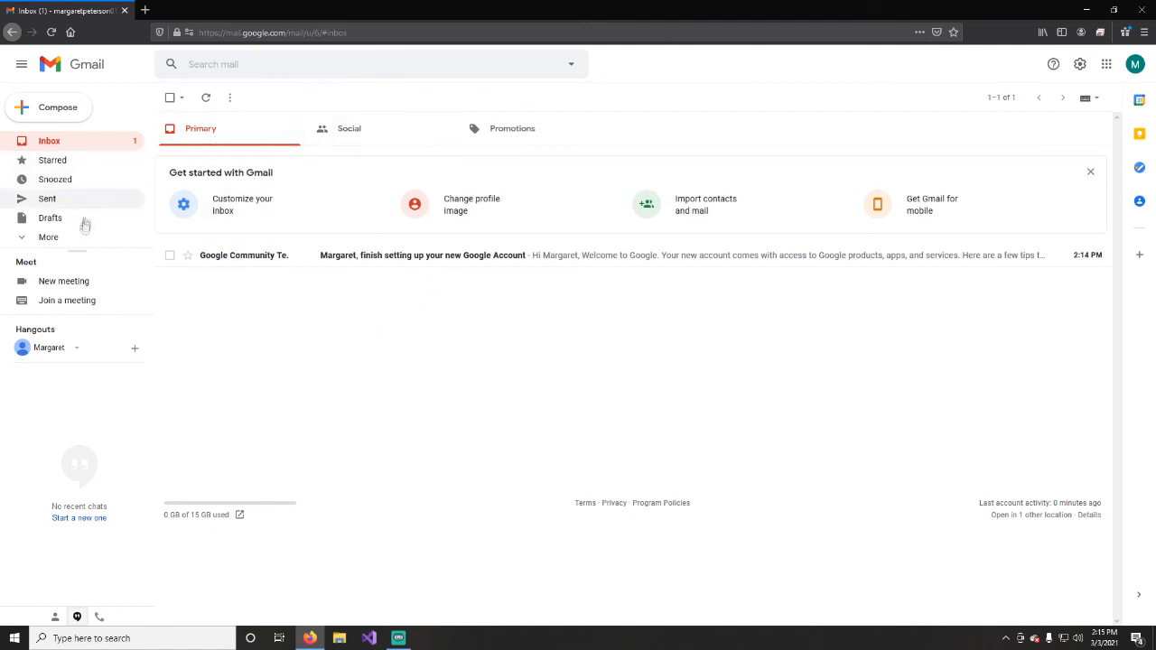
{"action": "mouse_move", "coordinate": [217, 255]}
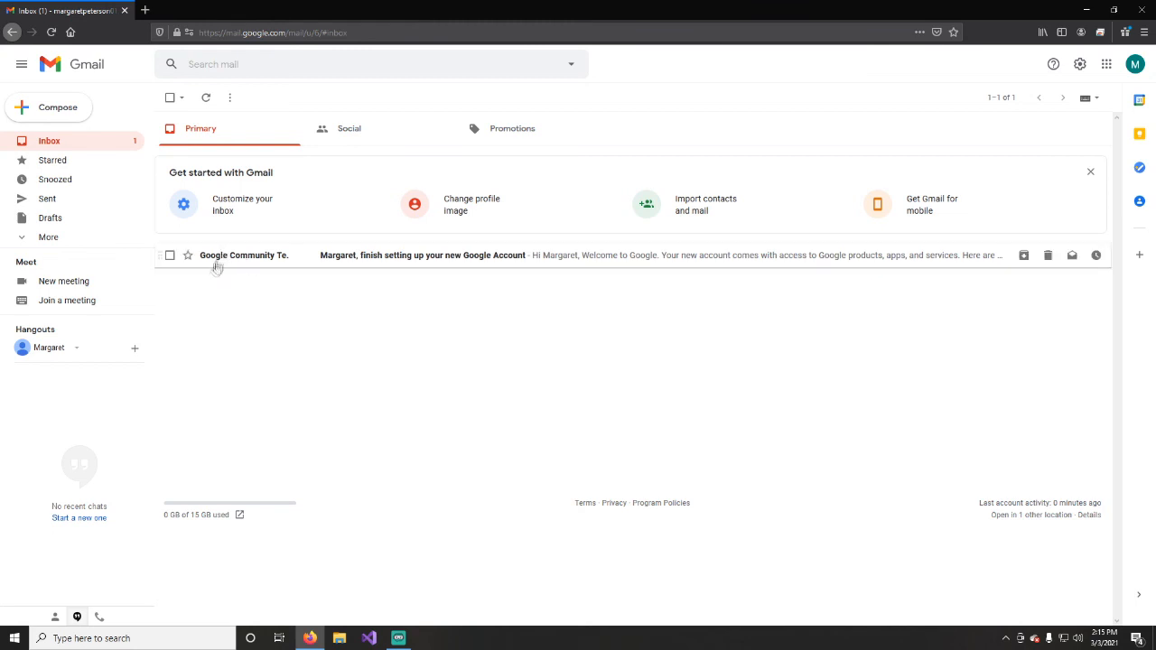
Step: Open and close a blank new message, then show the signed-in accounts list
{"action": "left_click", "coordinate": [58, 106]}
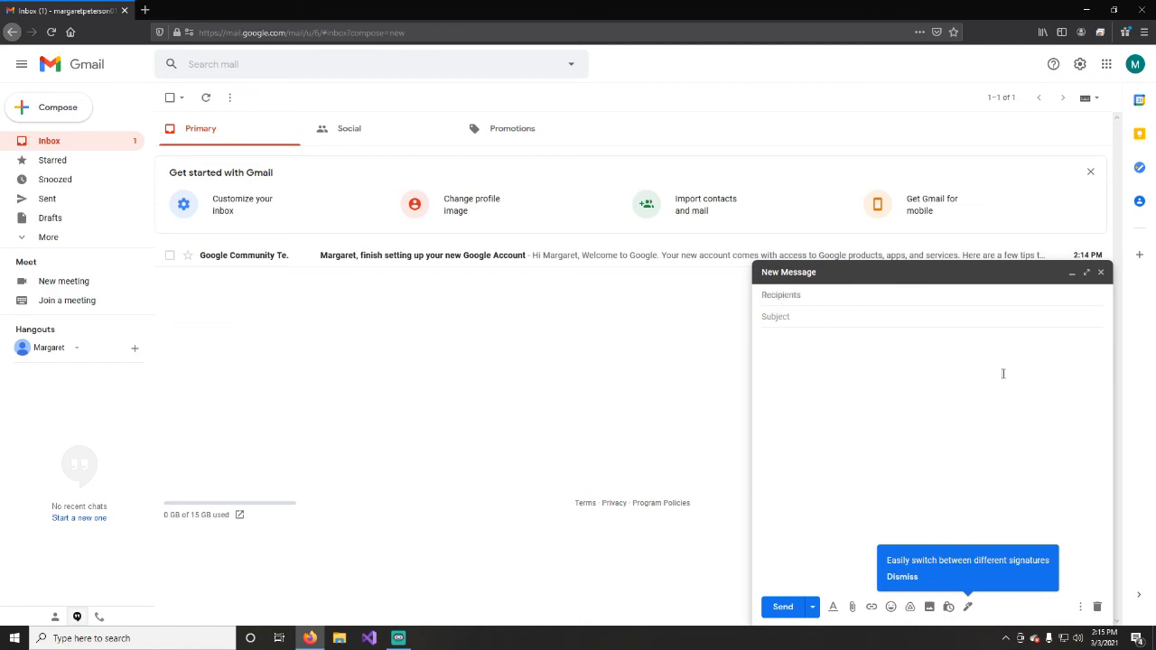
{"action": "mouse_move", "coordinate": [1100, 274]}
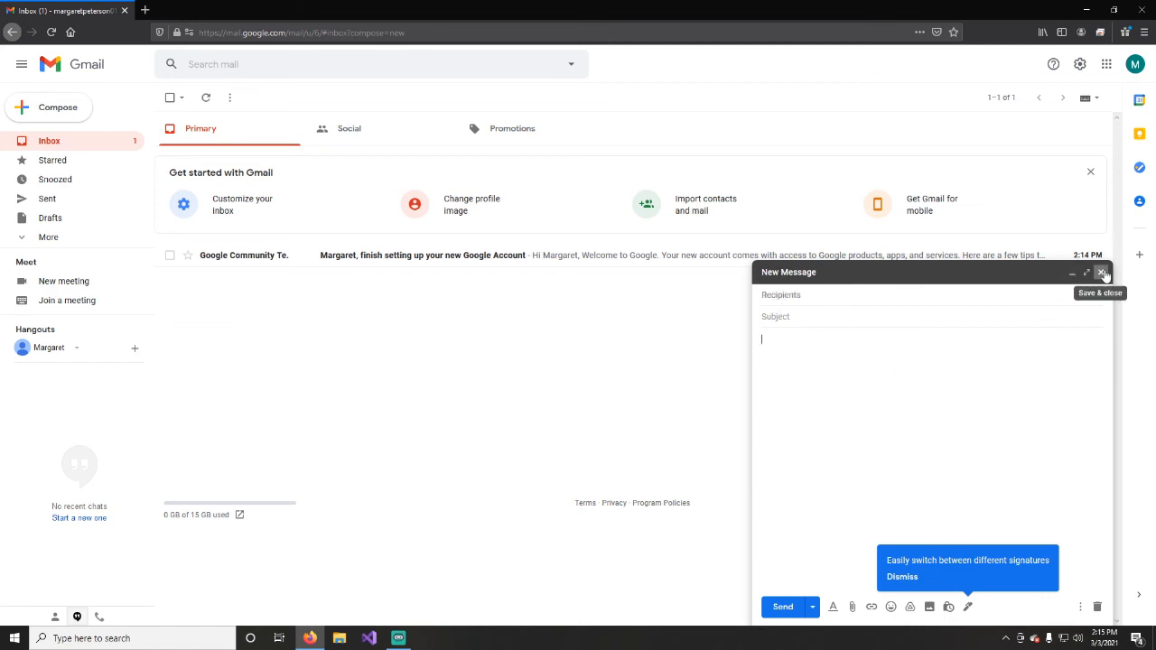
{"action": "left_click", "coordinate": [1103, 273]}
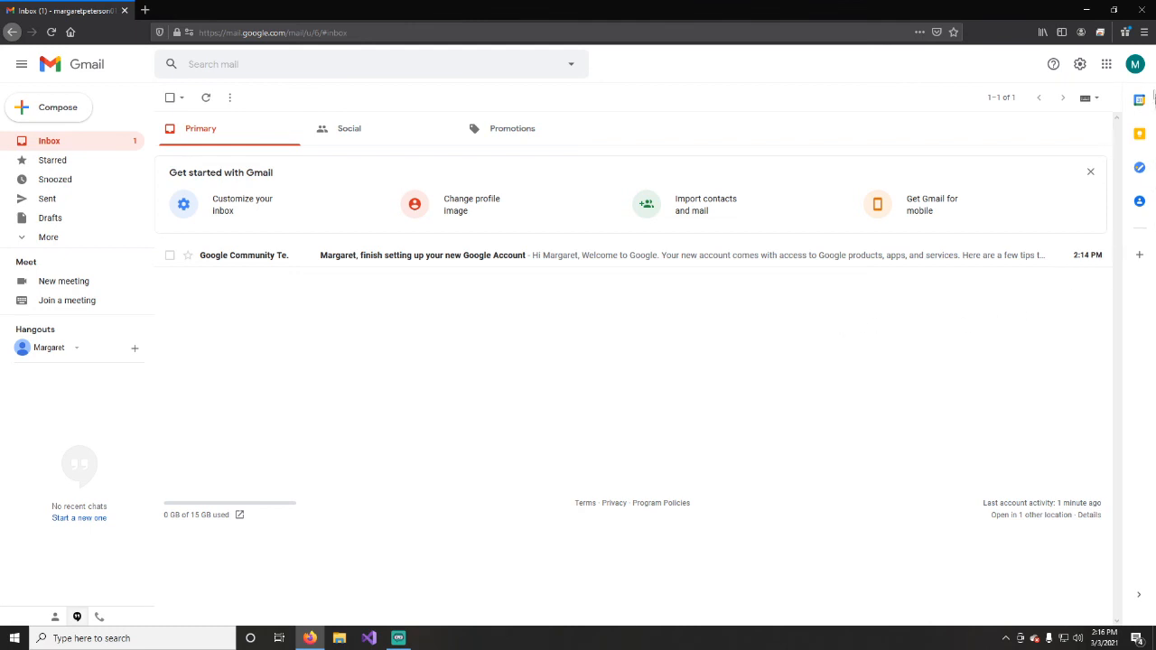
{"action": "left_click", "coordinate": [1134, 64]}
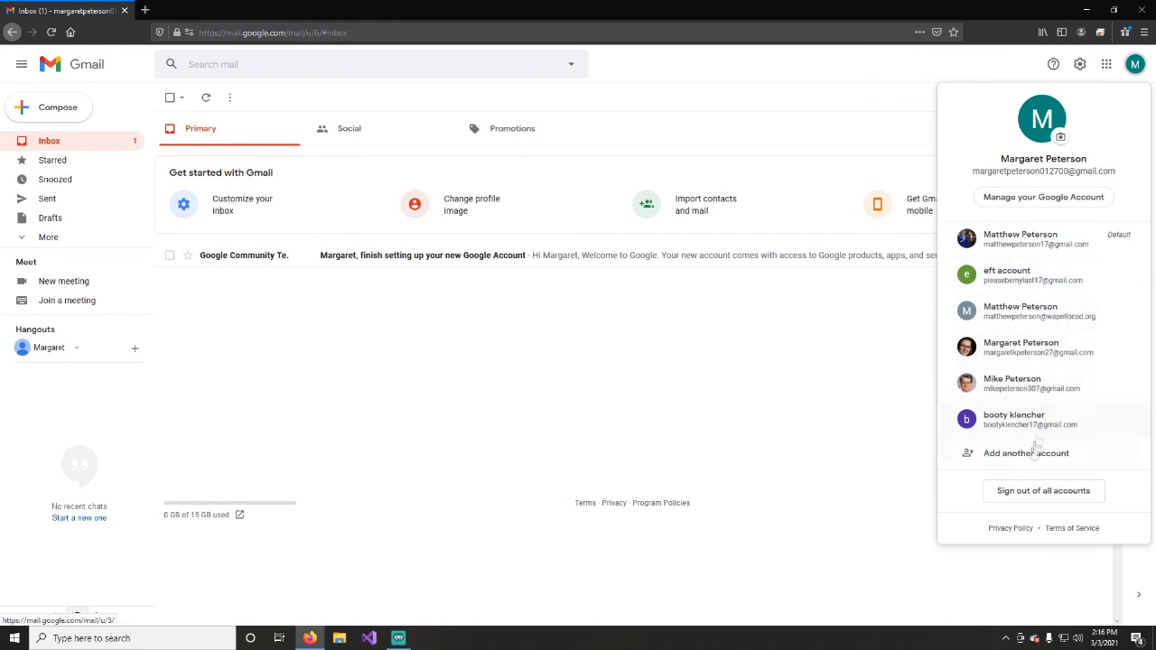
{"action": "mouse_move", "coordinate": [1026, 452]}
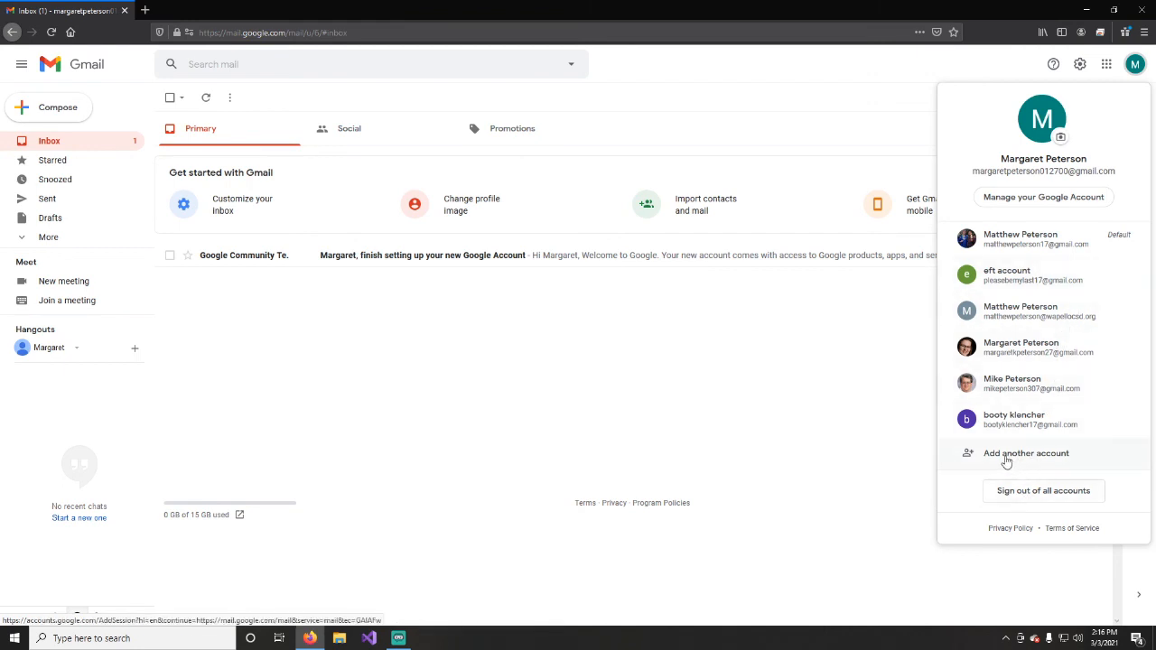